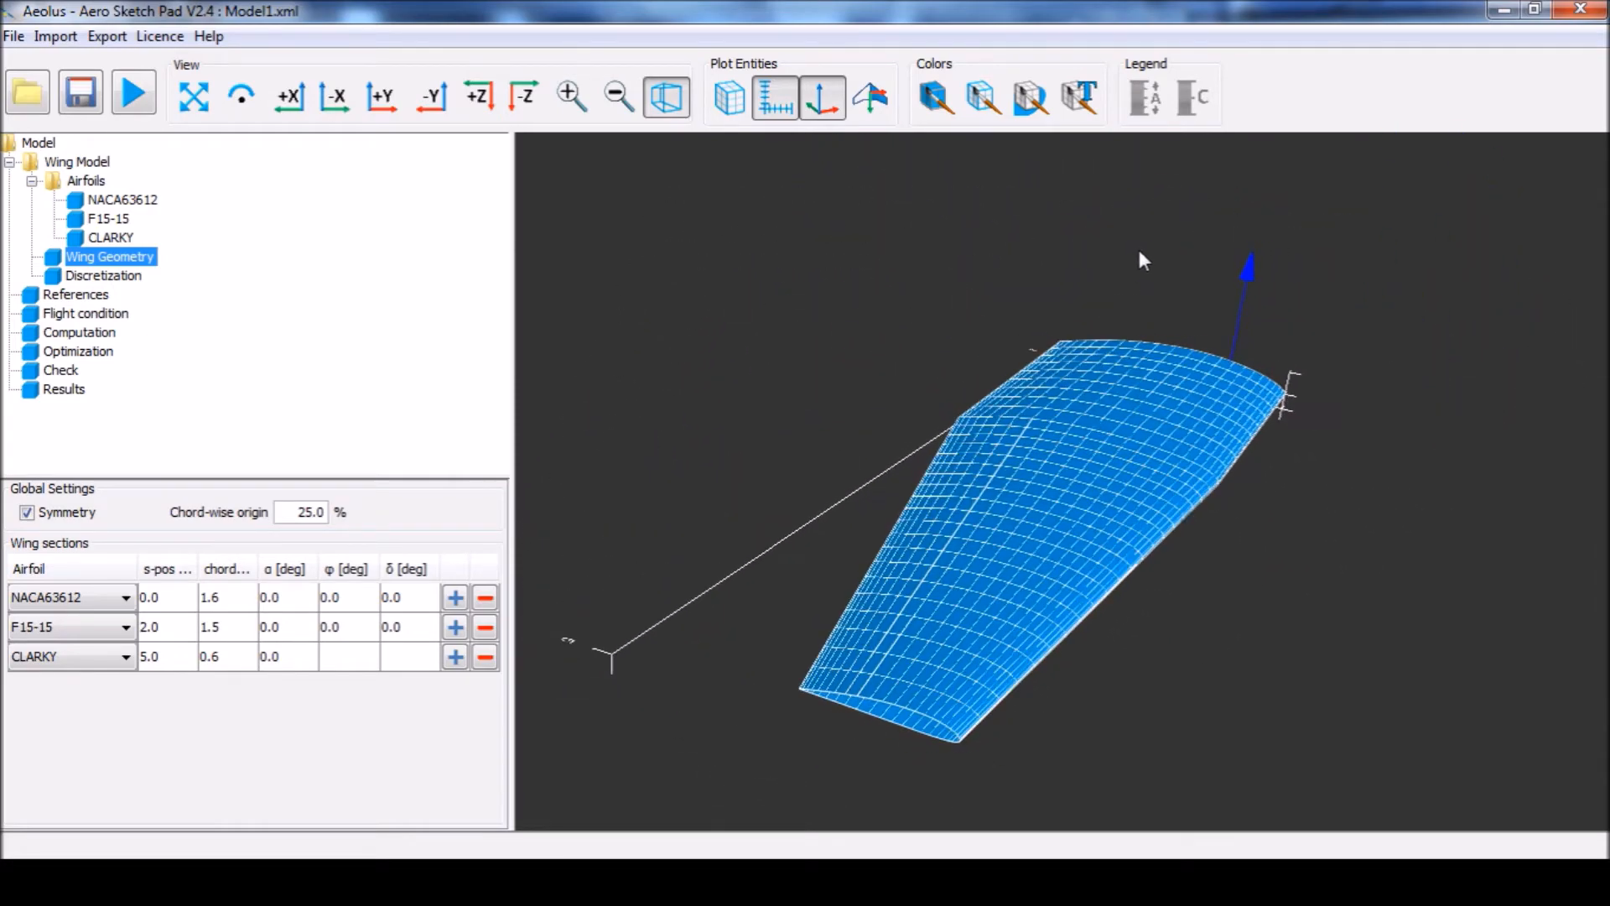
- Reset the 3D view so the whole three-section wing fits on screen
click(193, 96)
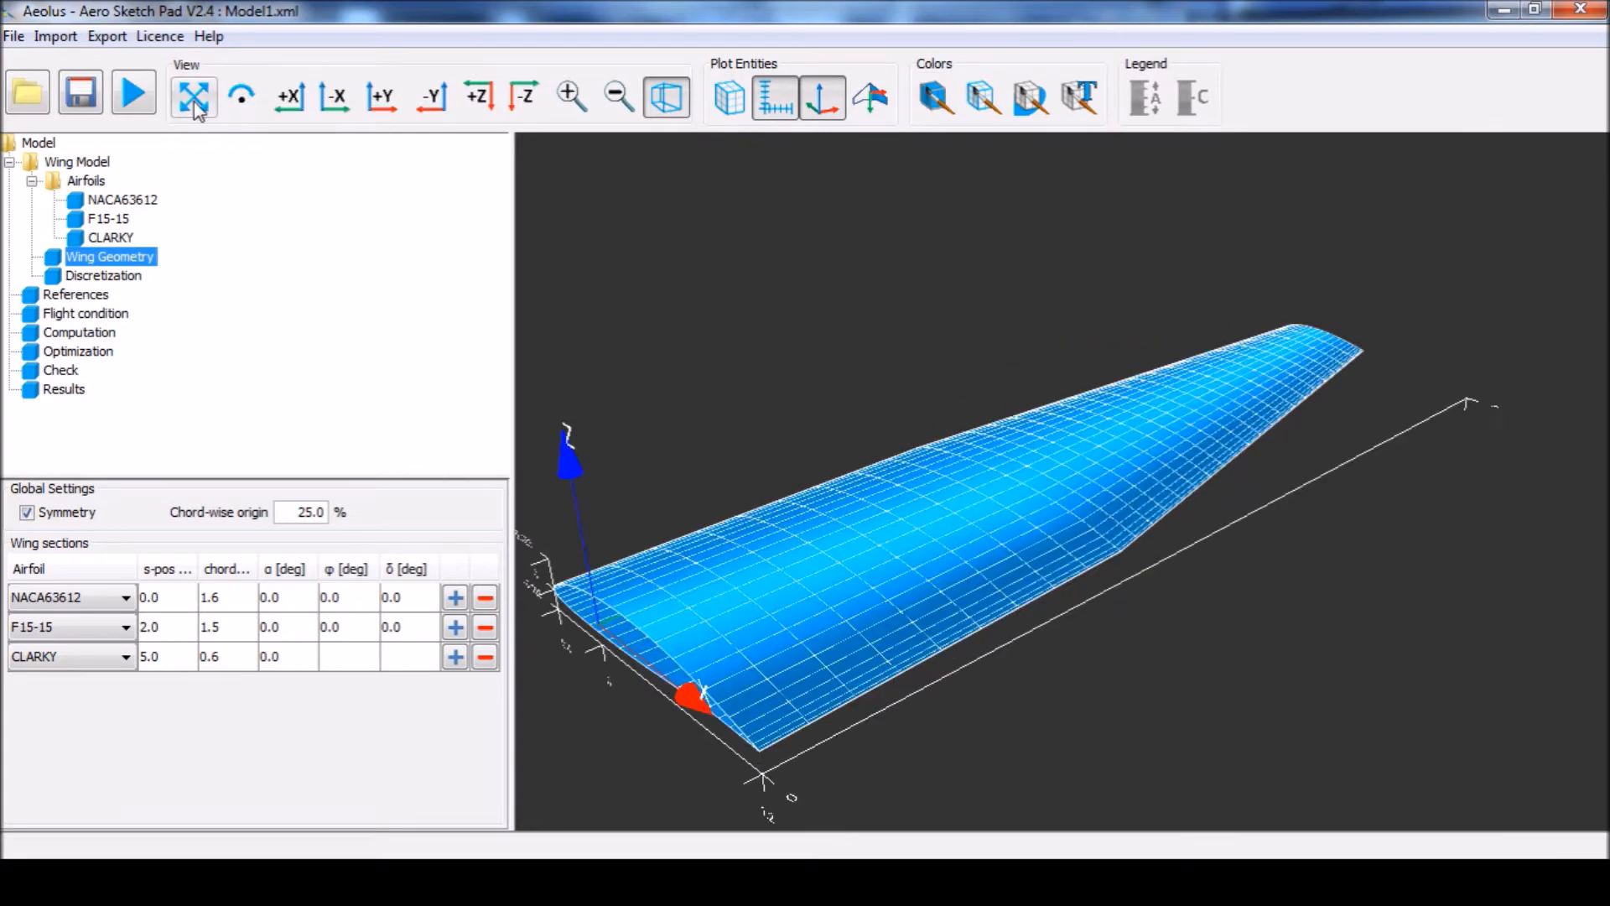
mouse_move(327, 346)
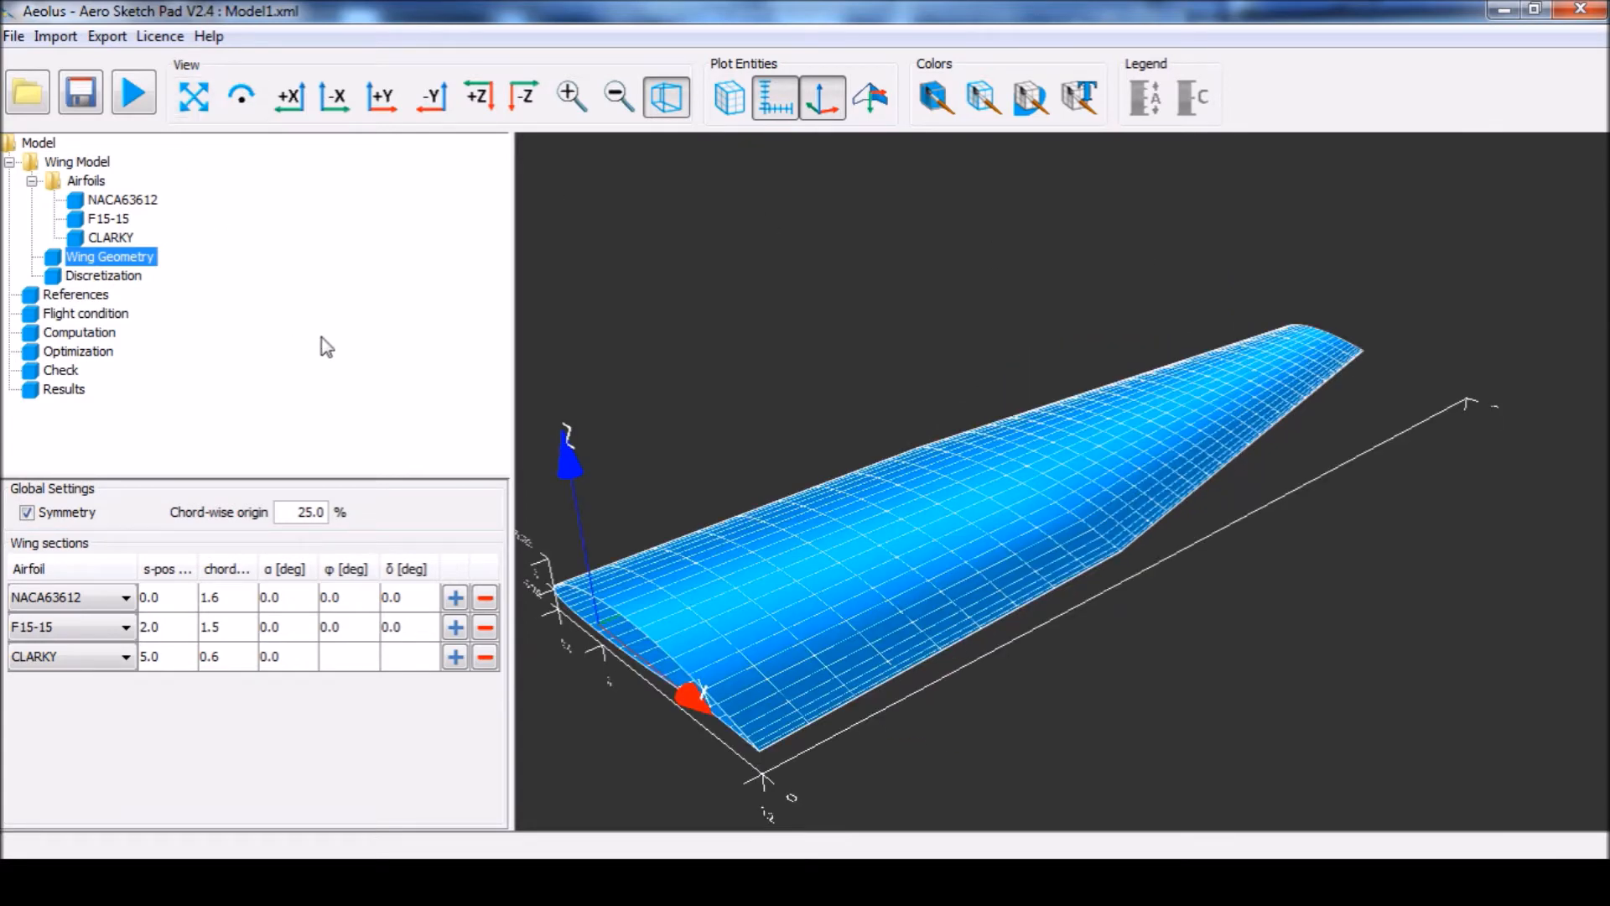
mouse_move(707, 319)
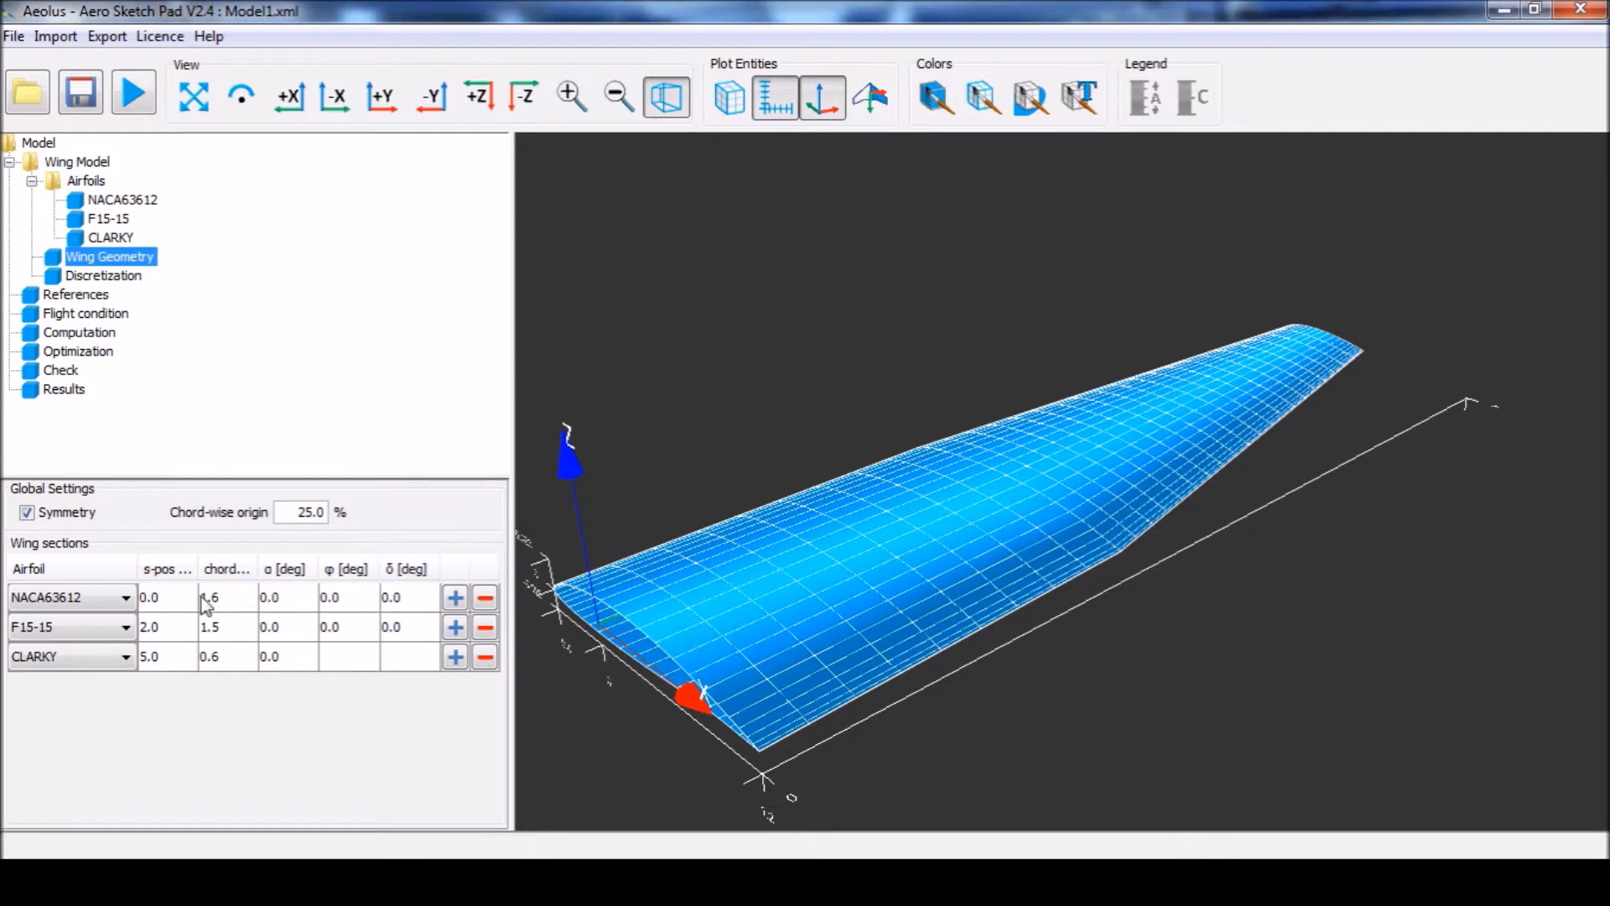
- Remove the F15-15 middle section and give the root section the NACA0015 airfoil
click(164, 597)
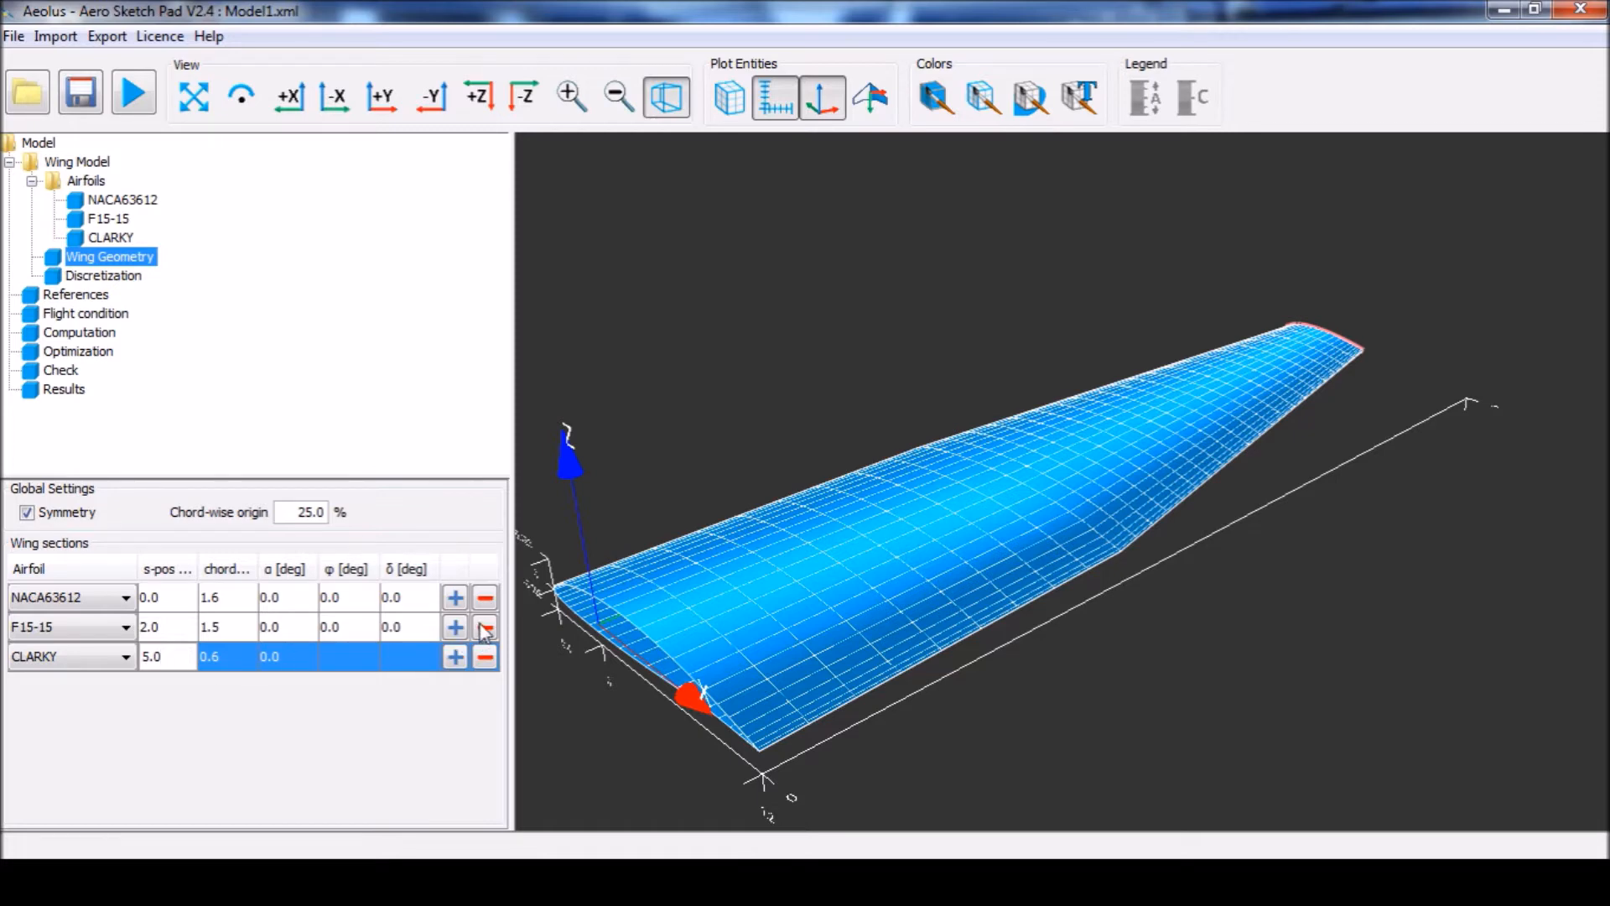
click(483, 627)
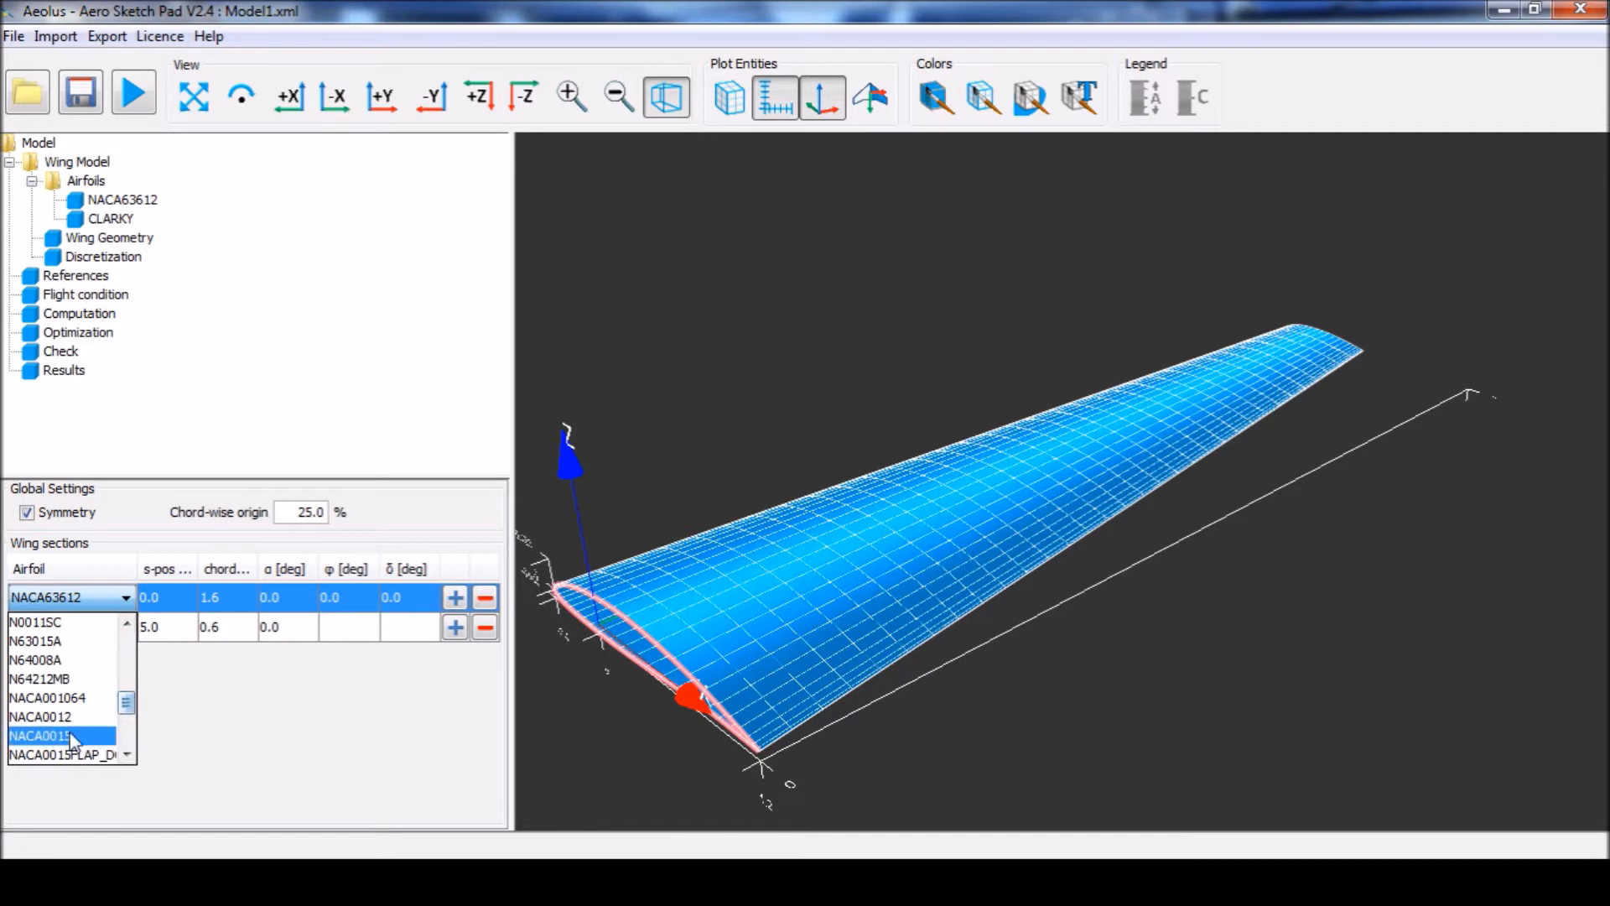
click(62, 735)
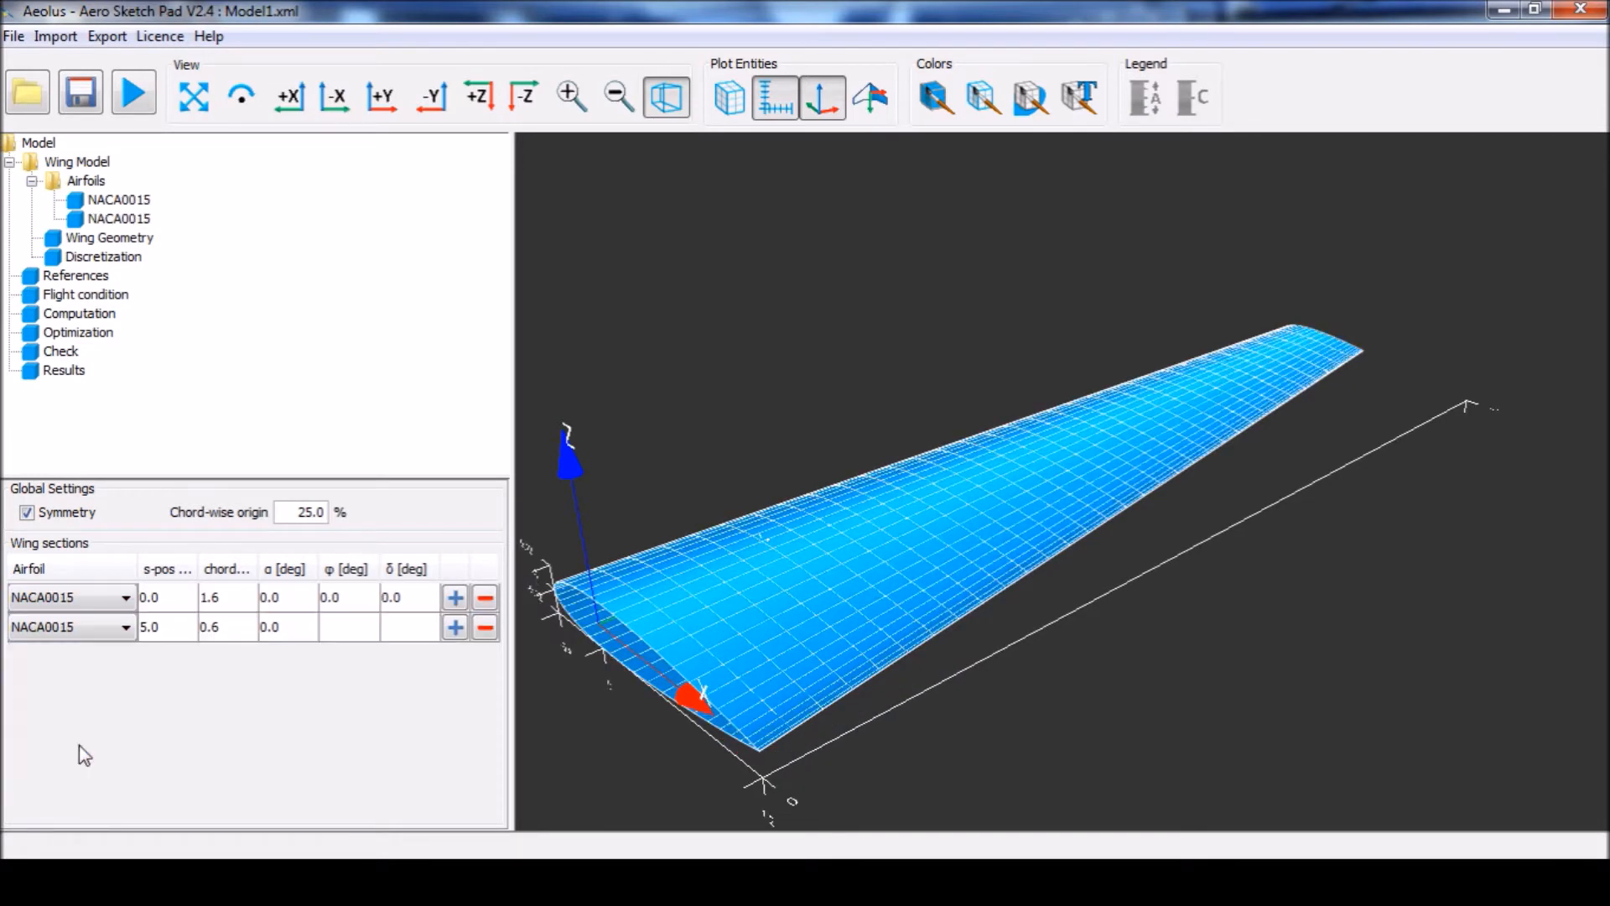
mouse_move(237, 638)
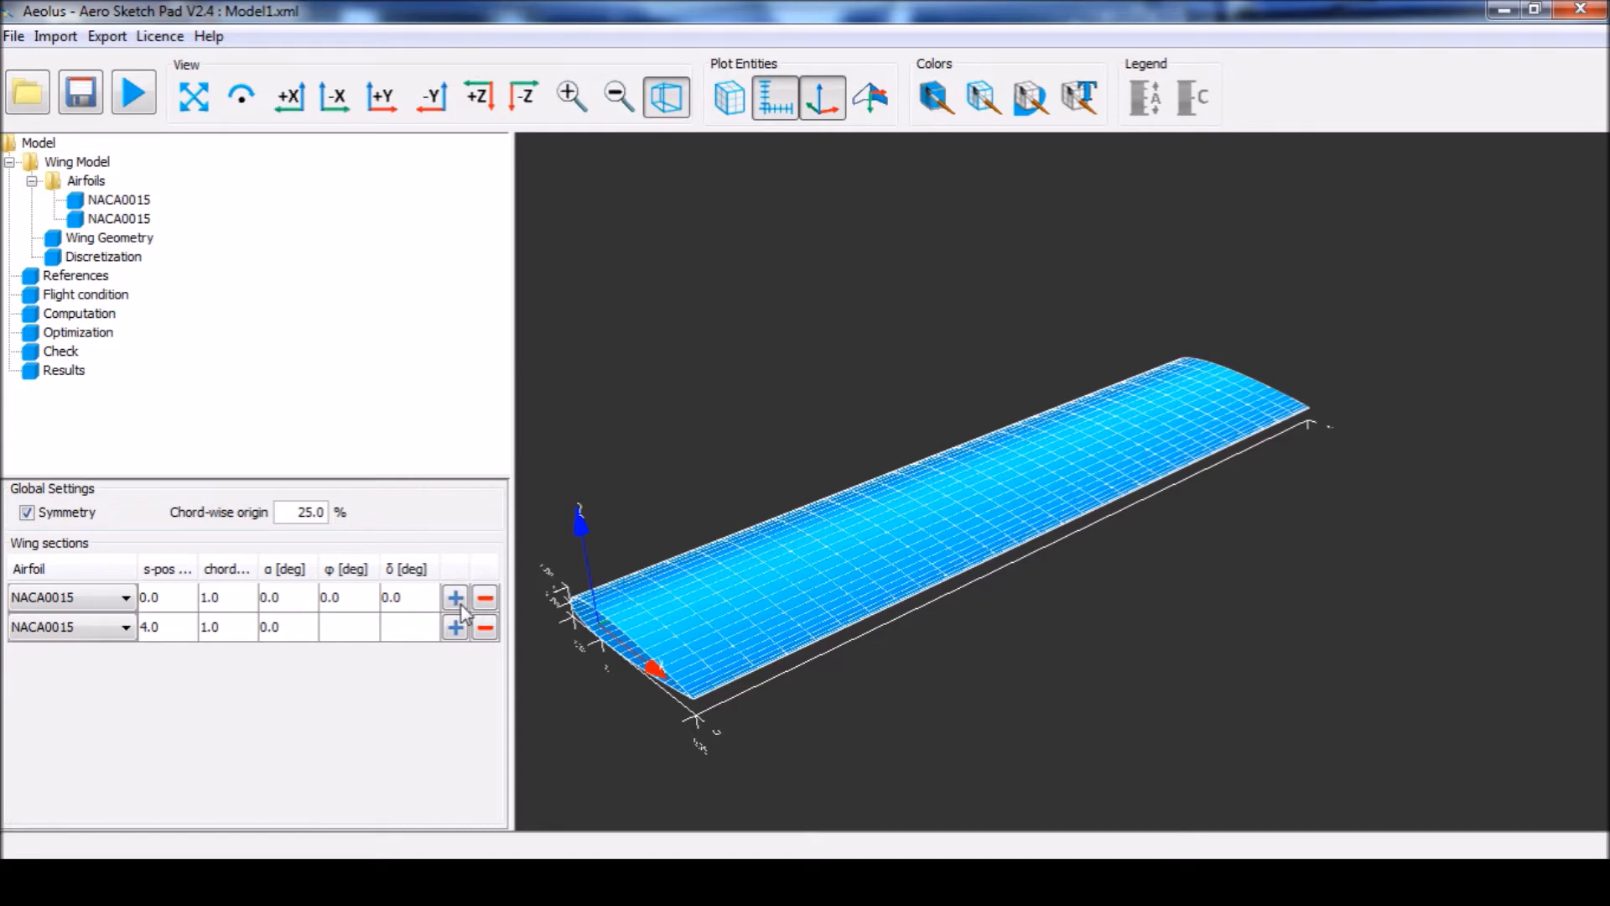
- Insert new wing sections at span positions 2.0, 1.0, 3.0 and 3.5
click(455, 598)
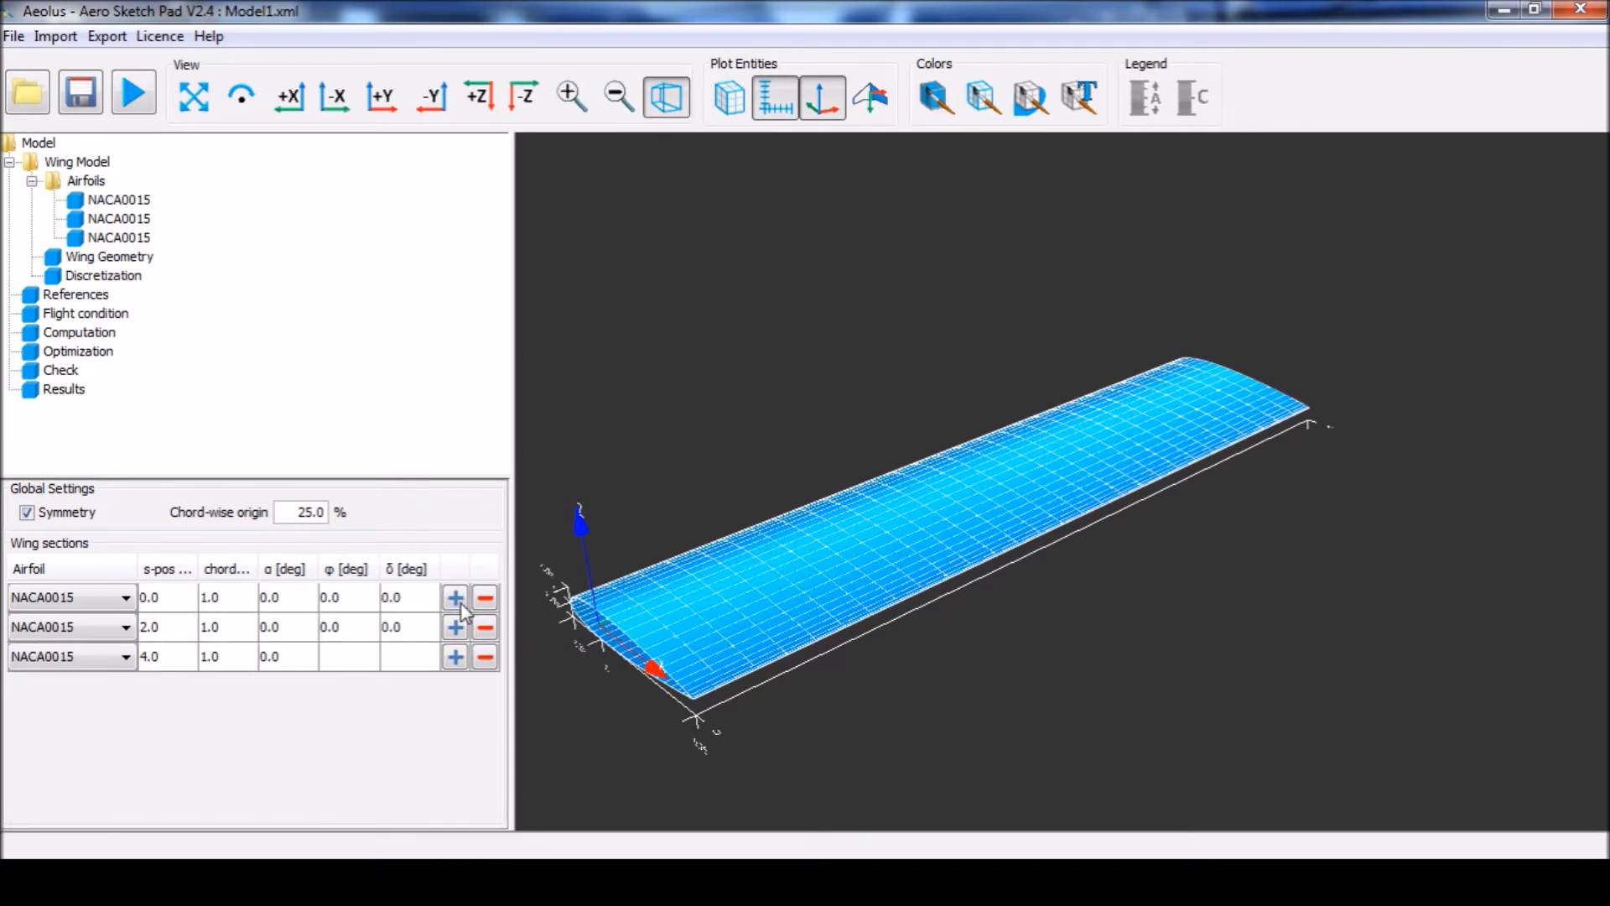
click(455, 597)
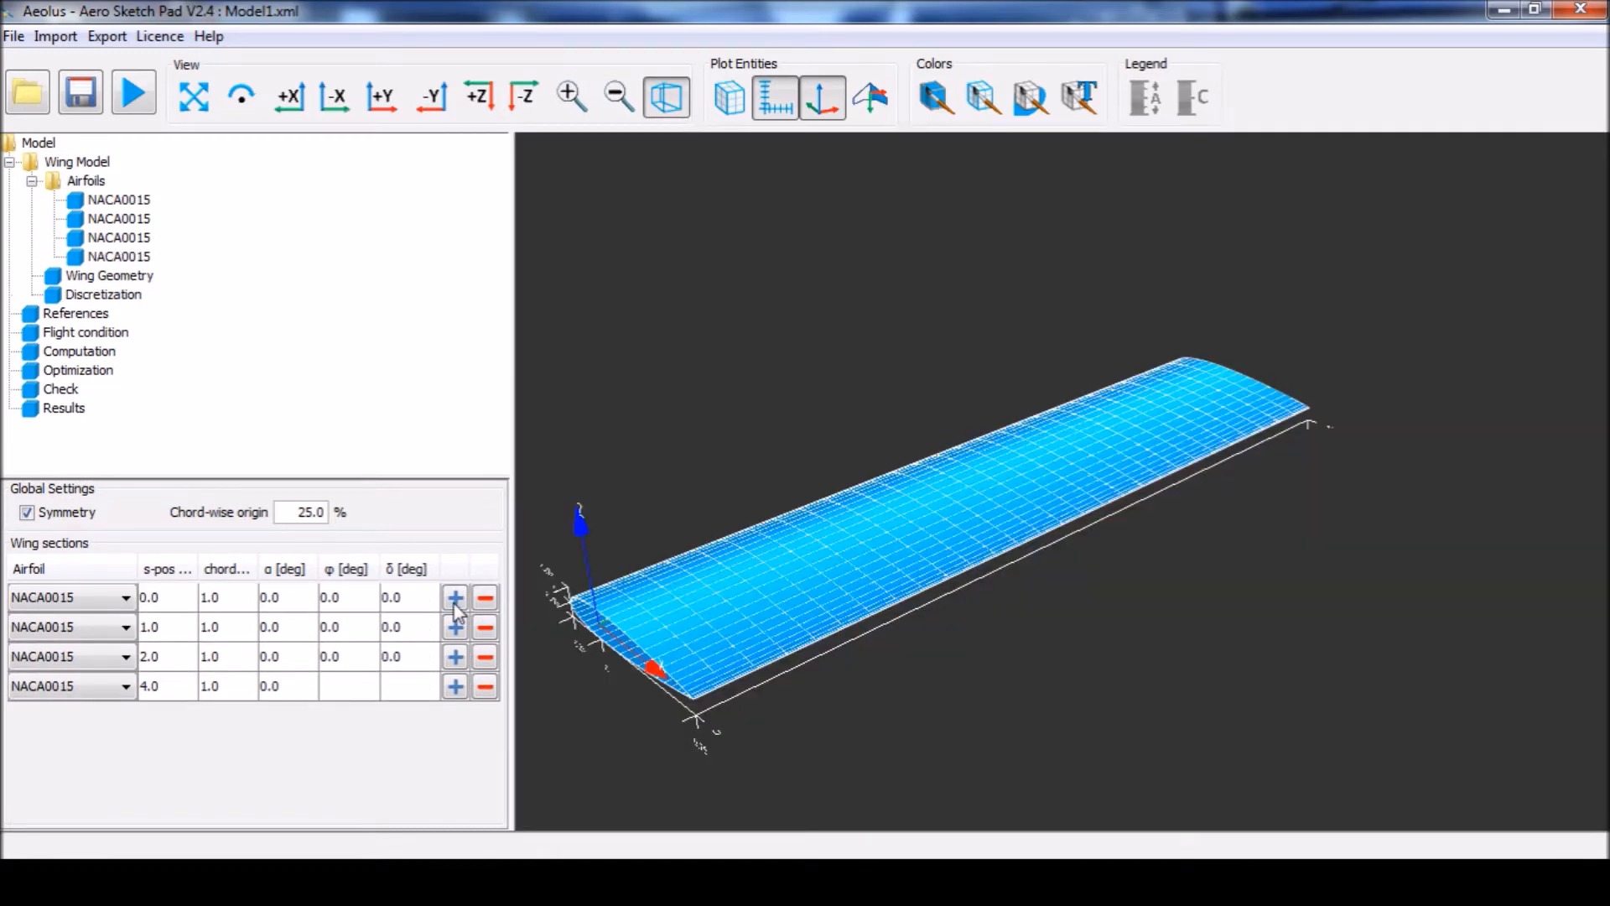
mouse_move(454, 658)
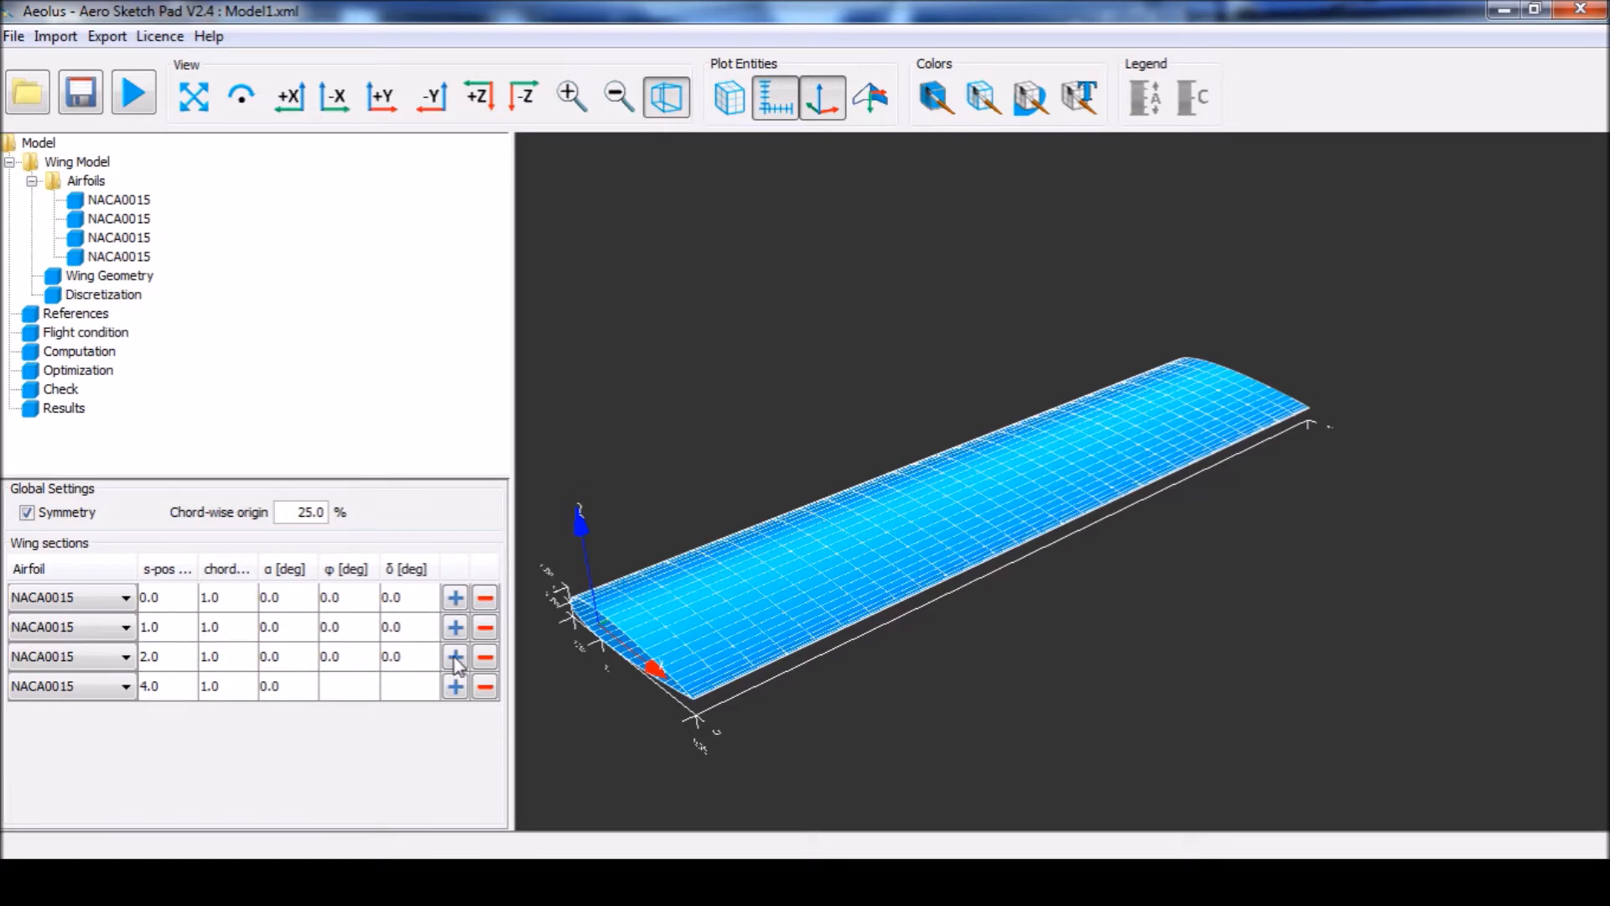
click(454, 656)
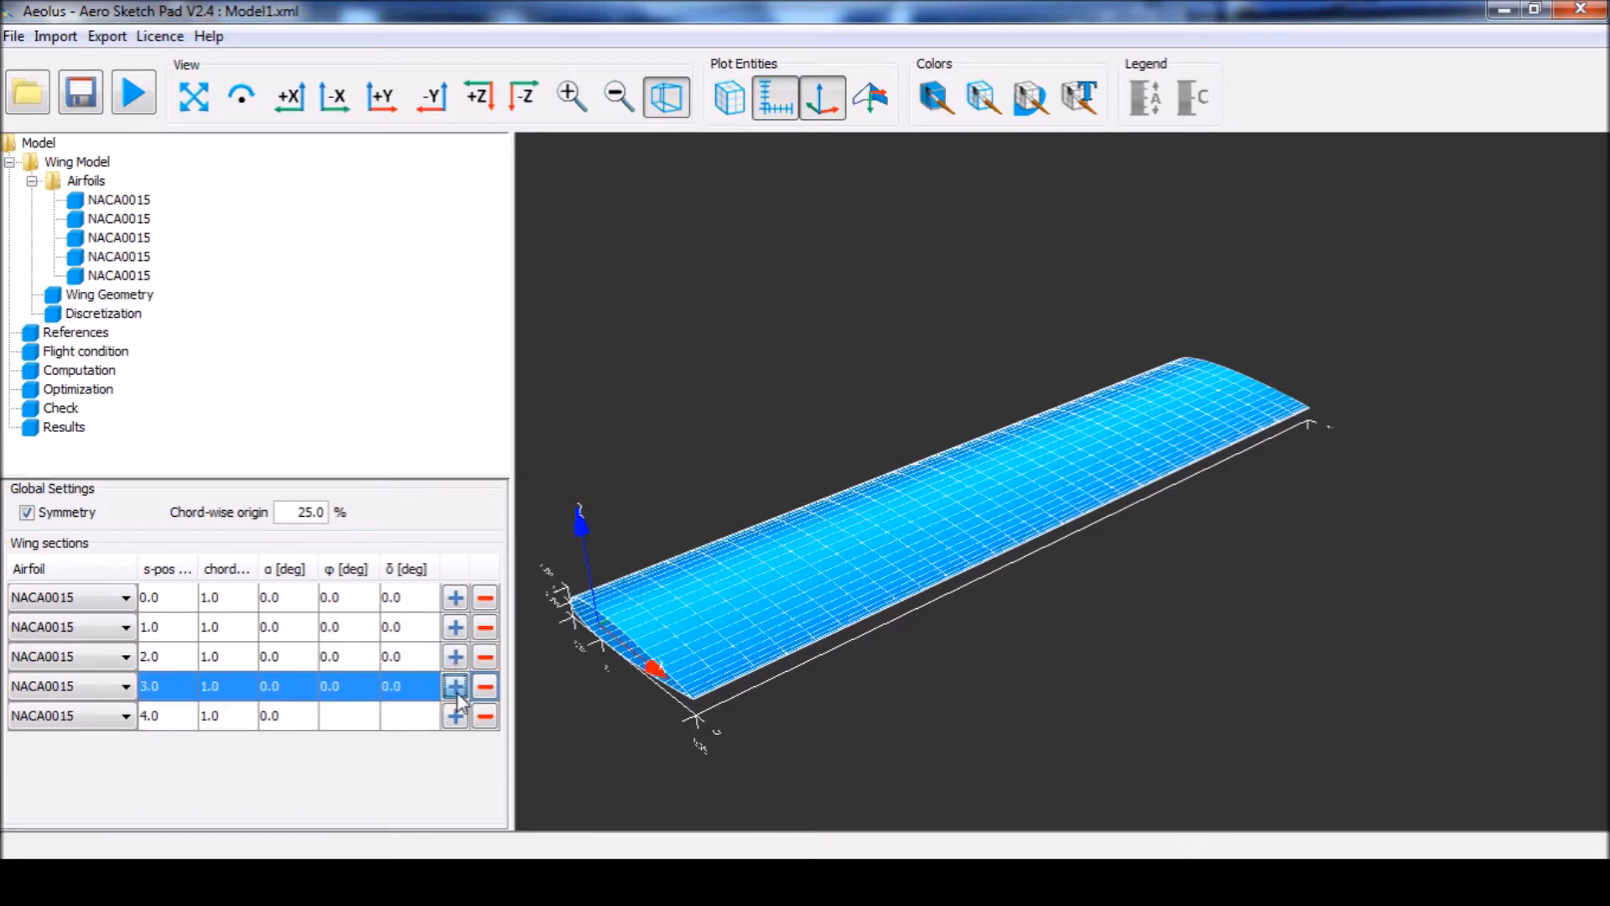
click(454, 686)
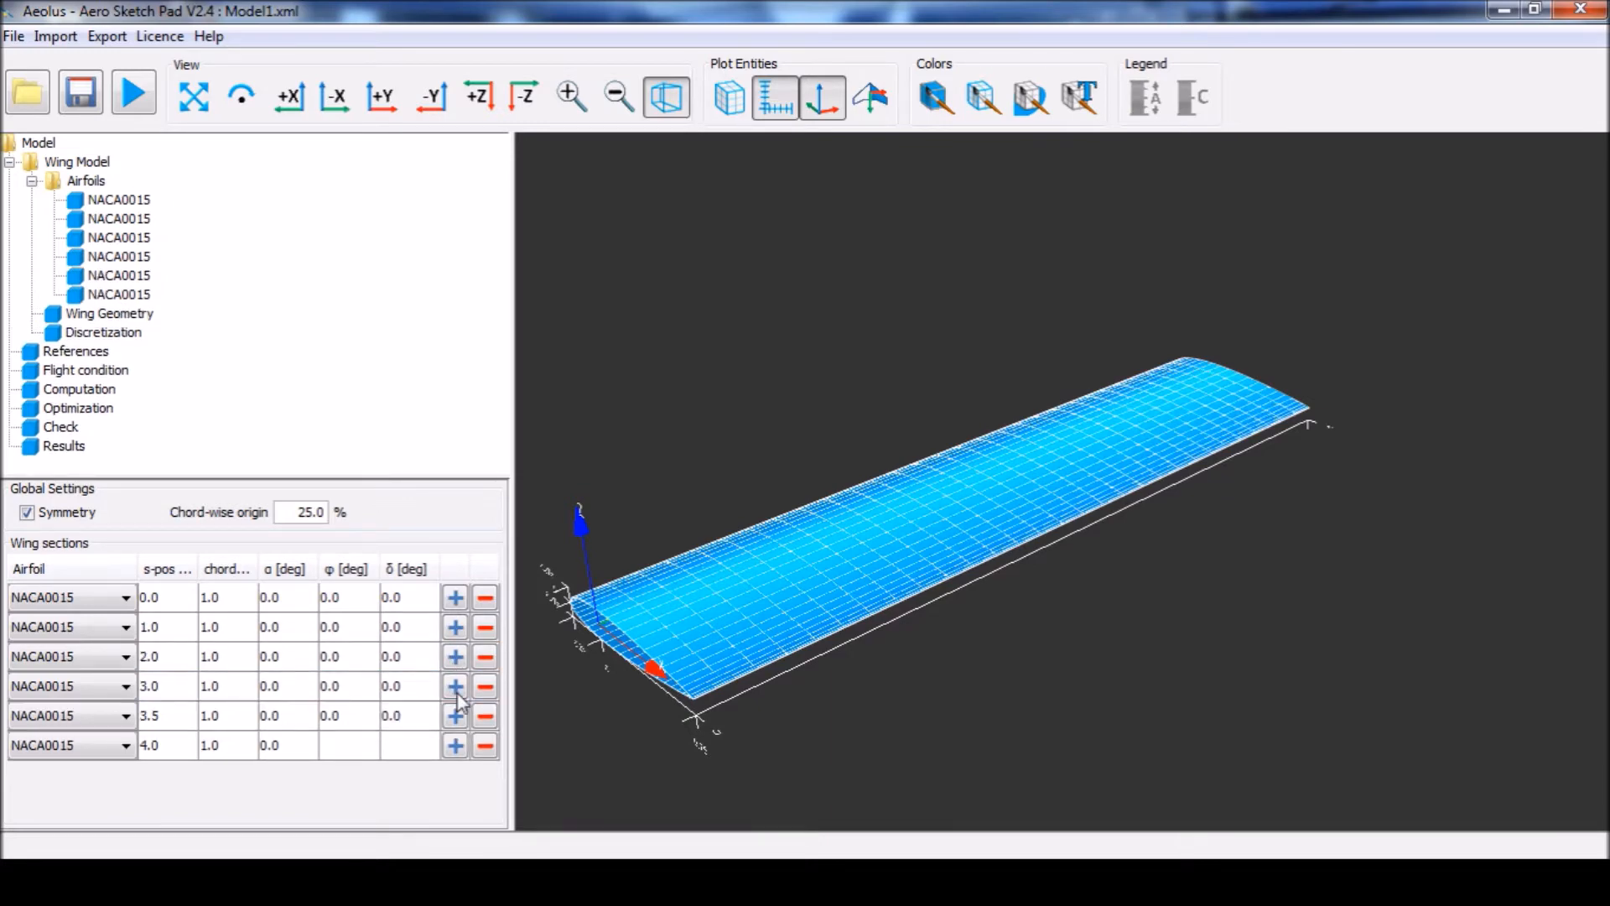
- Highlight the root, 2.0, 3.5 and tip sections in turn to check them on the wing
click(155, 597)
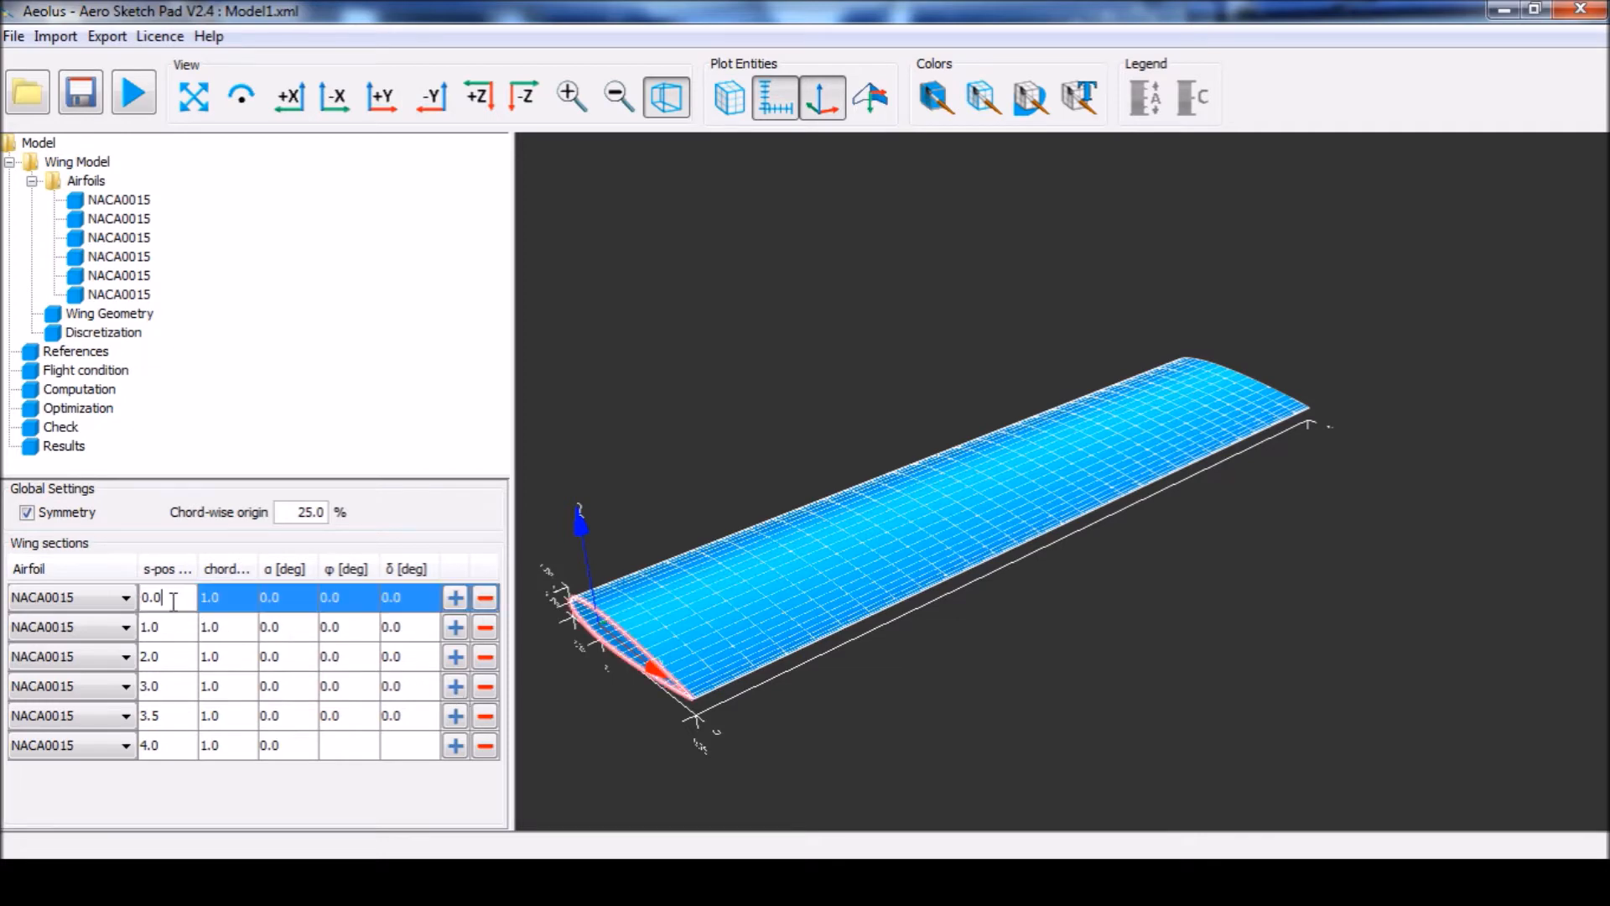
mouse_move(692, 725)
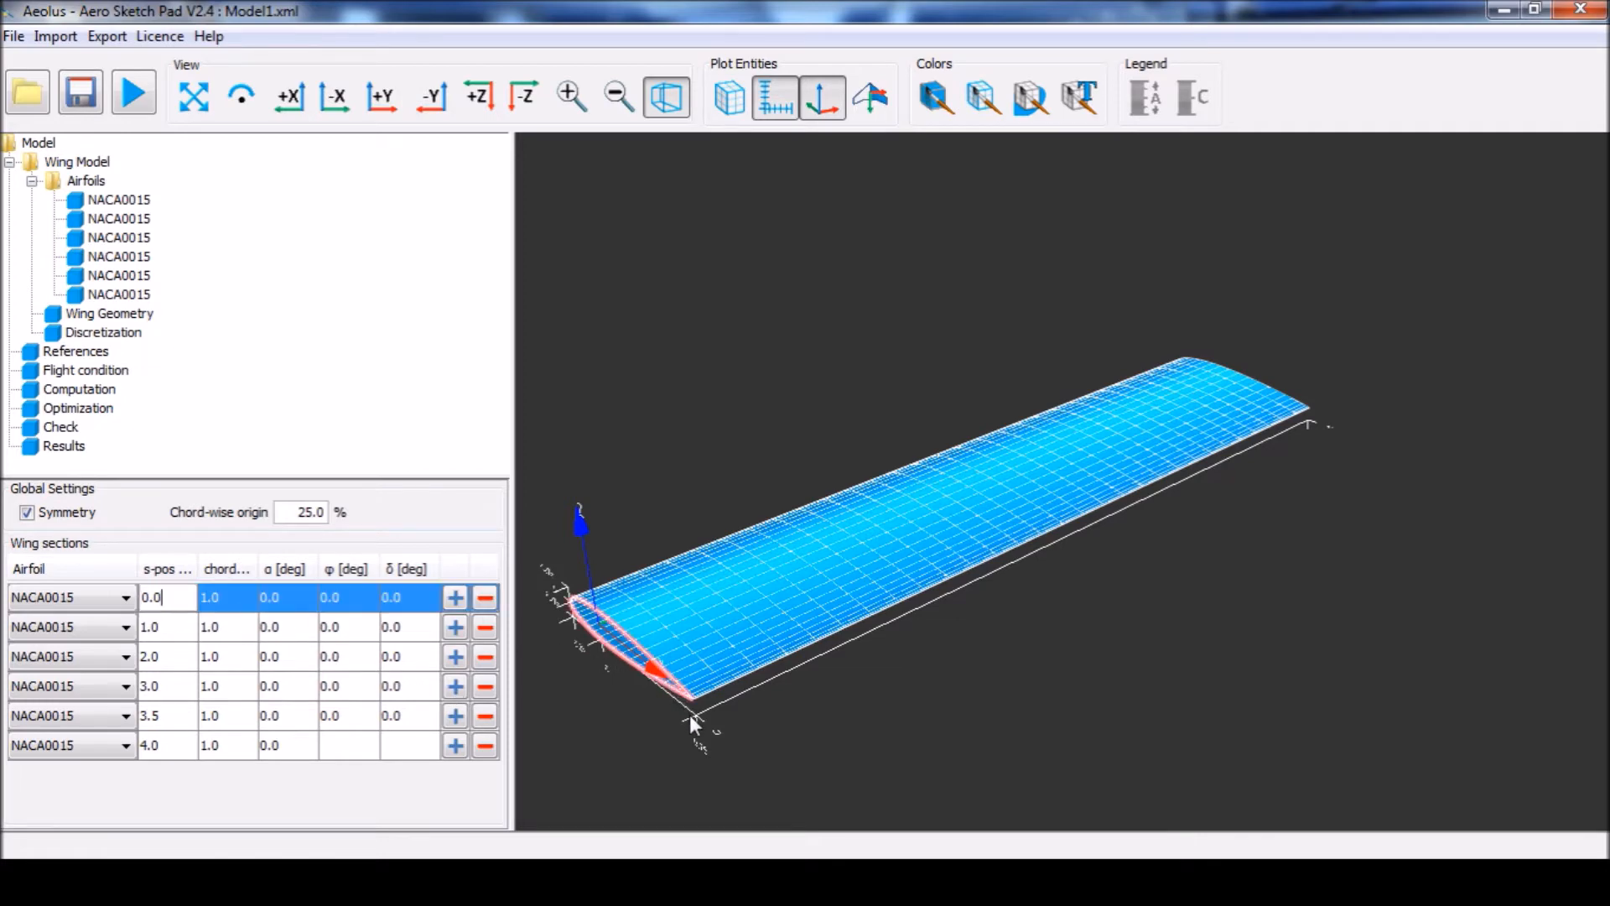
click(149, 625)
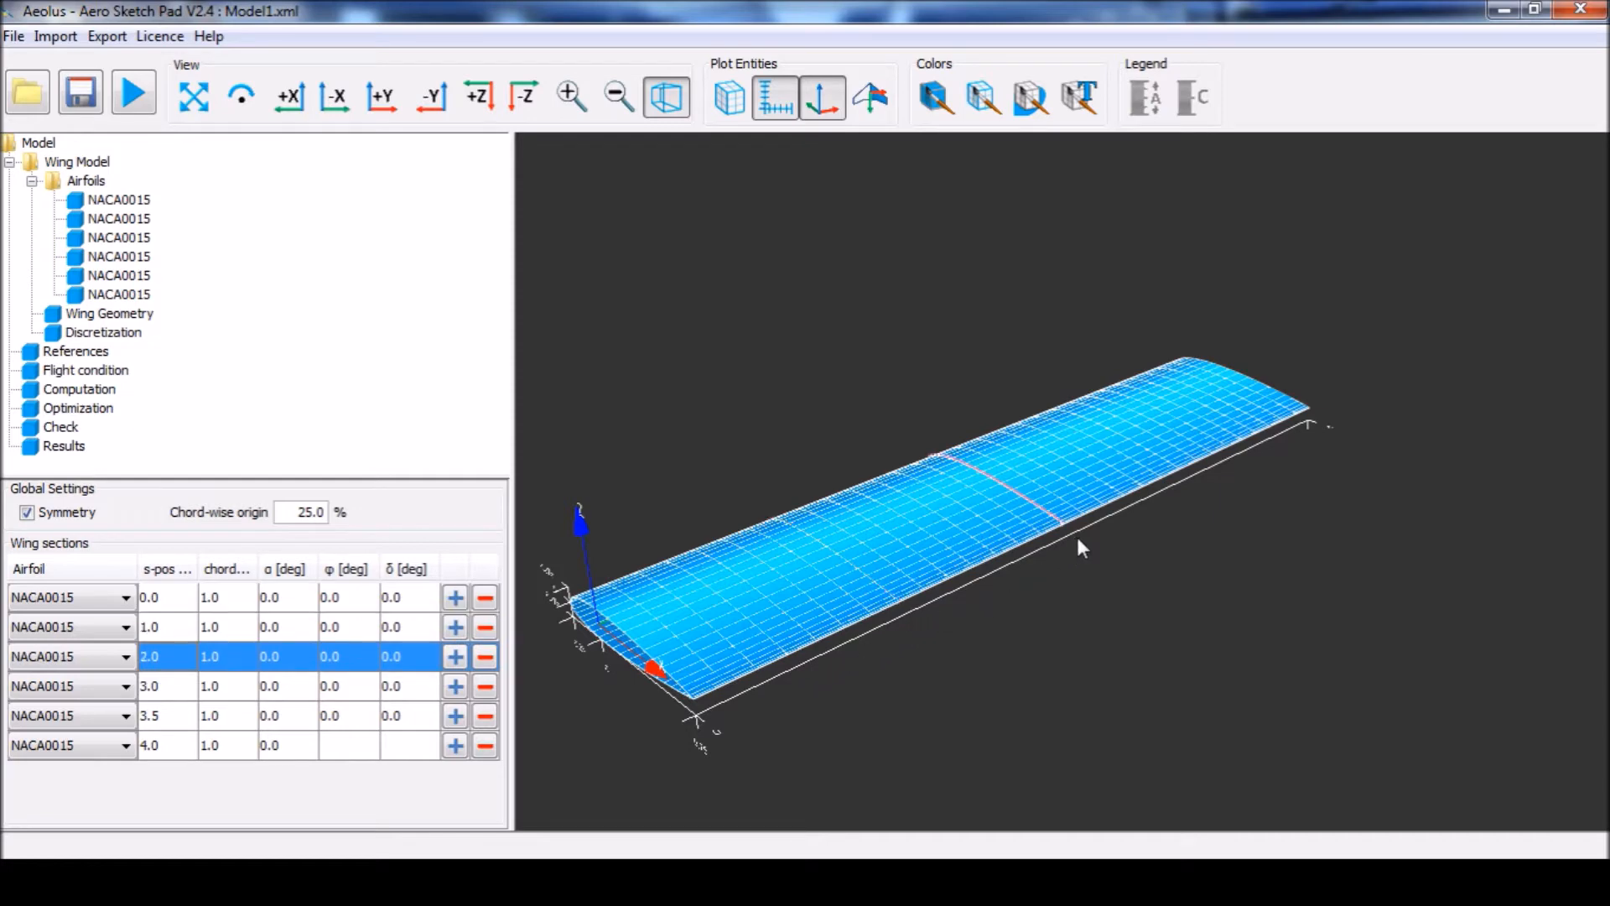
click(150, 716)
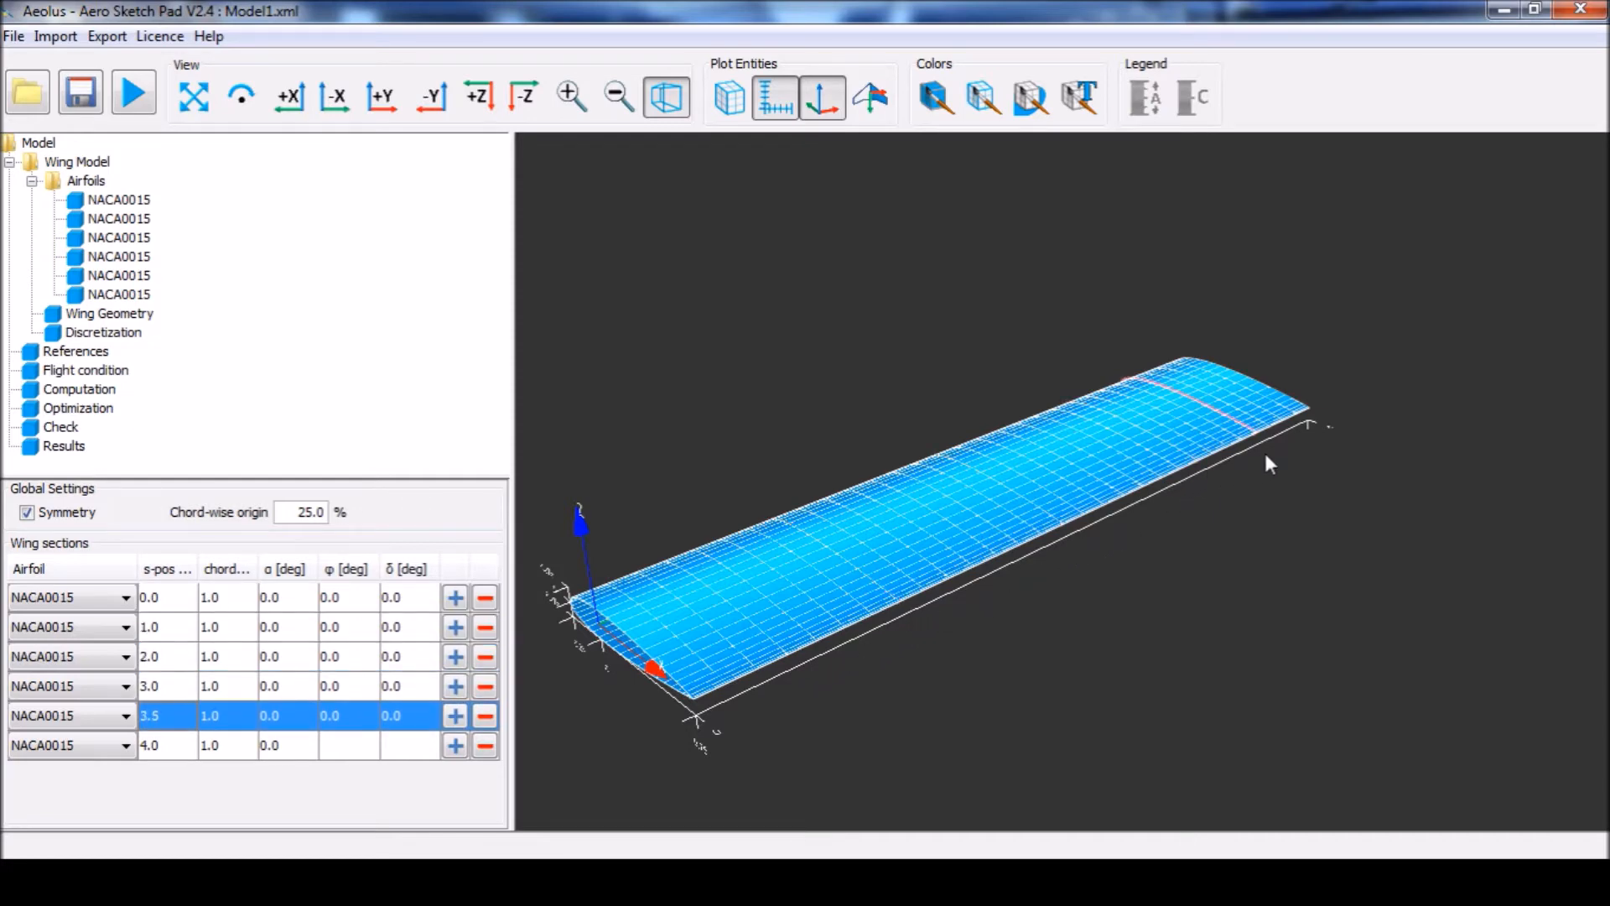
click(149, 745)
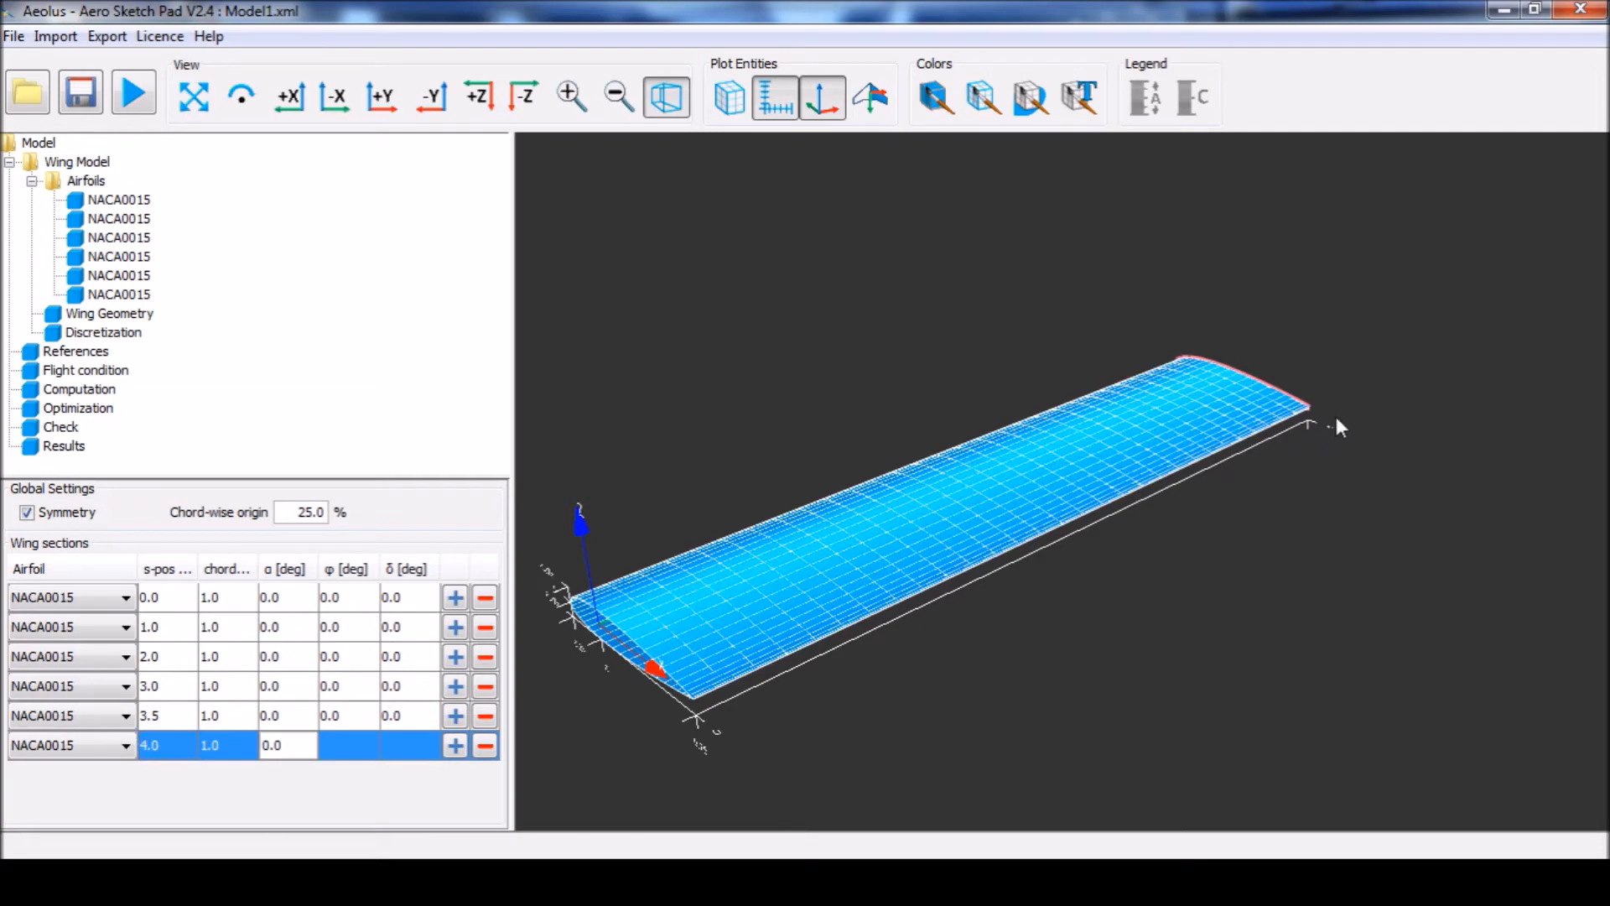
mouse_move(223, 760)
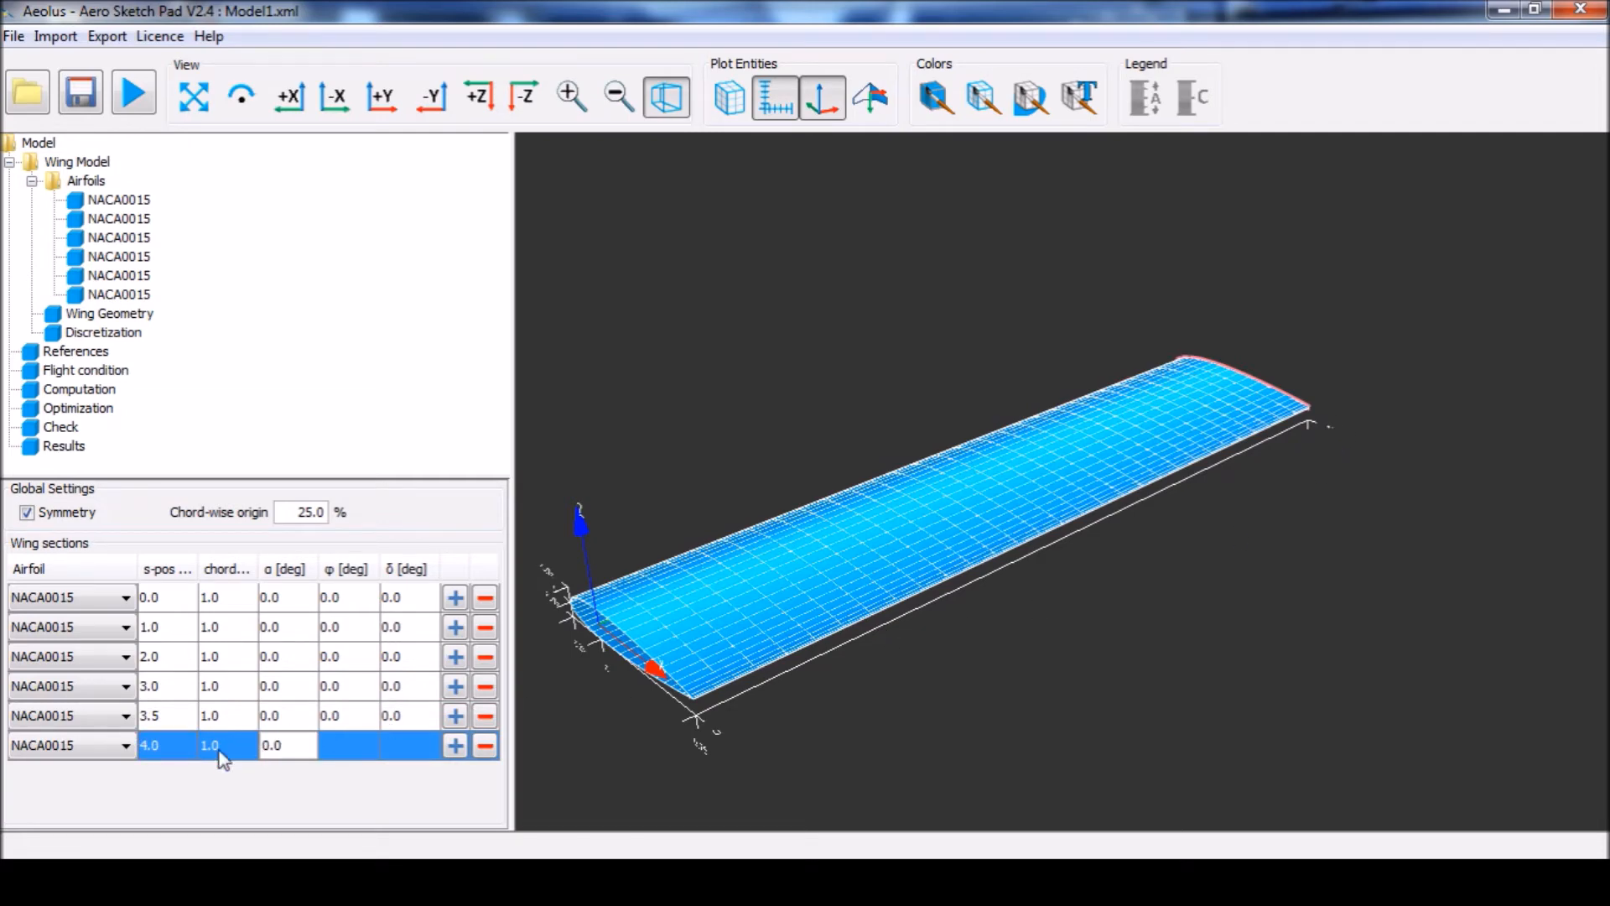
- Shrink the tip section's chord at span 4.0 to 0.3 and refit the view
click(217, 745)
text(0.3)
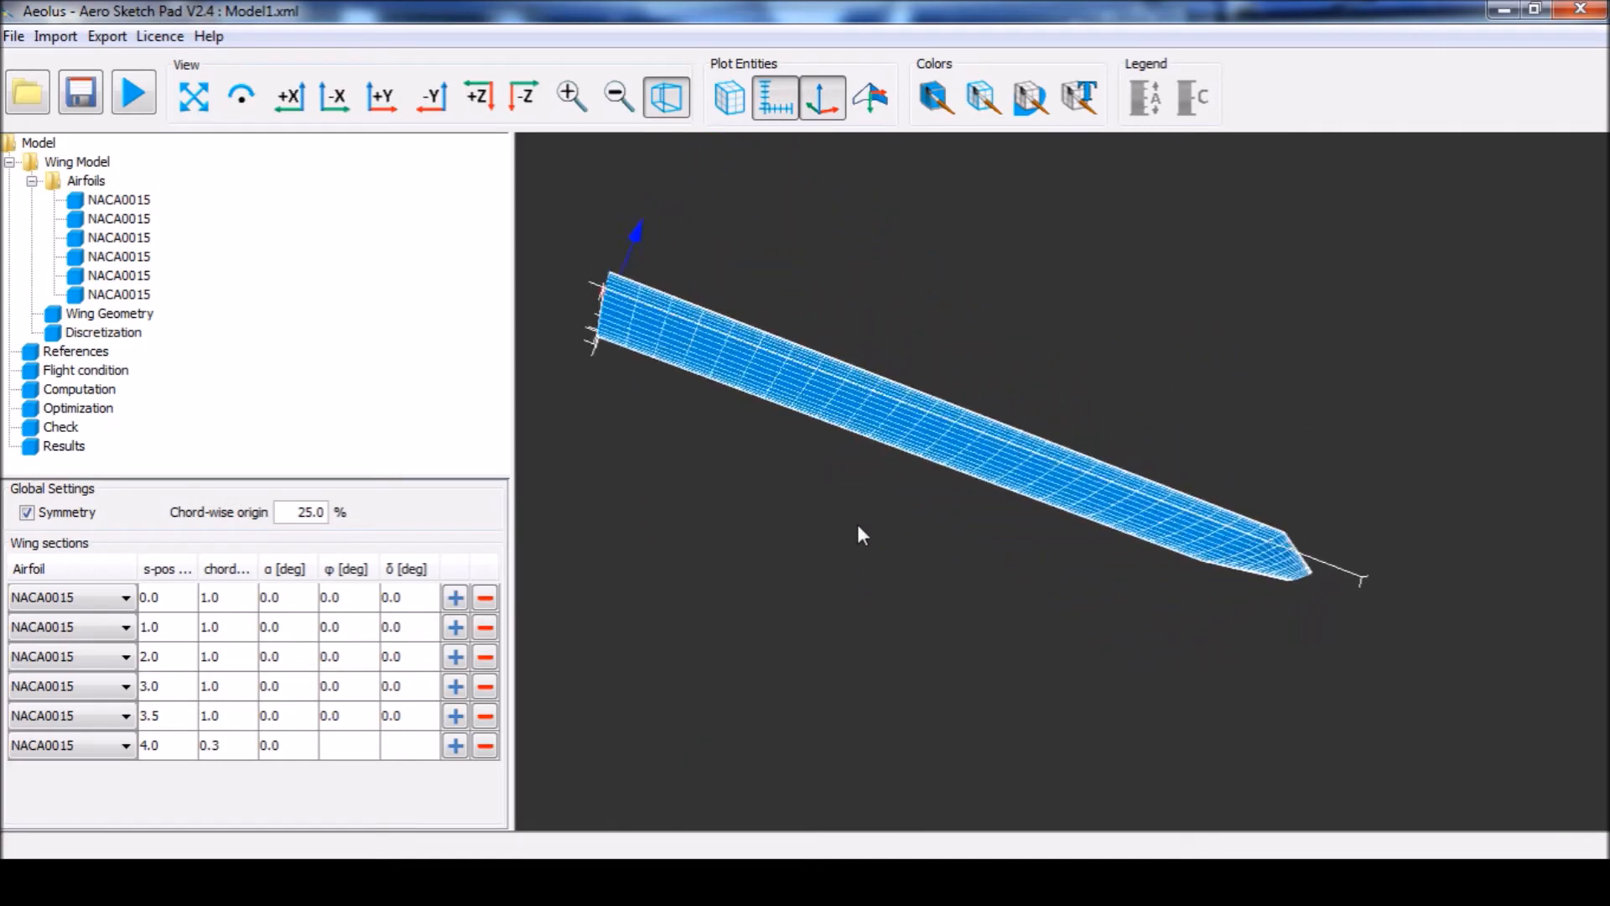
click(193, 95)
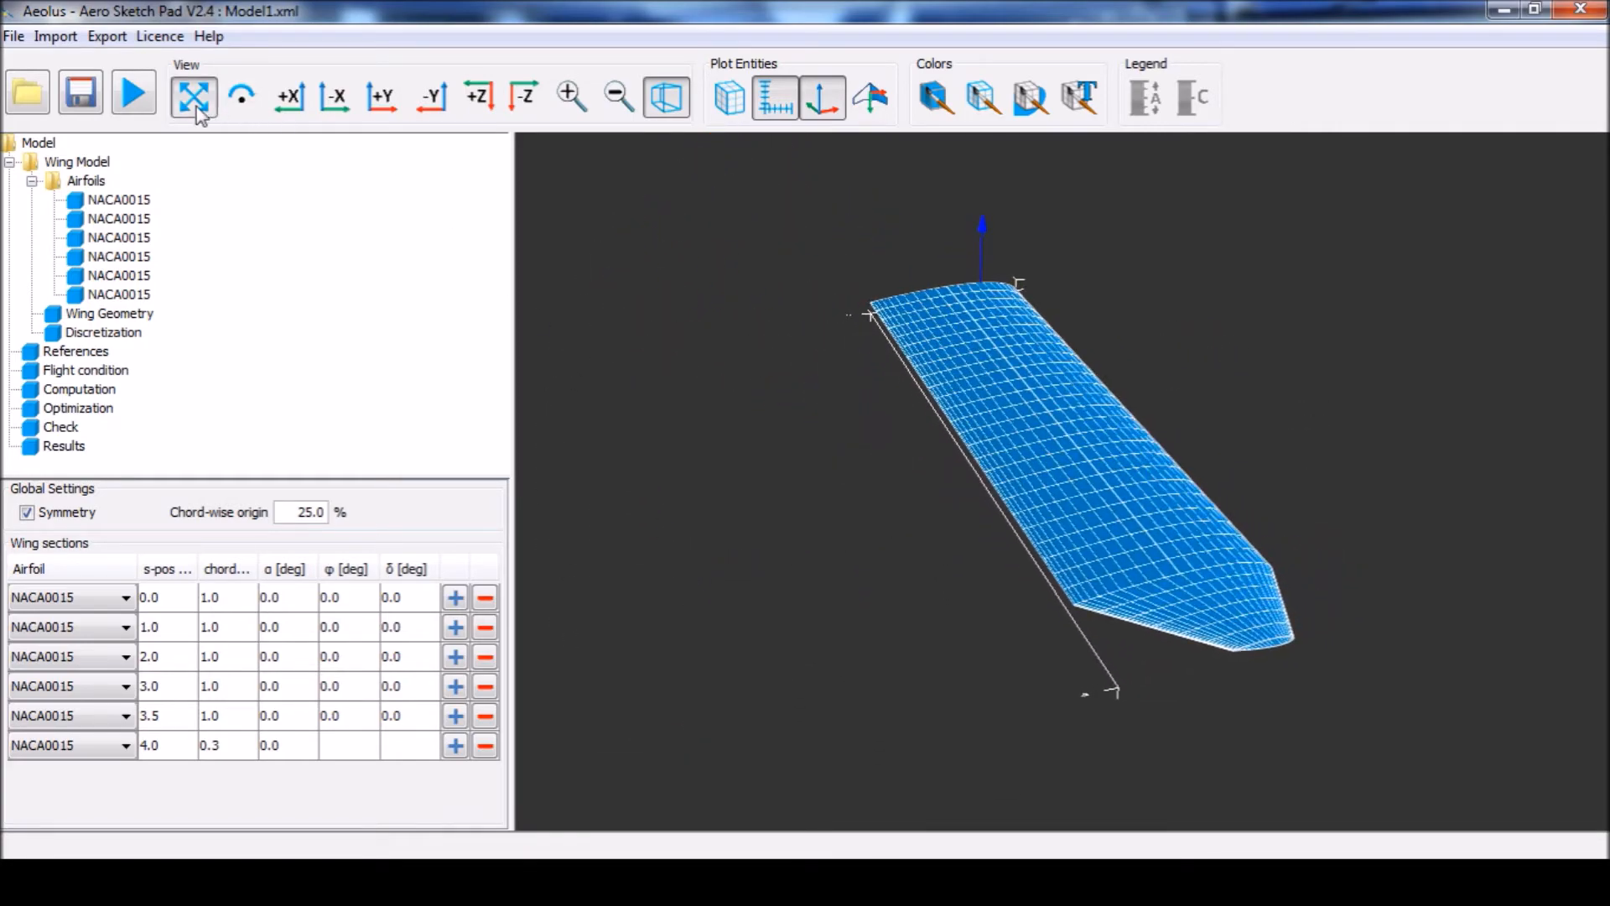
click(192, 94)
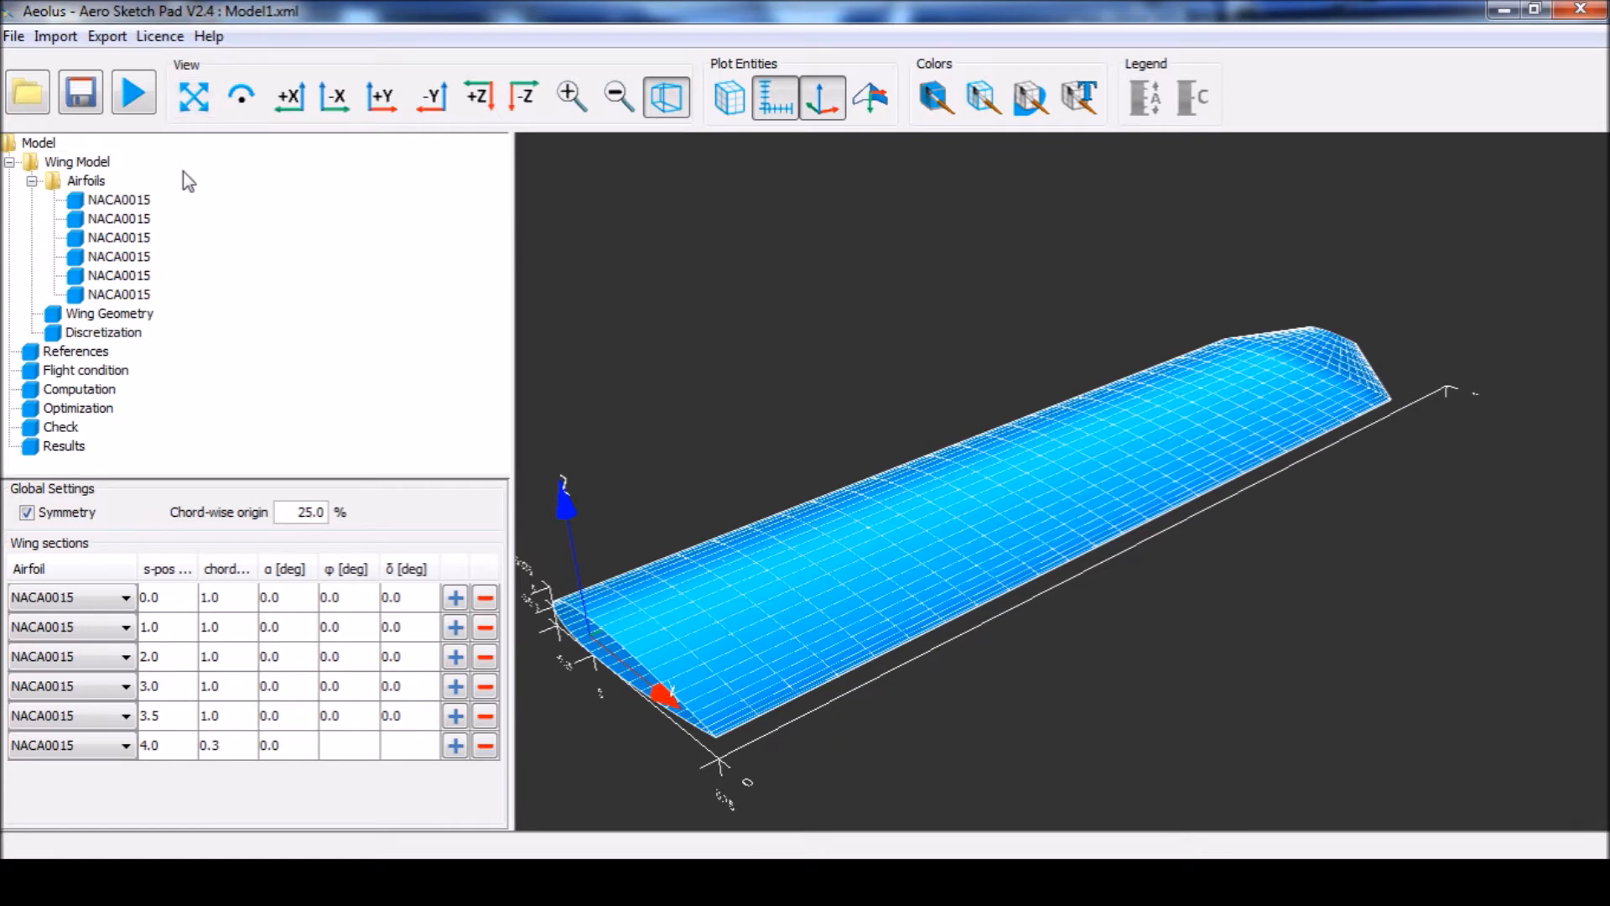
mouse_move(111, 381)
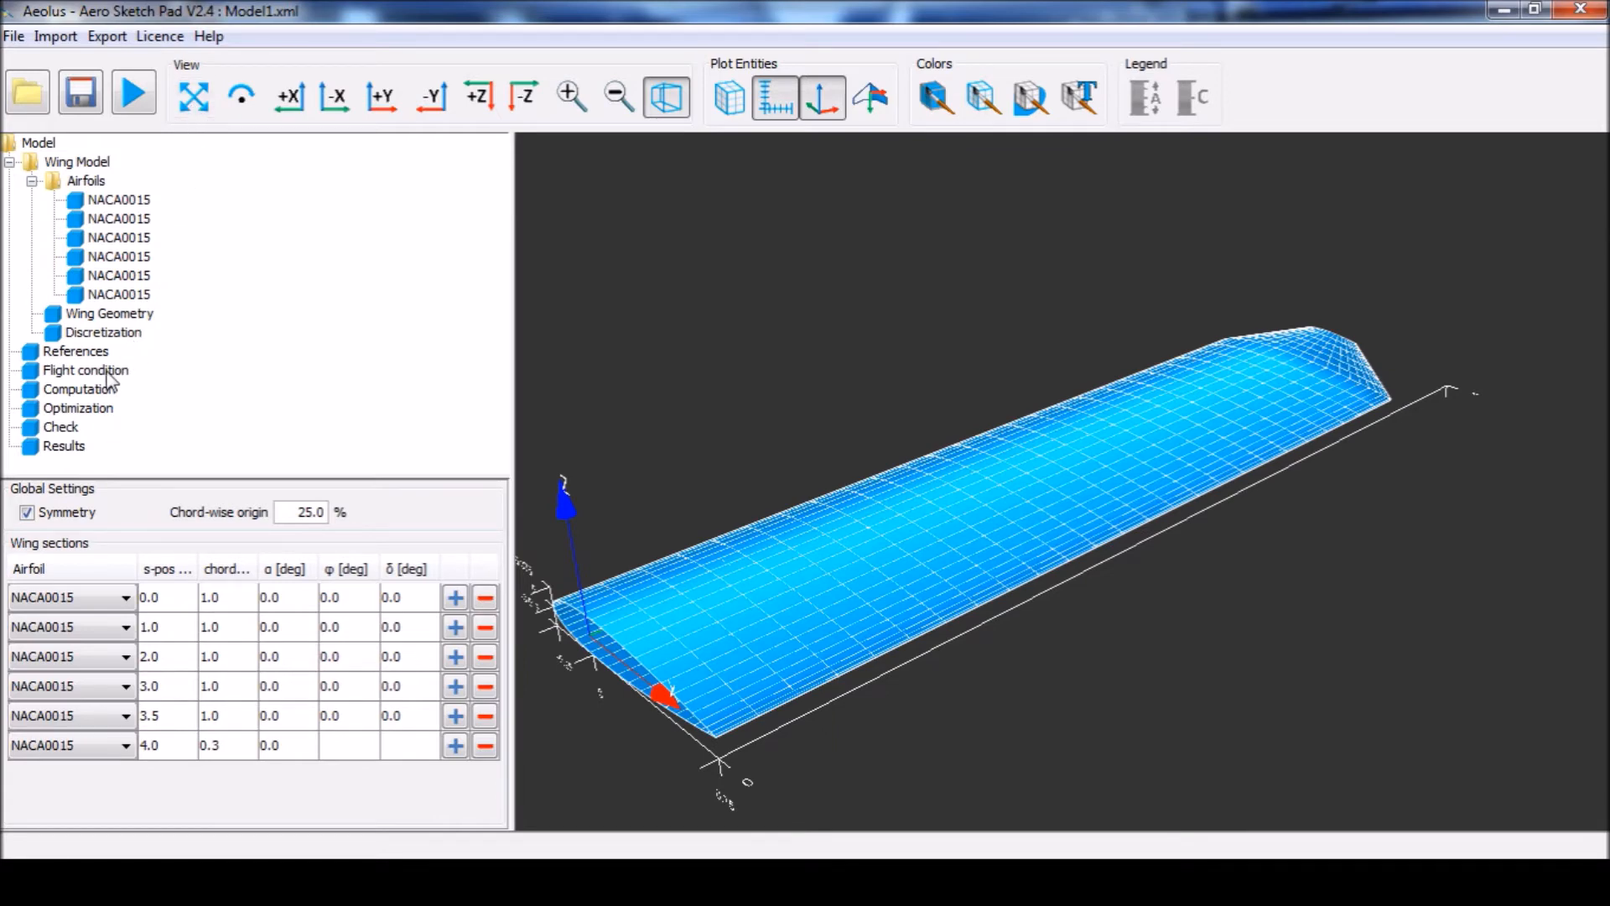
- Give the flight condition a 2000 N aircraft weight and 0.01 viscous drag coefficient
click(85, 369)
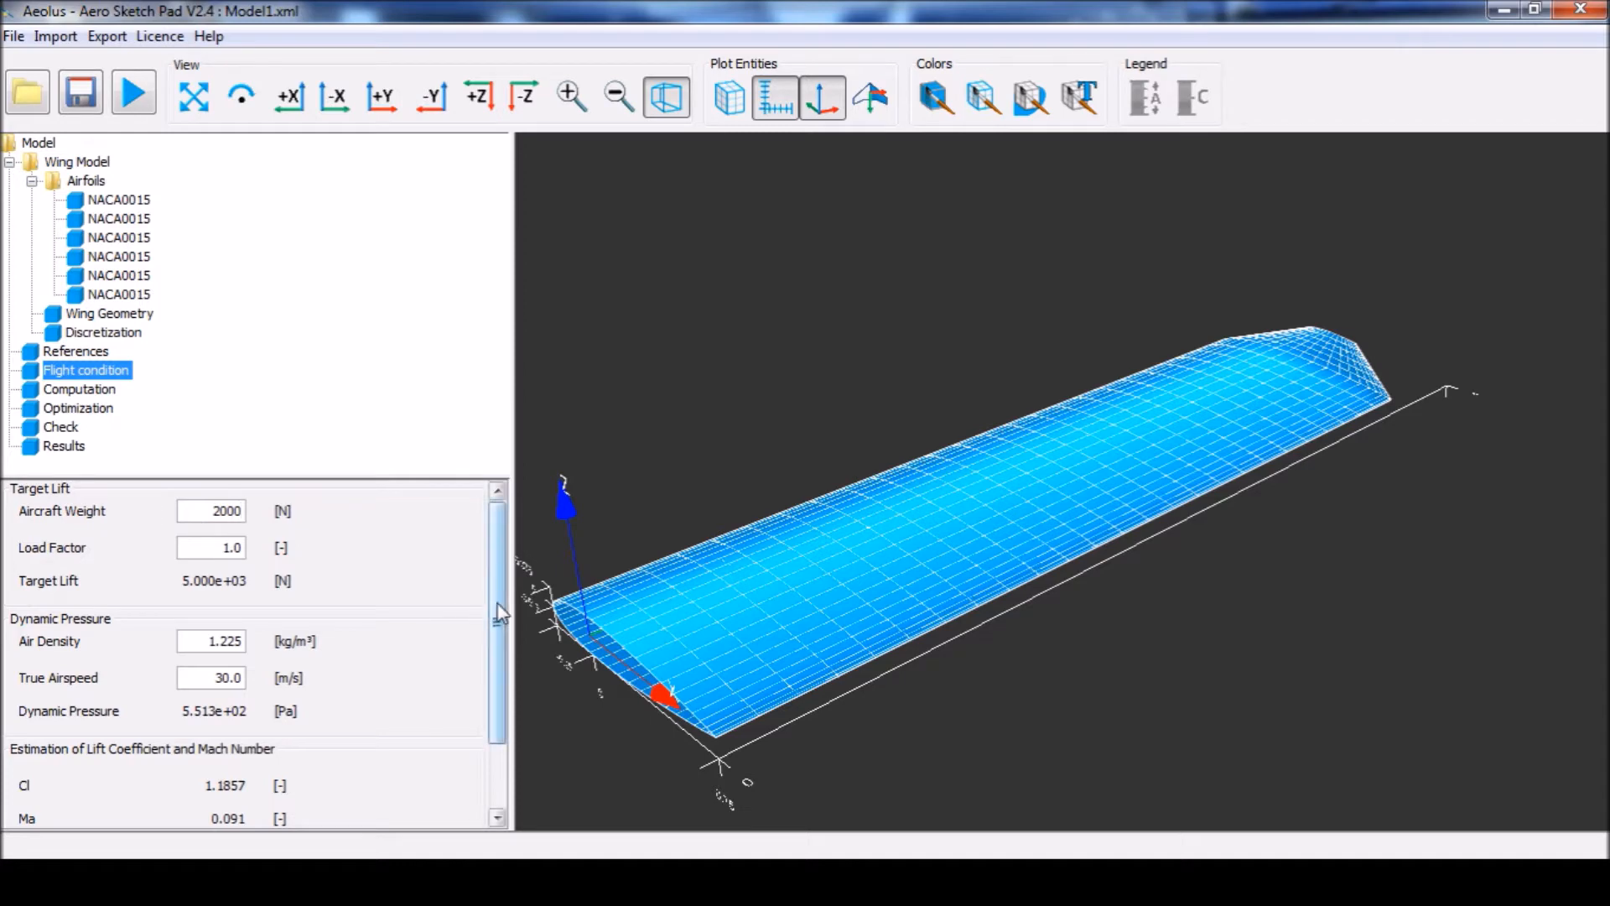
scroll(down, 3)
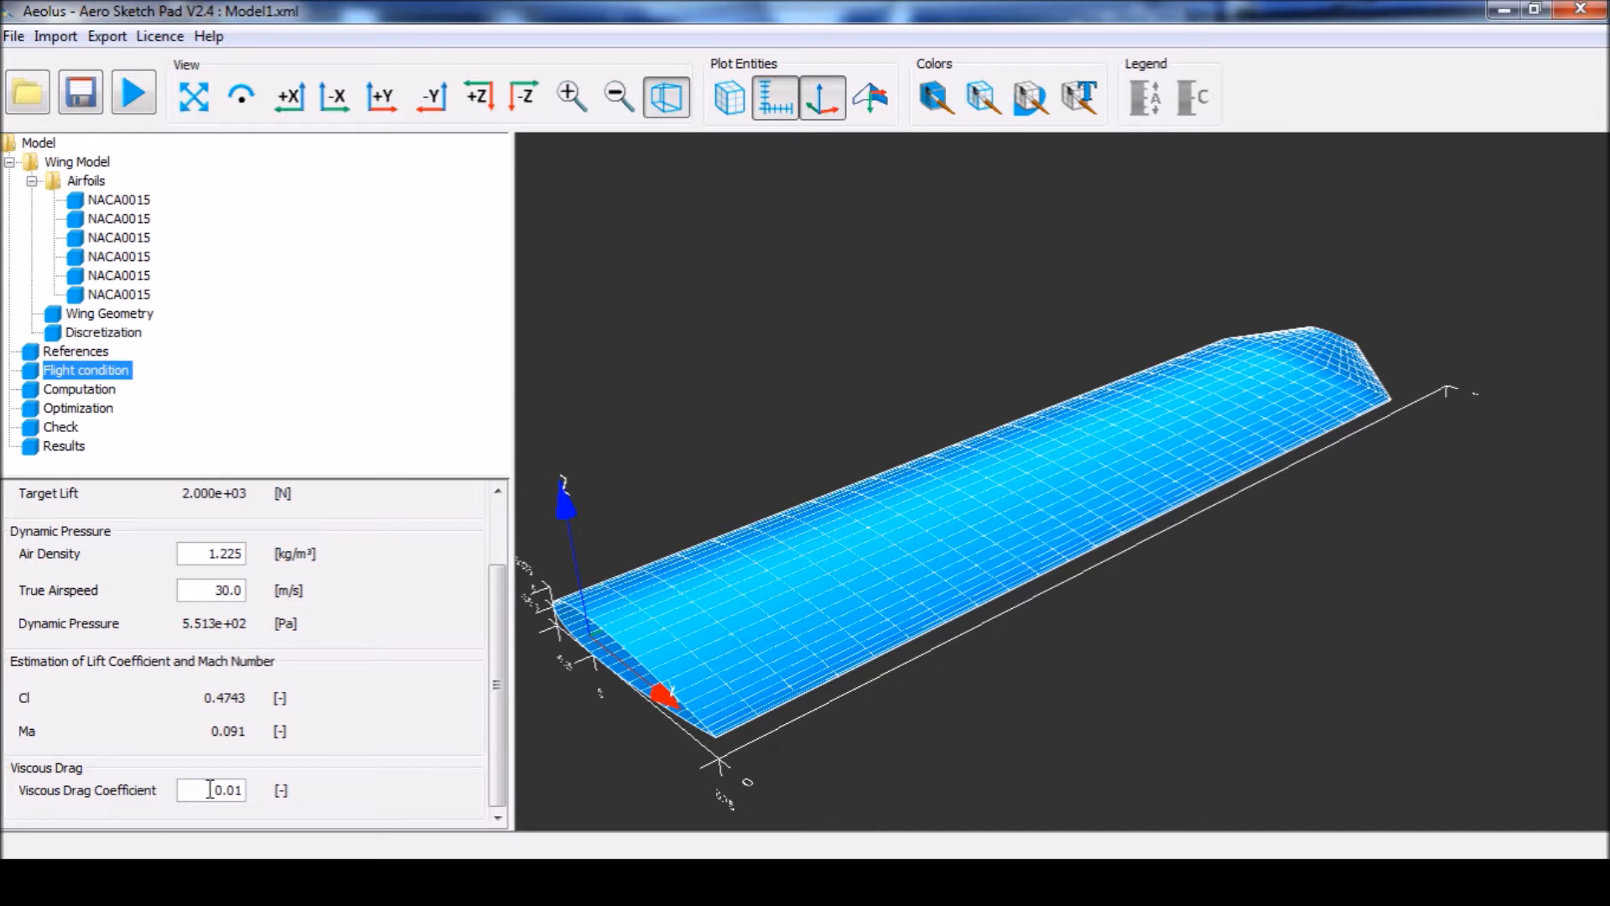
mouse_move(190, 699)
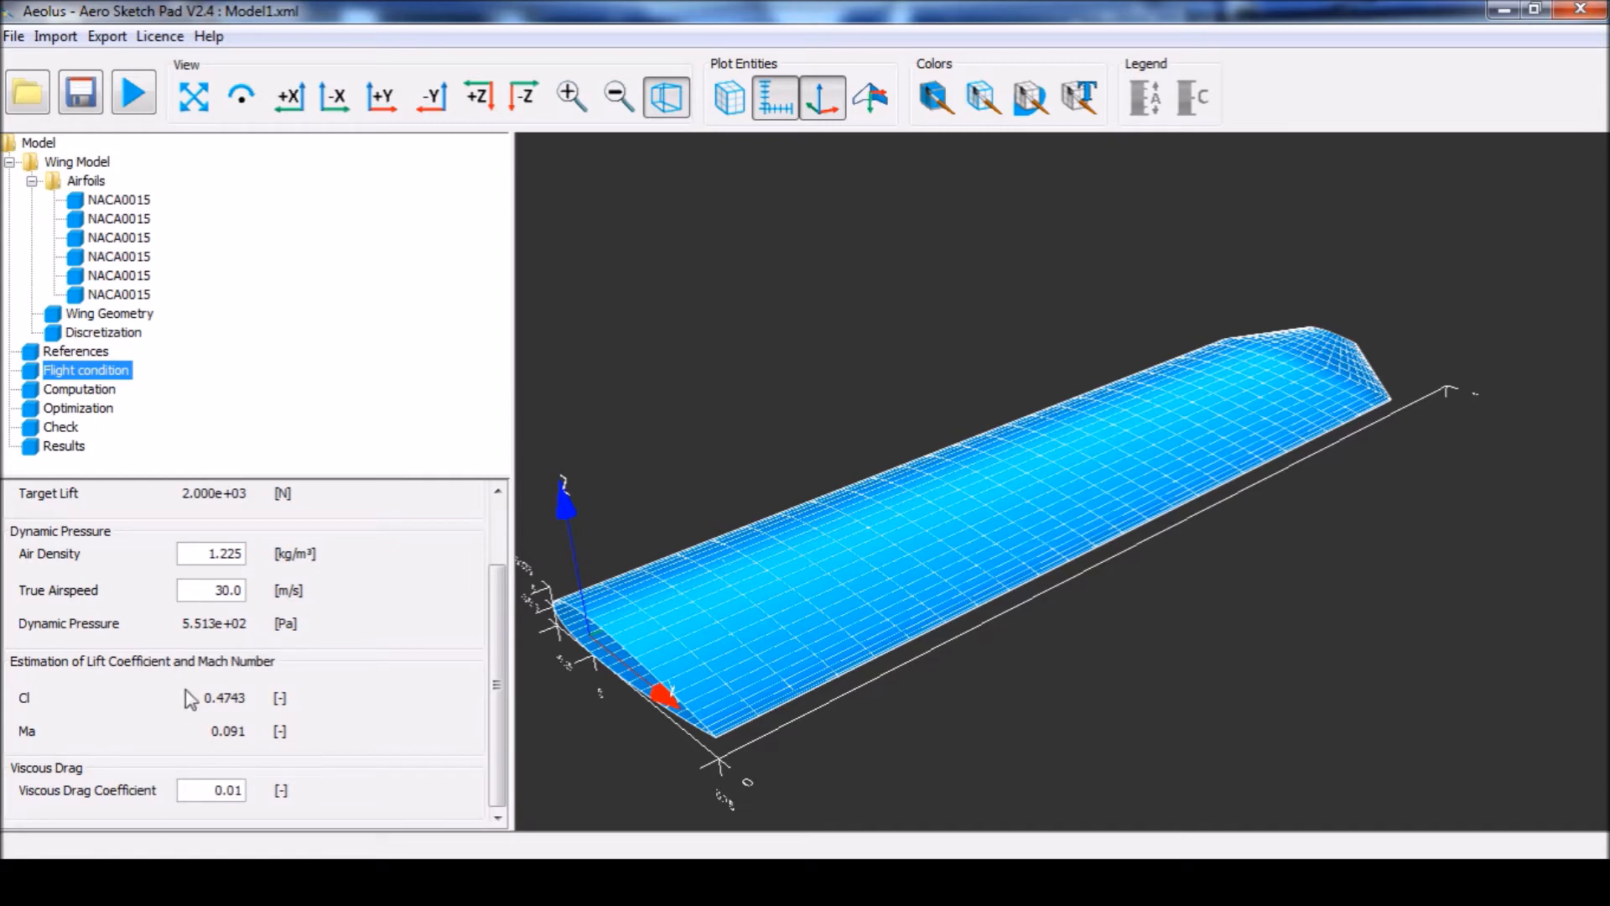
mouse_move(82, 359)
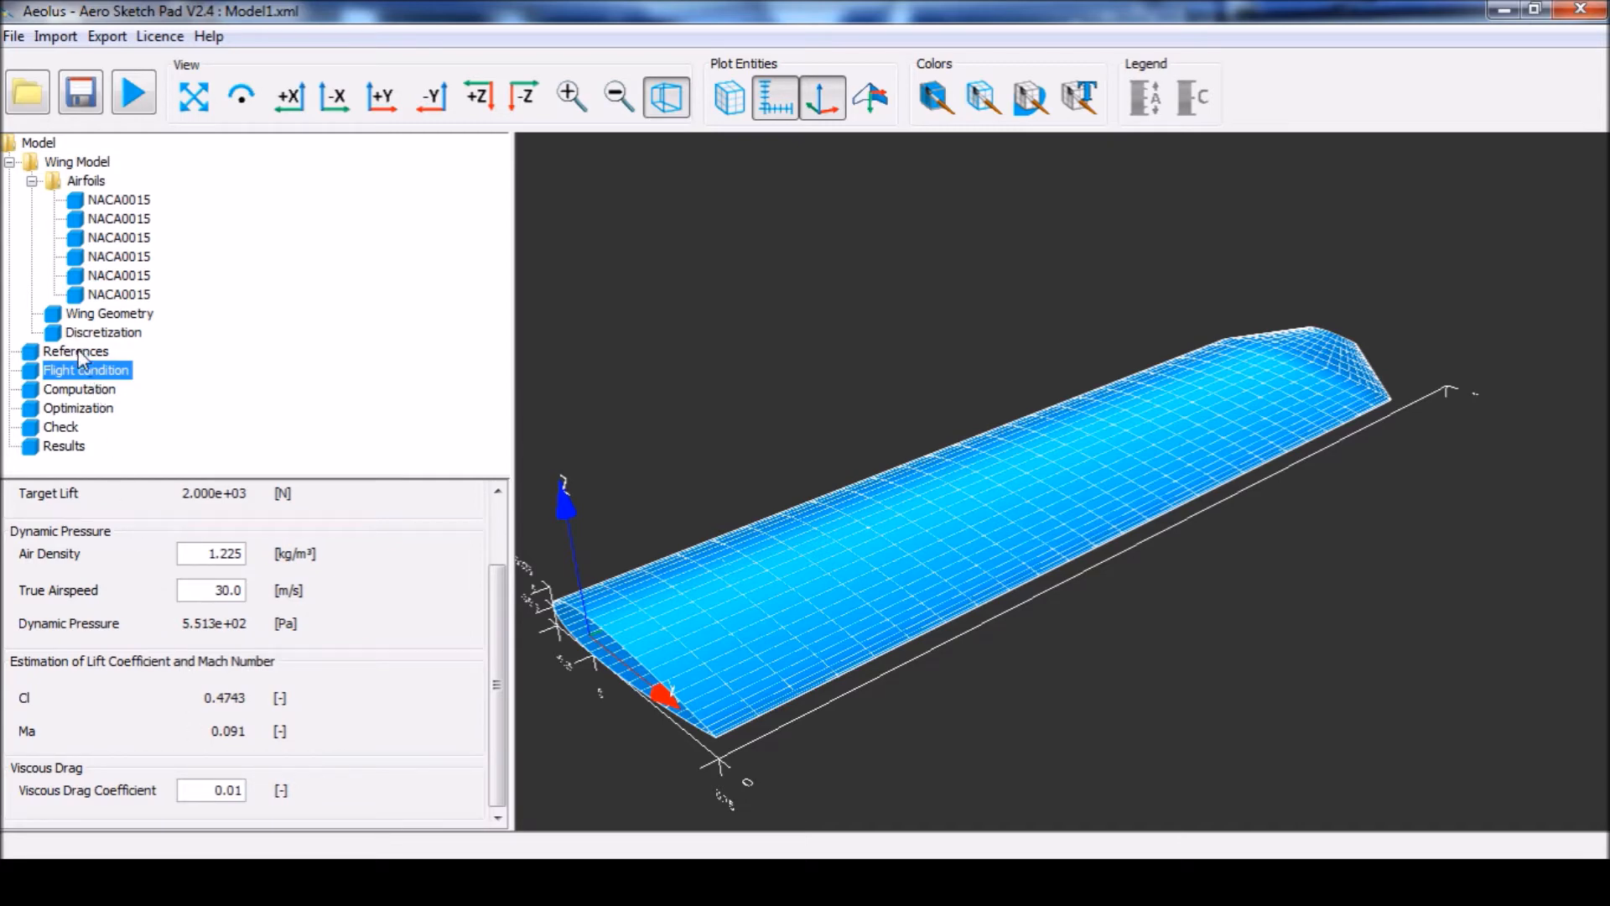
- Switch the reference area from projected to automatic wetted area in References
click(75, 351)
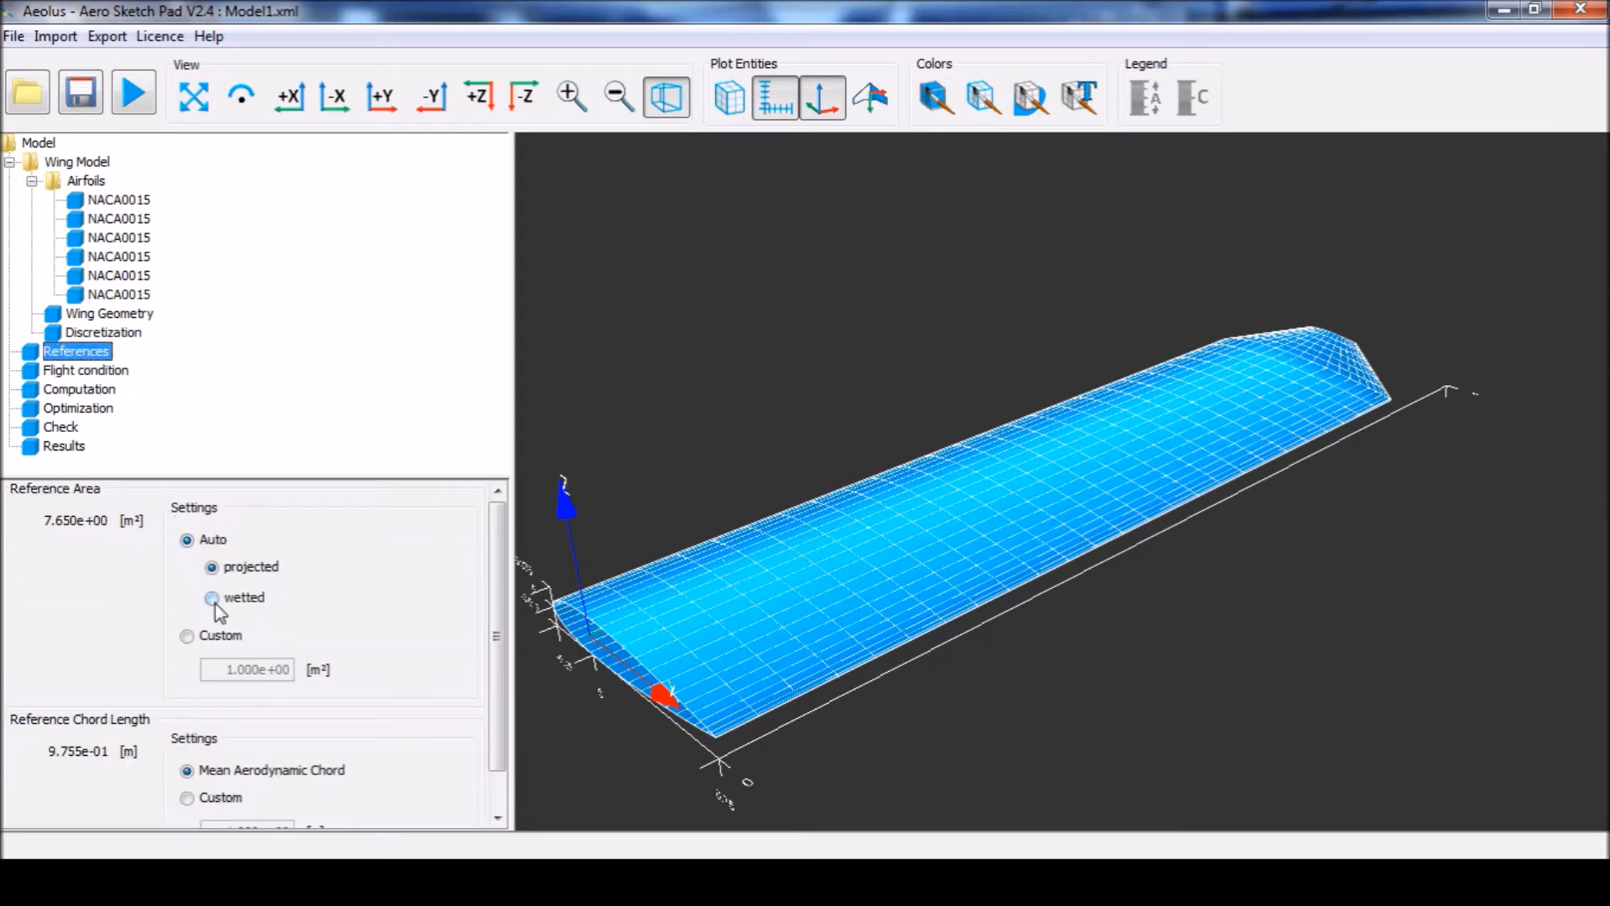
click(212, 597)
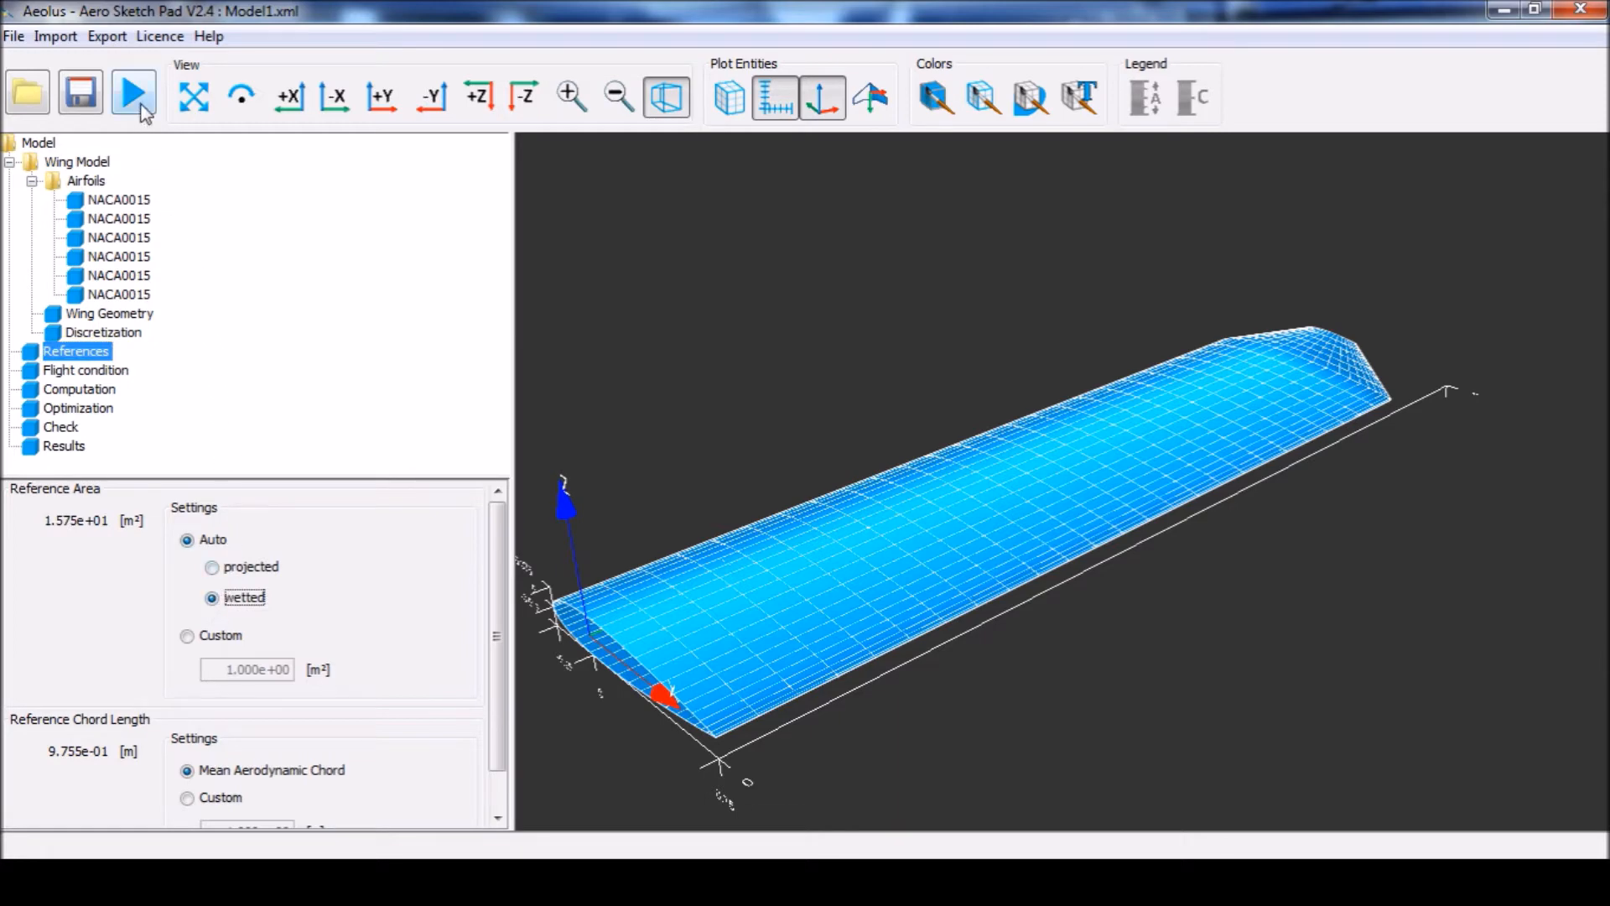
- Run the analysis and view the lift distribution, then the Cd(Cl) drag-versus-lift results
click(133, 95)
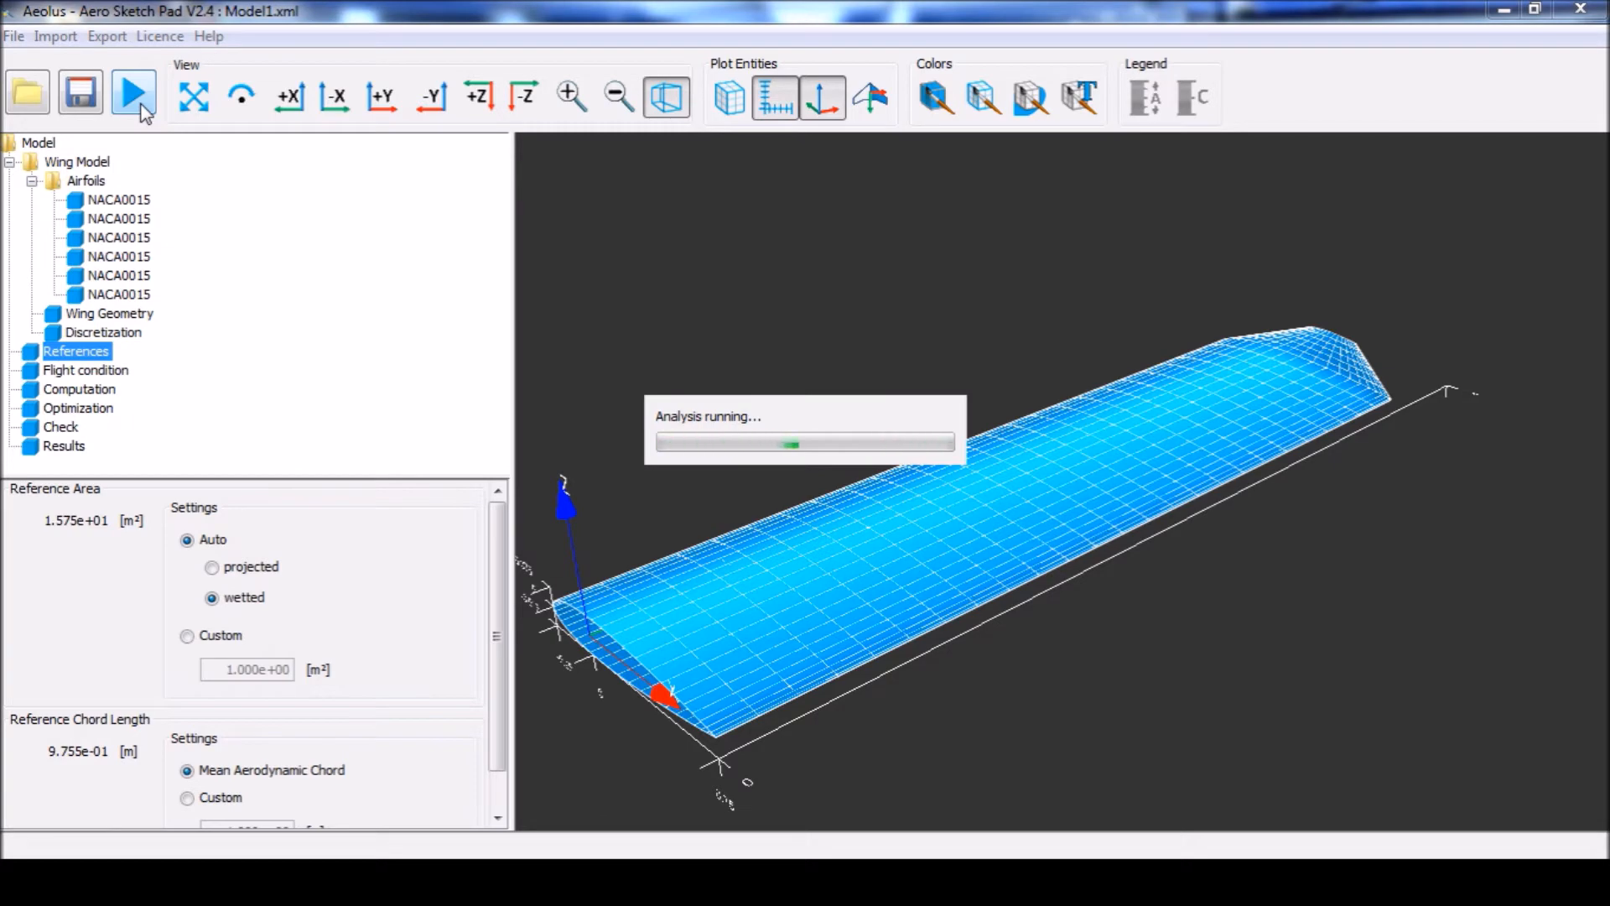
click(132, 94)
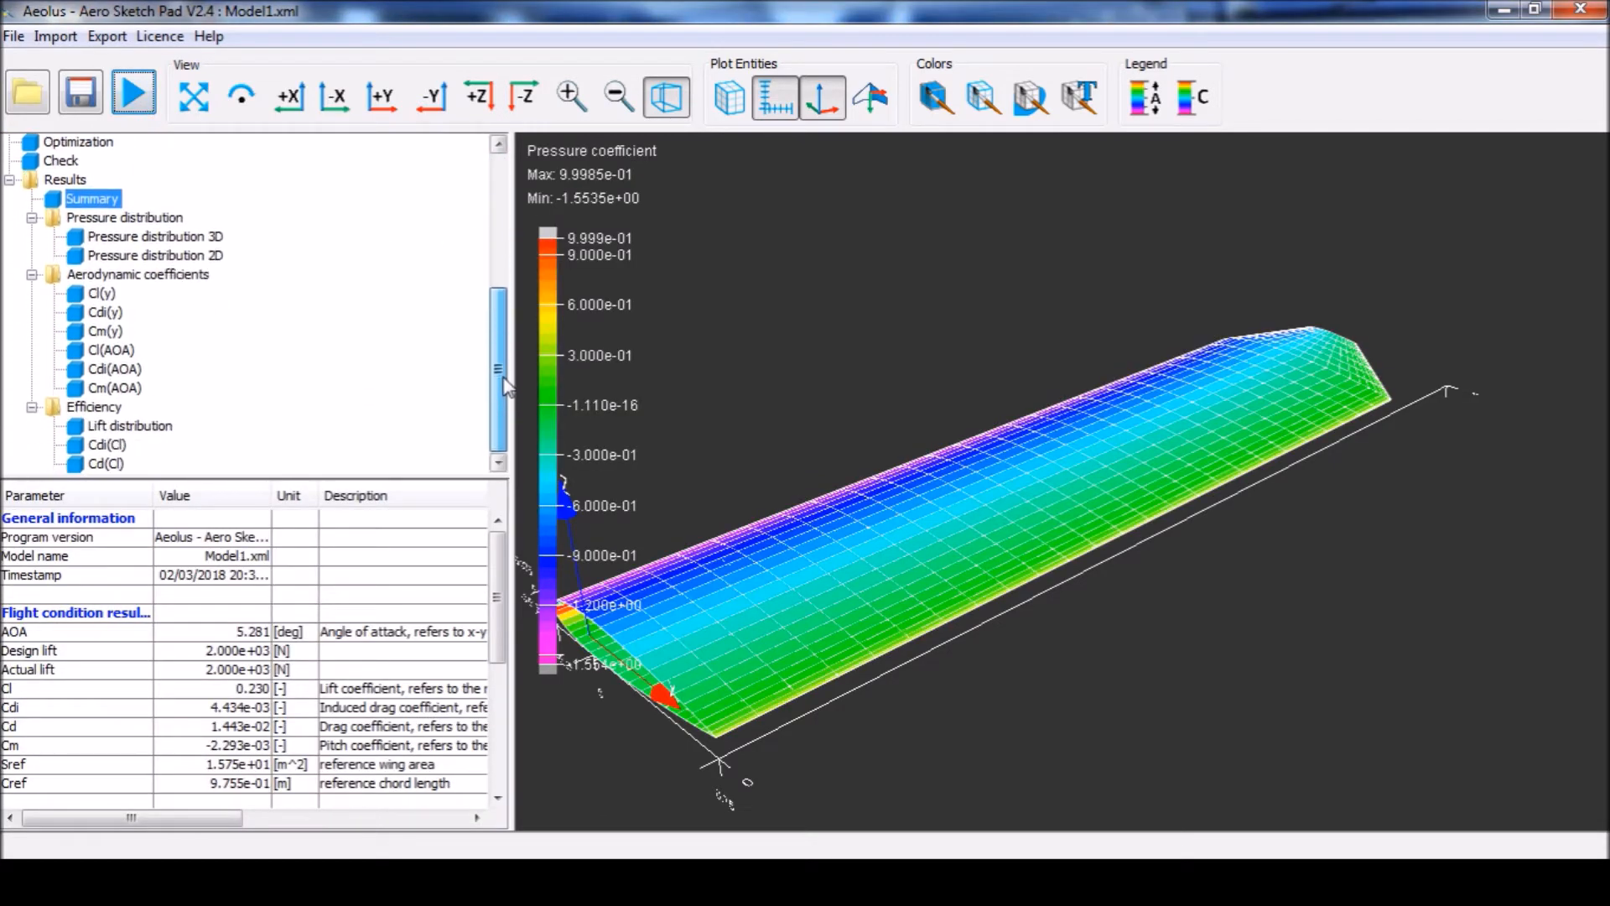
click(129, 424)
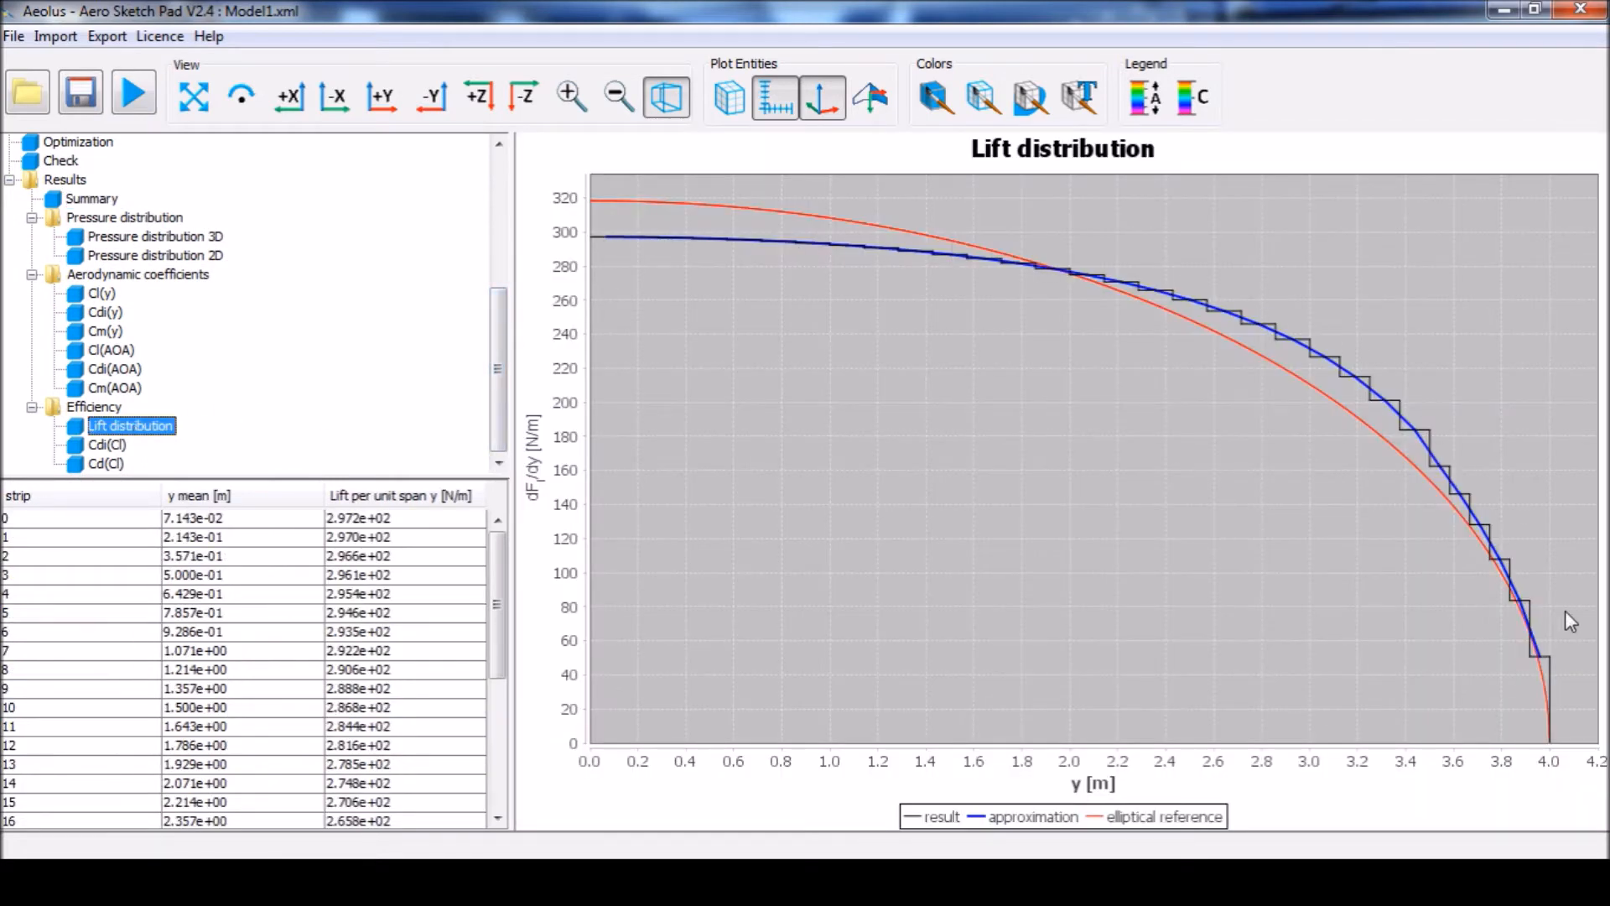
mouse_move(213, 452)
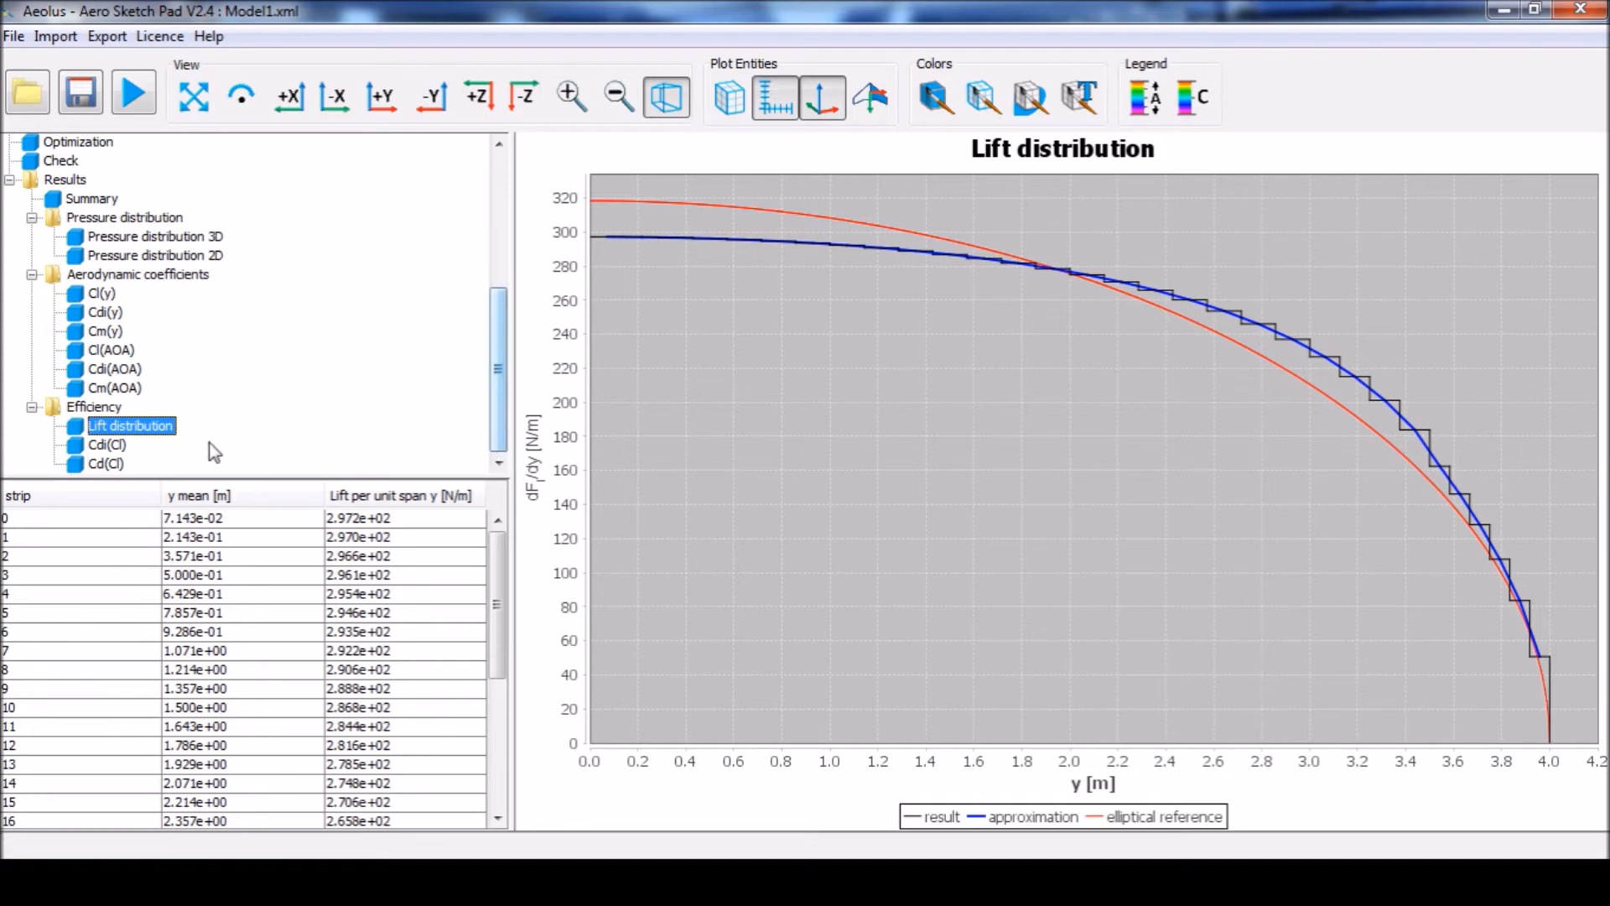
click(108, 463)
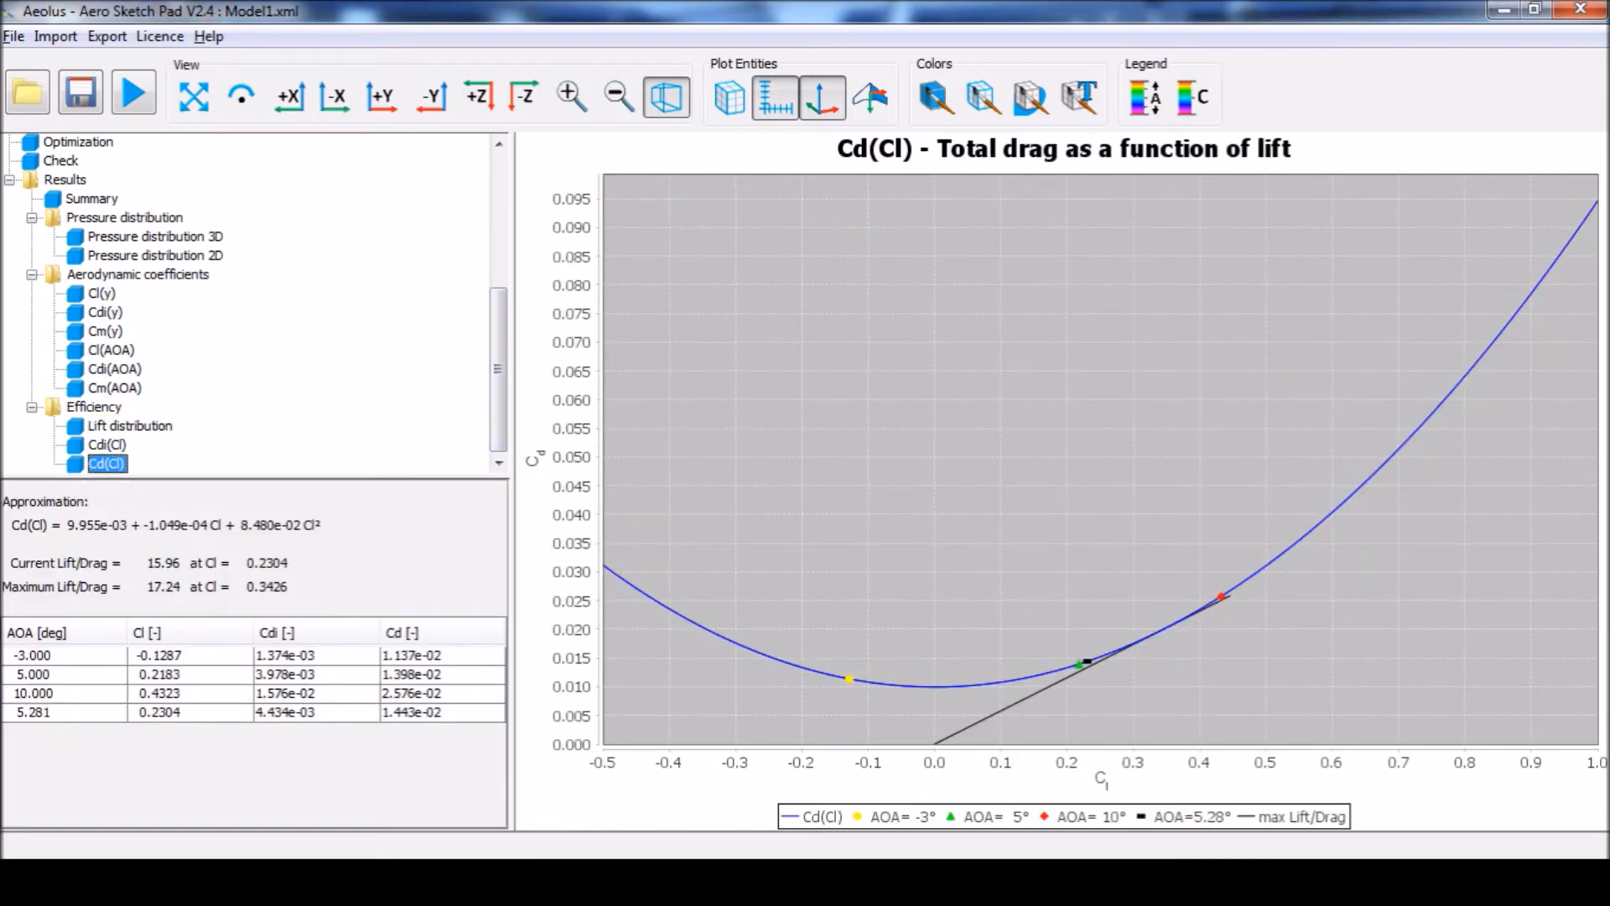
mouse_move(986, 827)
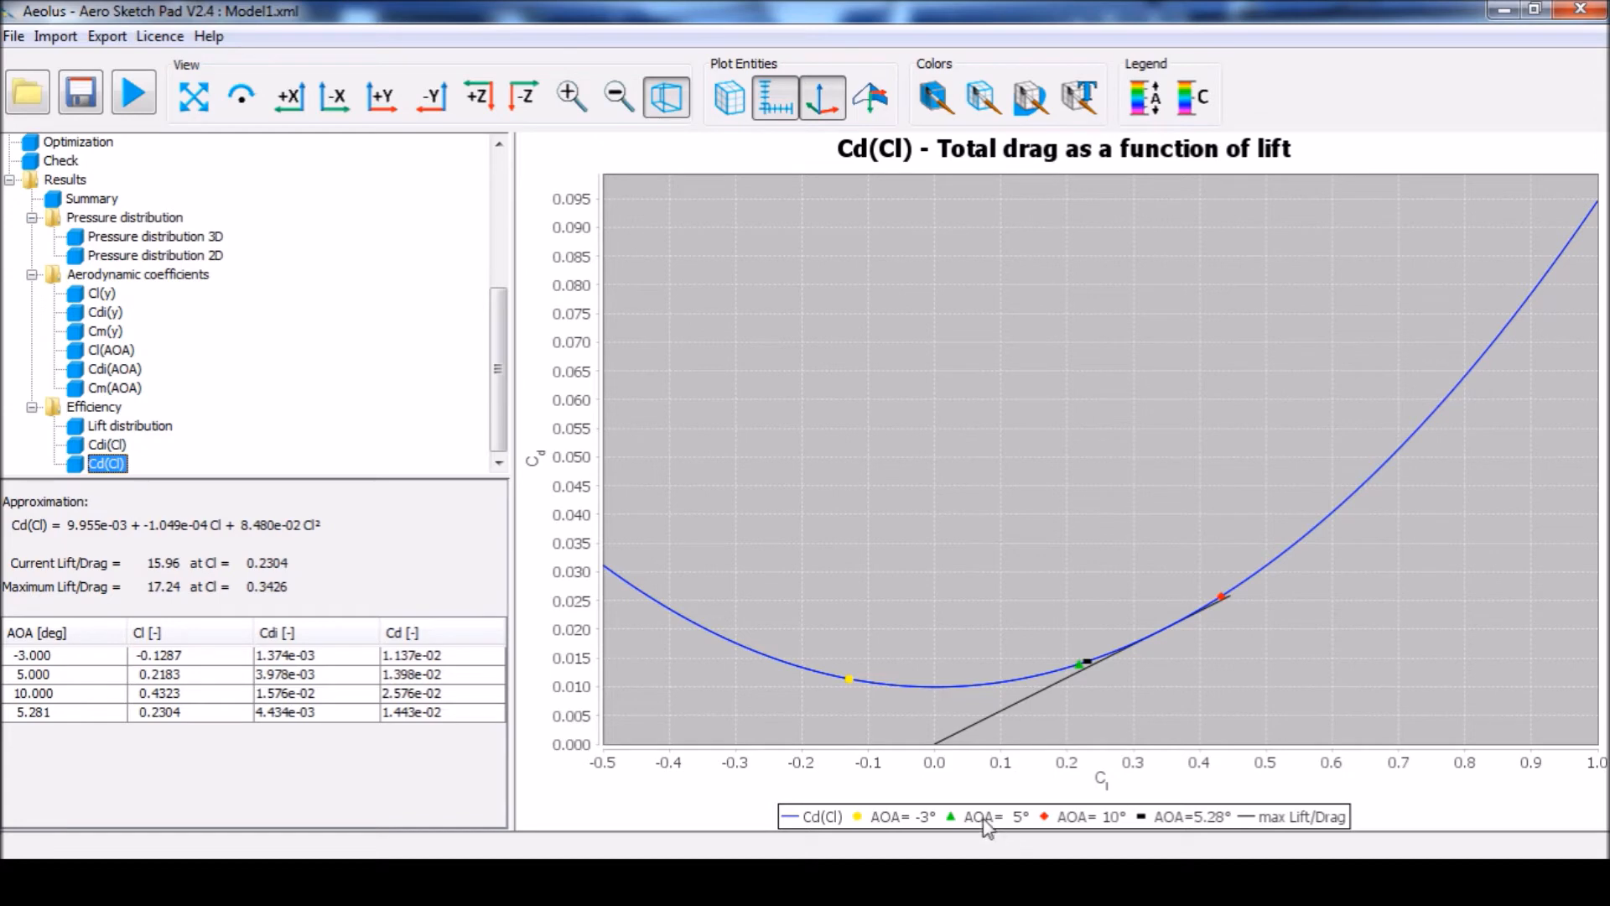
mouse_move(498, 359)
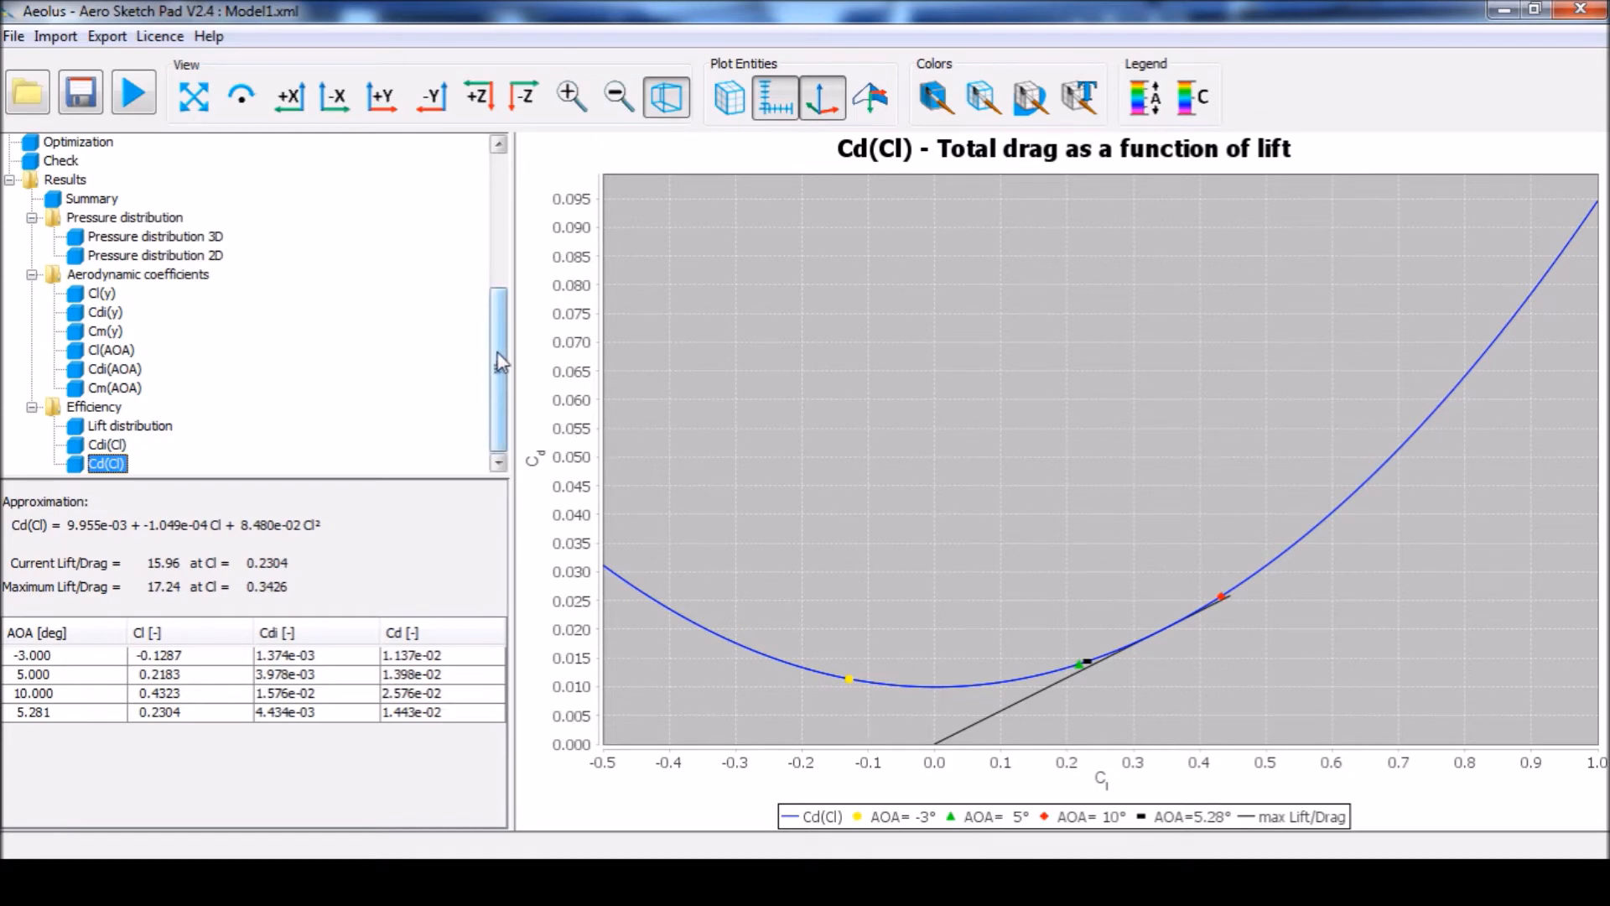
scroll(up, 3)
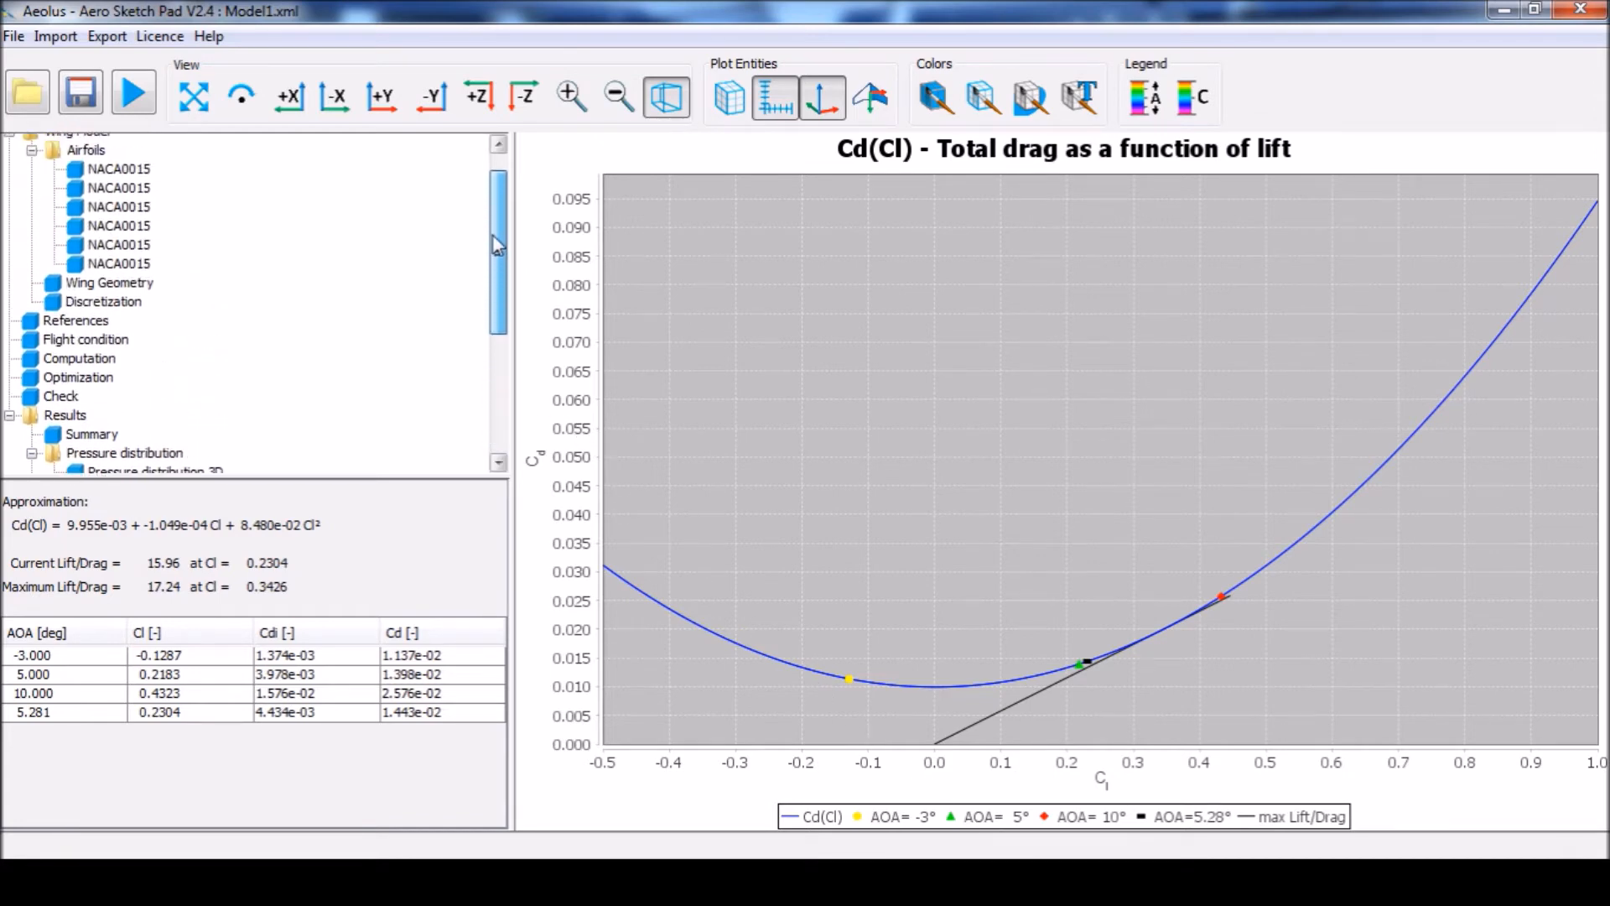
- Enable optimization in the Optimization settings, maximizing current lift/drag
click(79, 378)
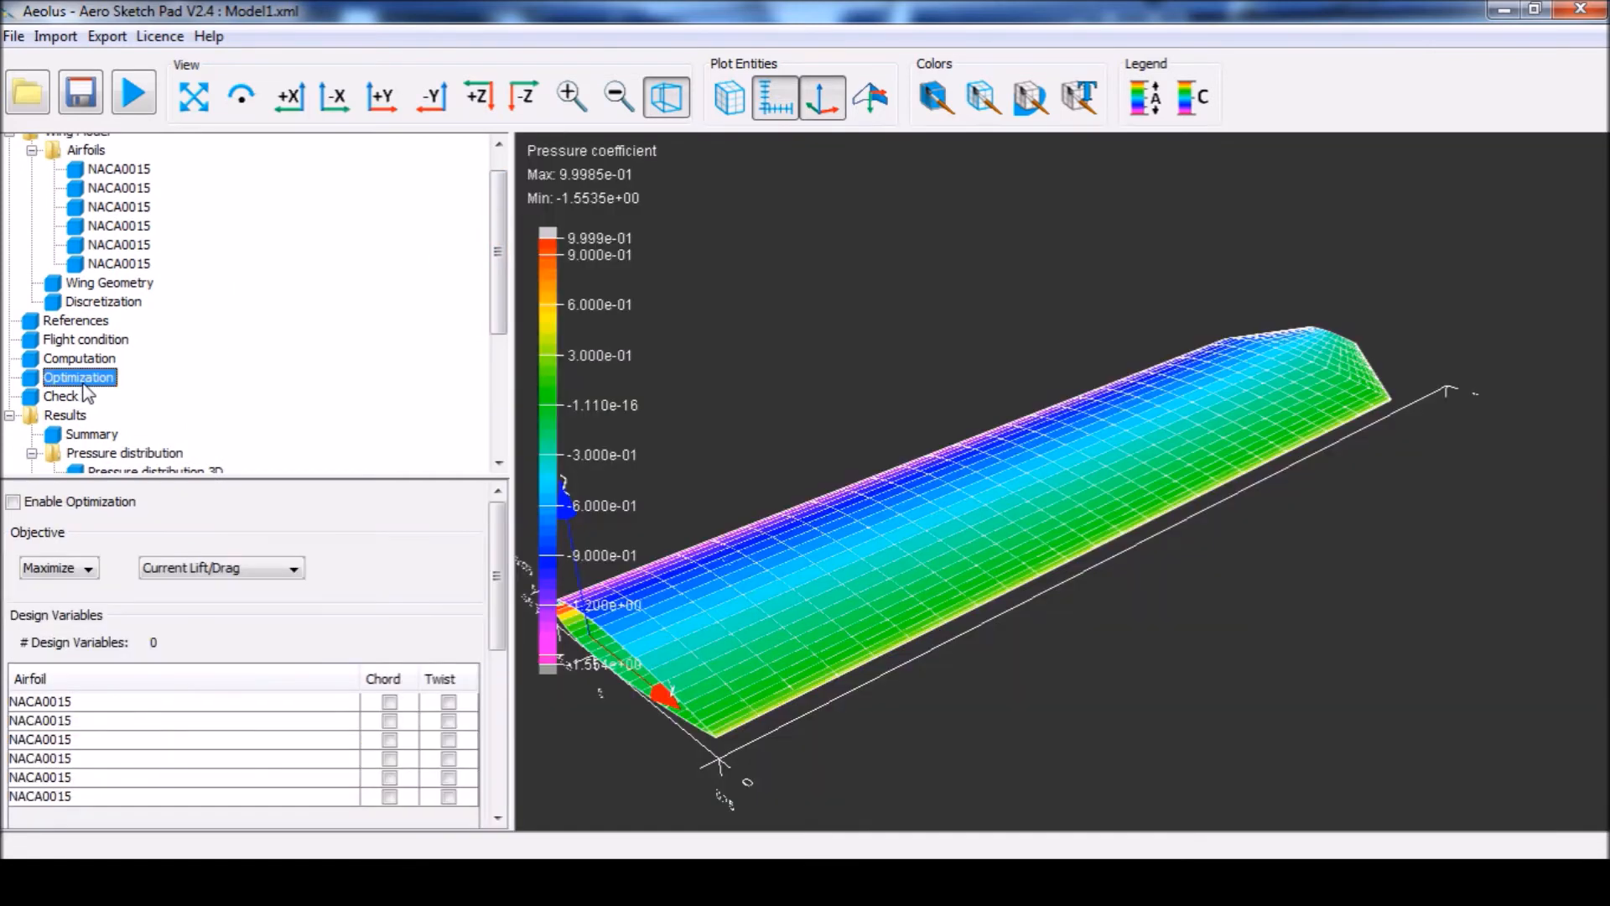
mouse_move(77, 473)
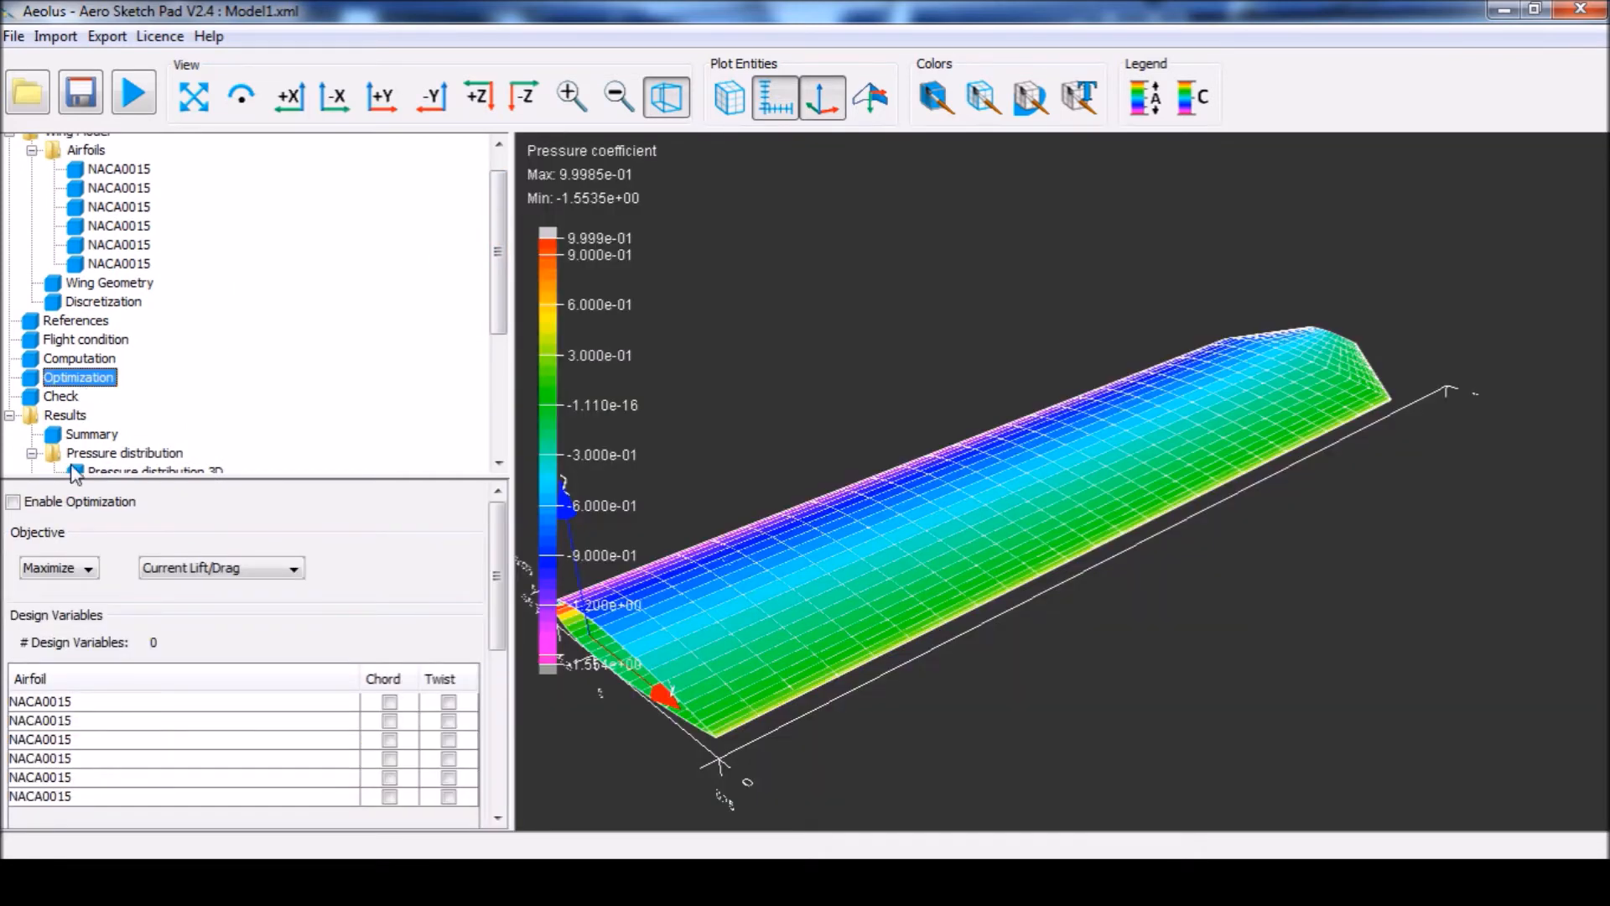
click(13, 502)
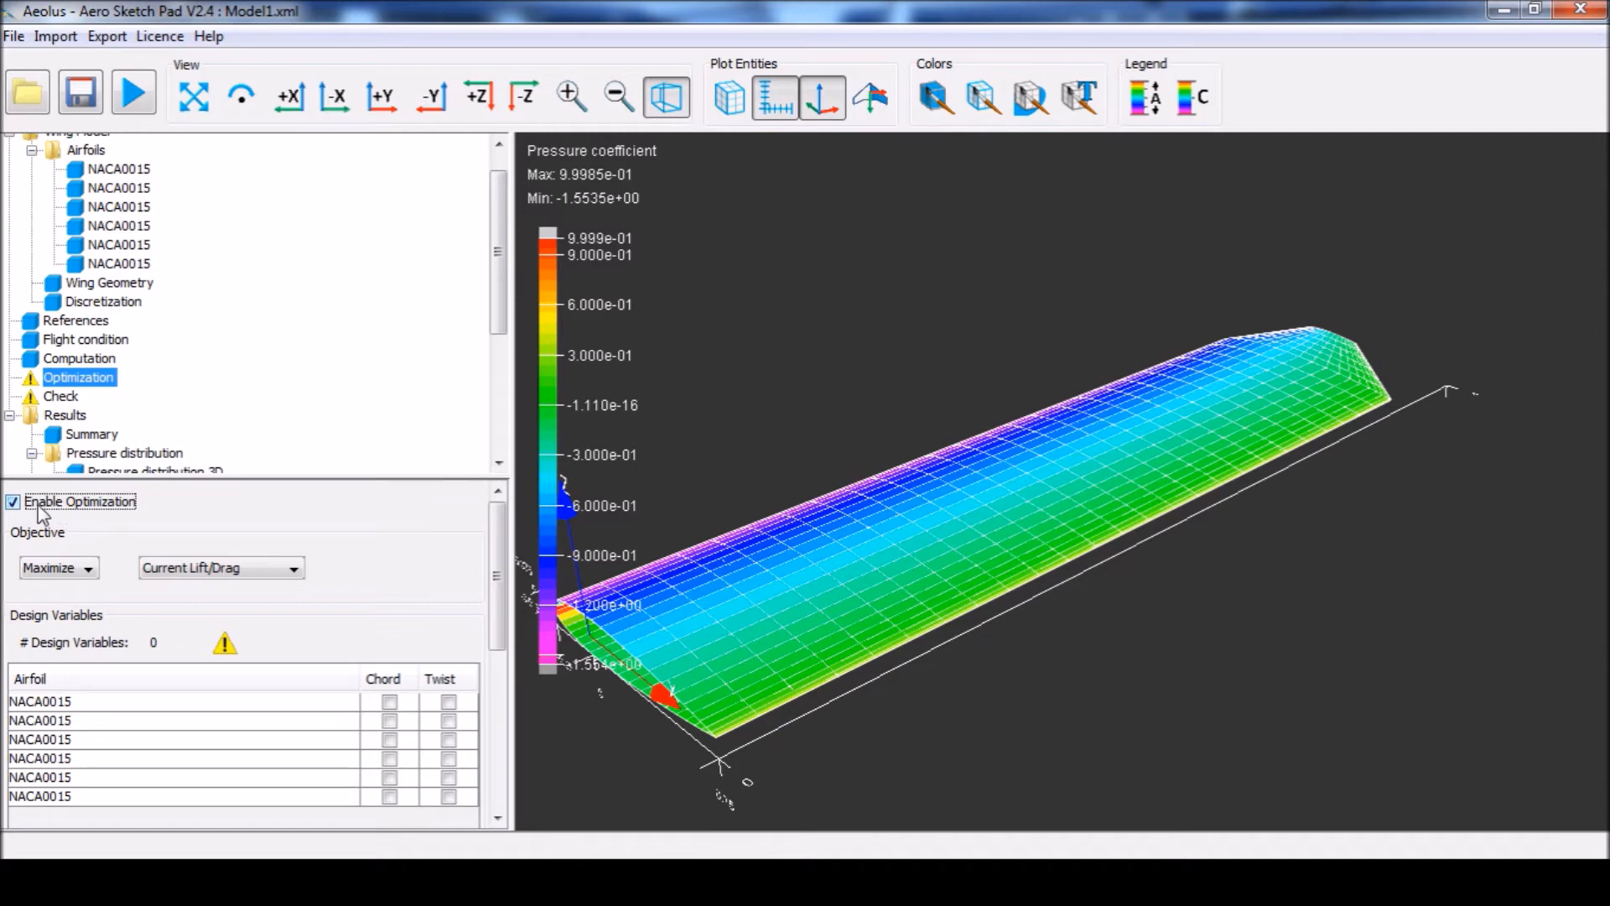
mouse_move(227, 649)
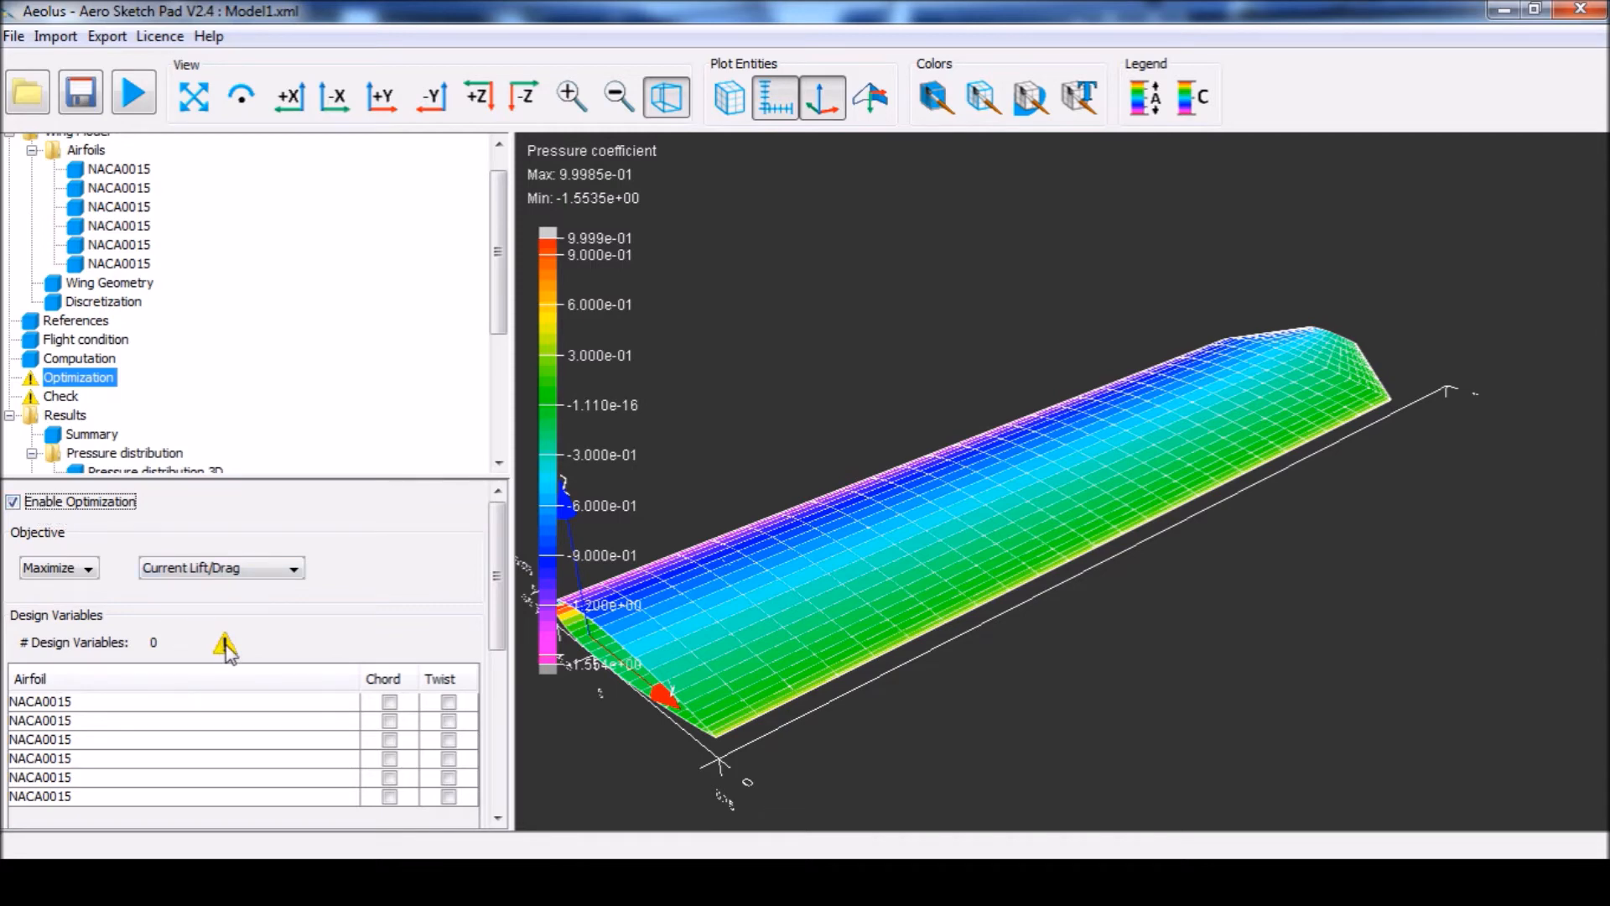
mouse_move(223, 644)
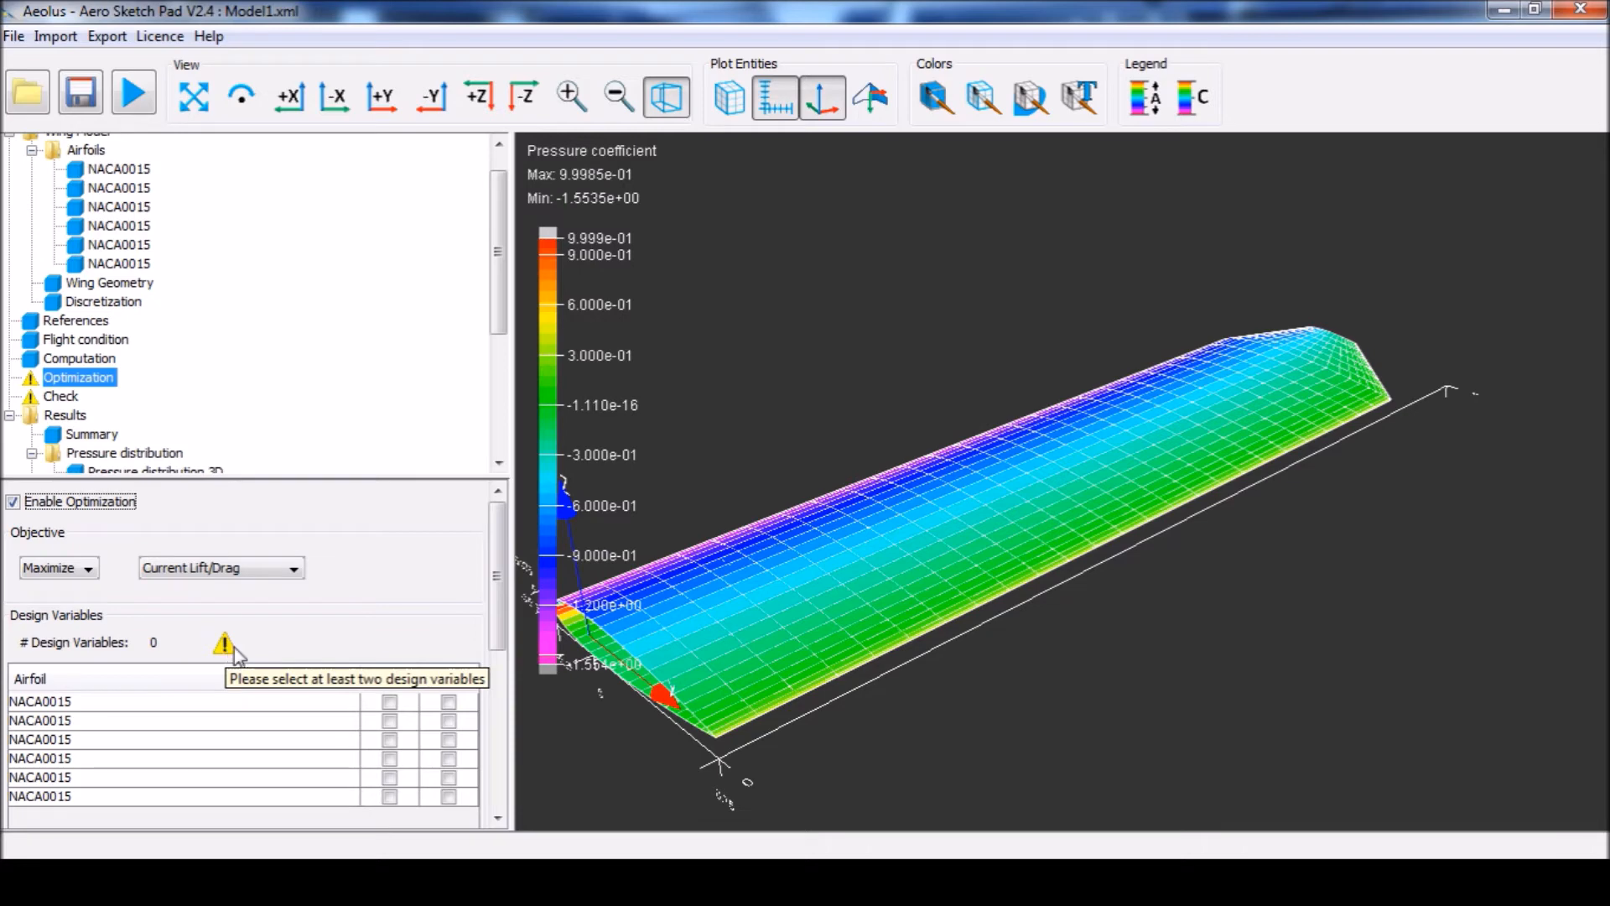
scroll(down, 3)
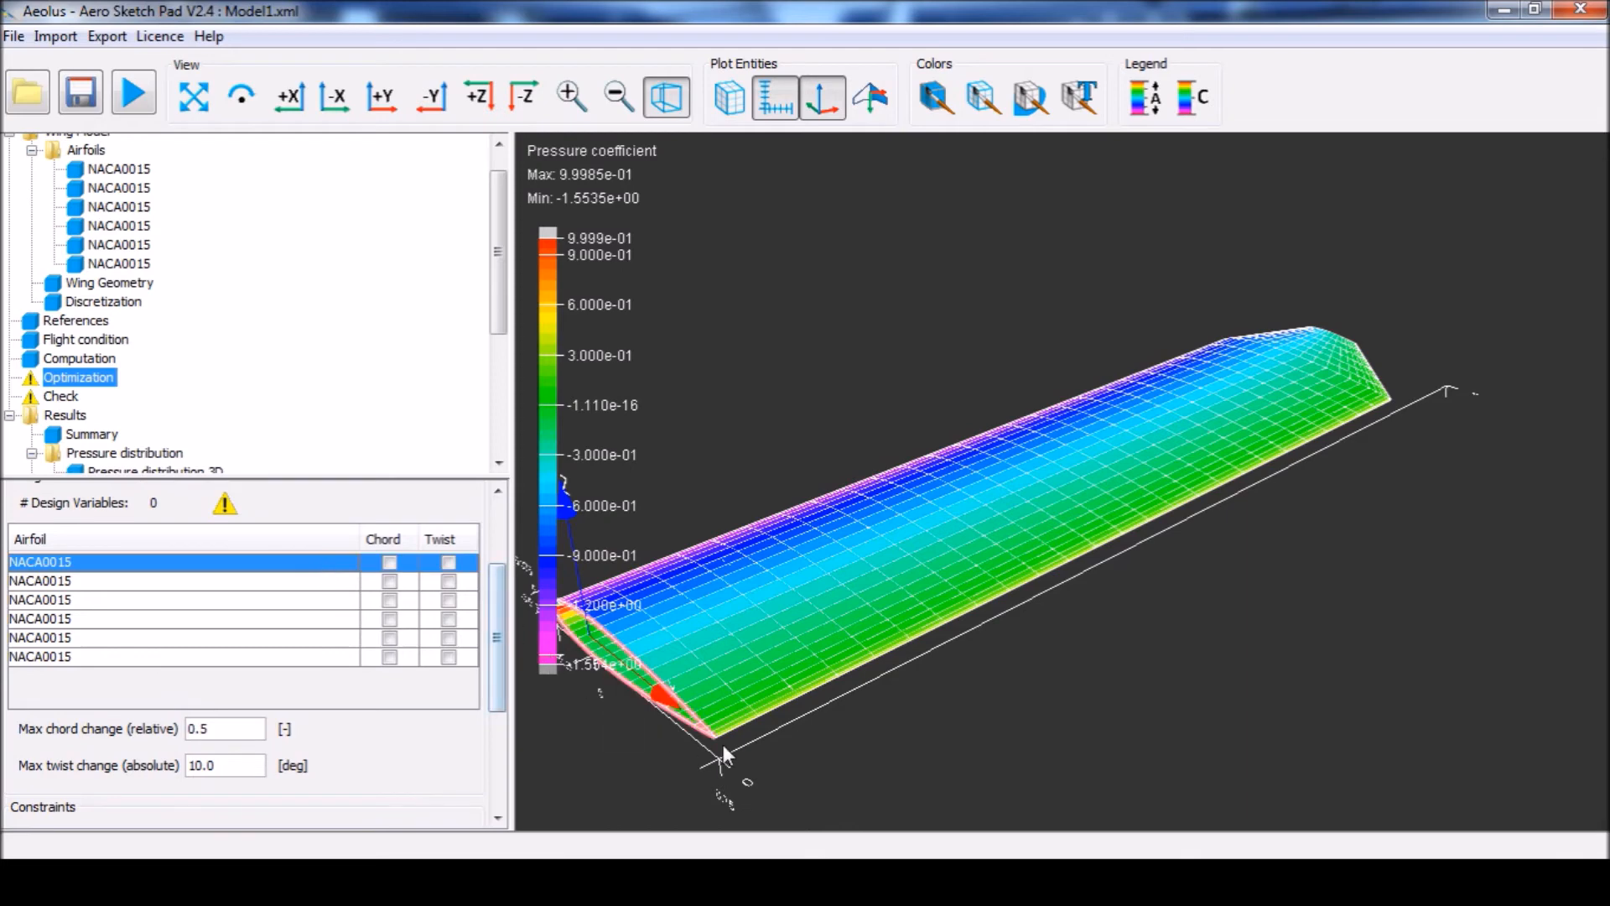
- Tick Chord as a design variable for the NACA0015 sections, reaching five design variables
click(184, 619)
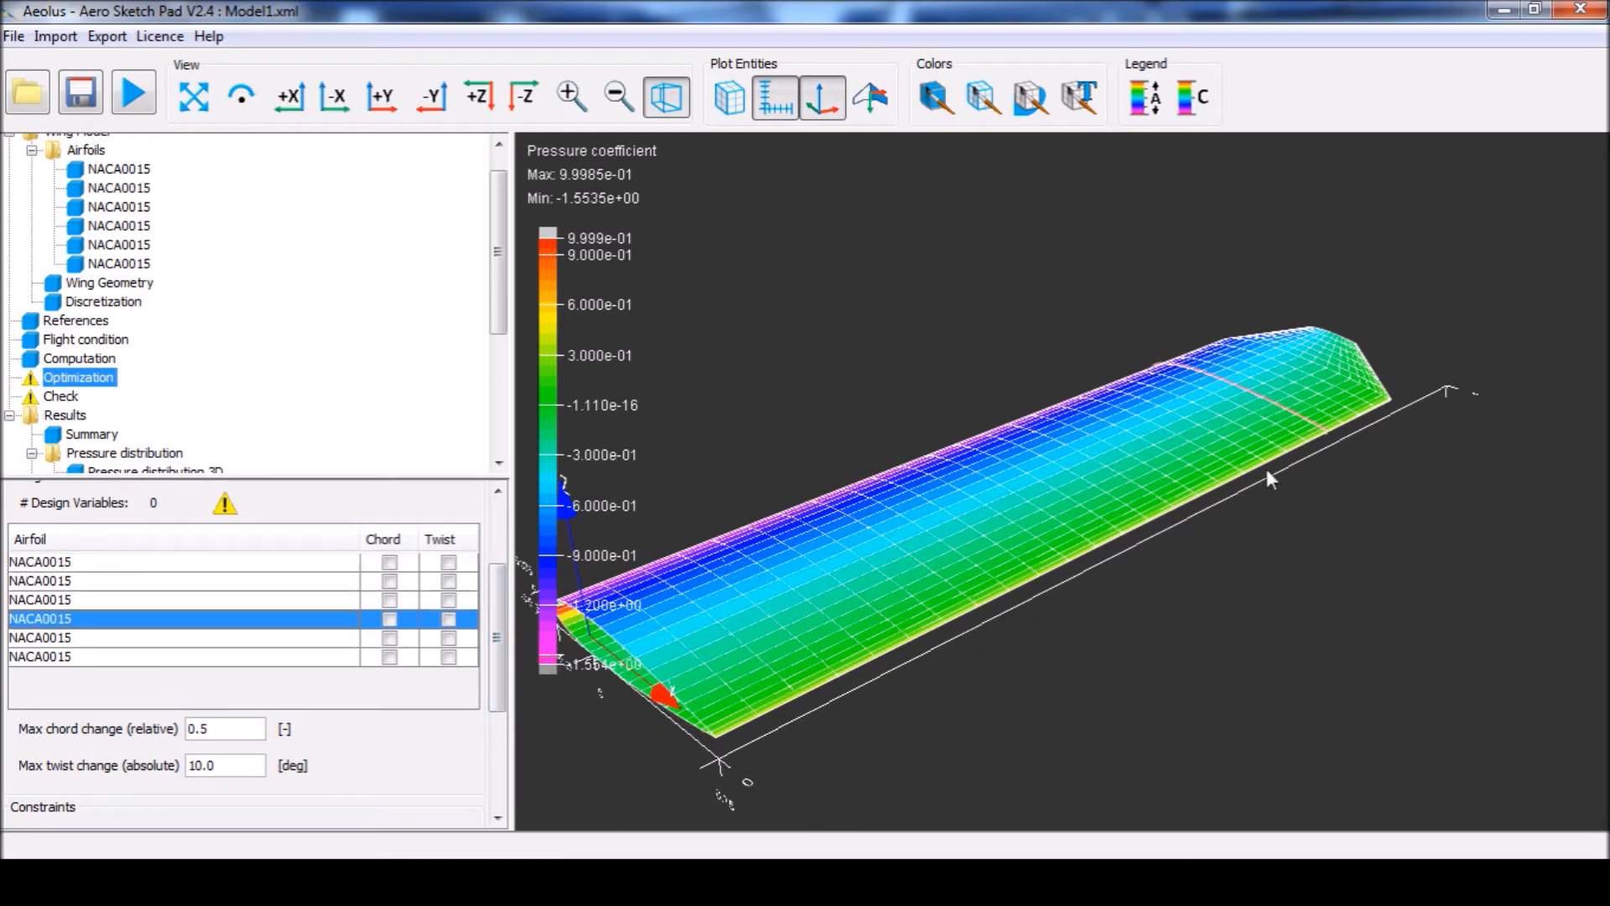
click(185, 656)
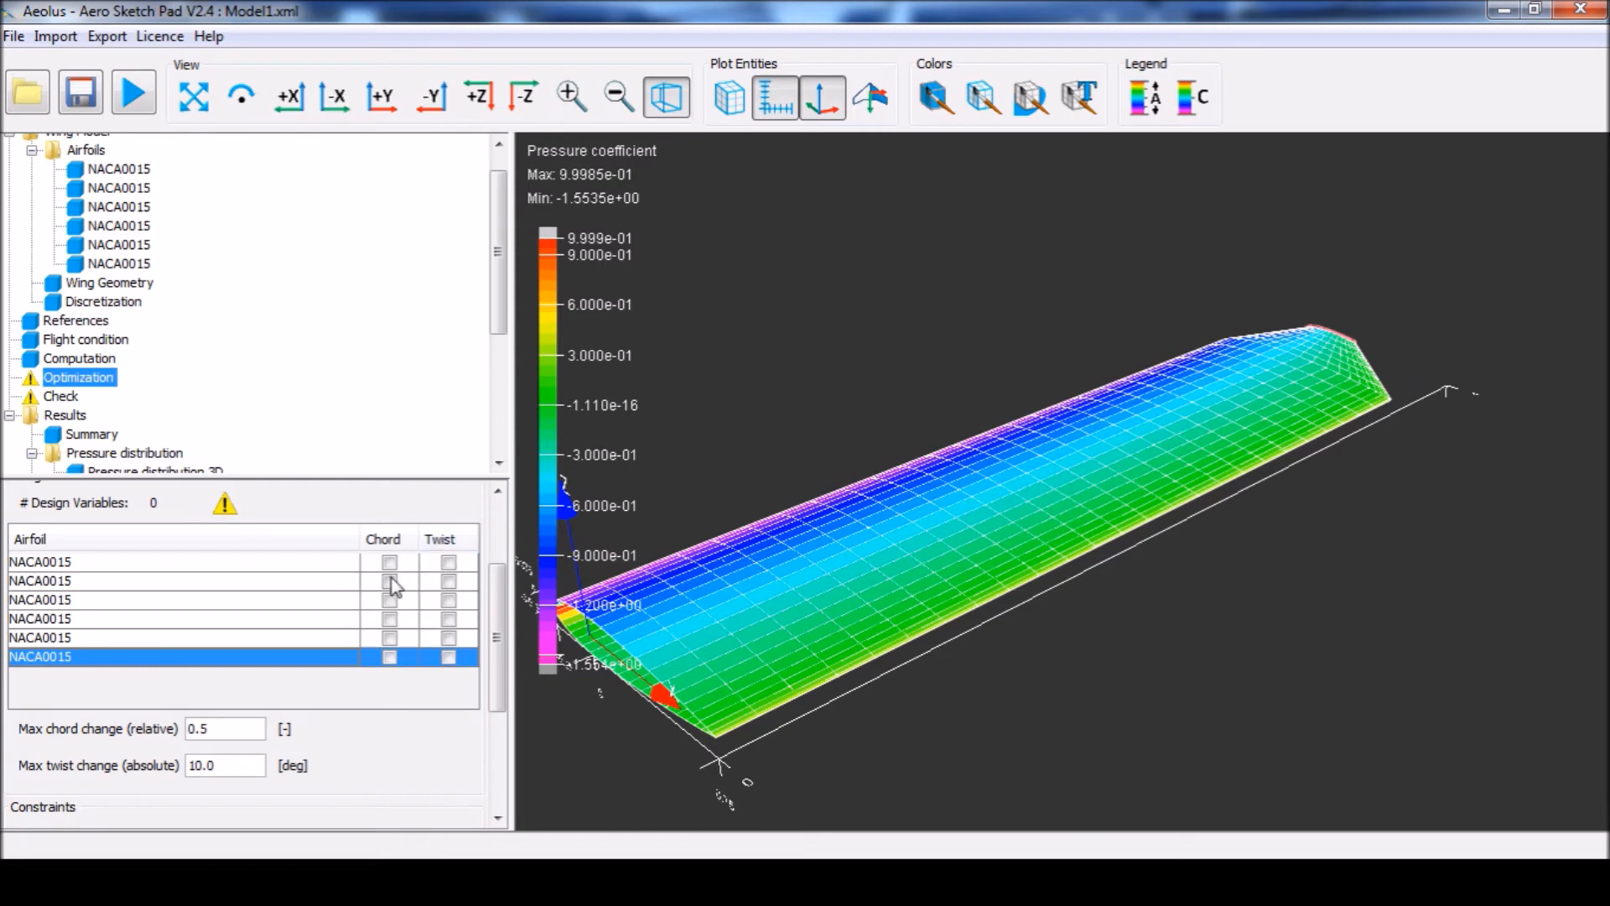
click(389, 619)
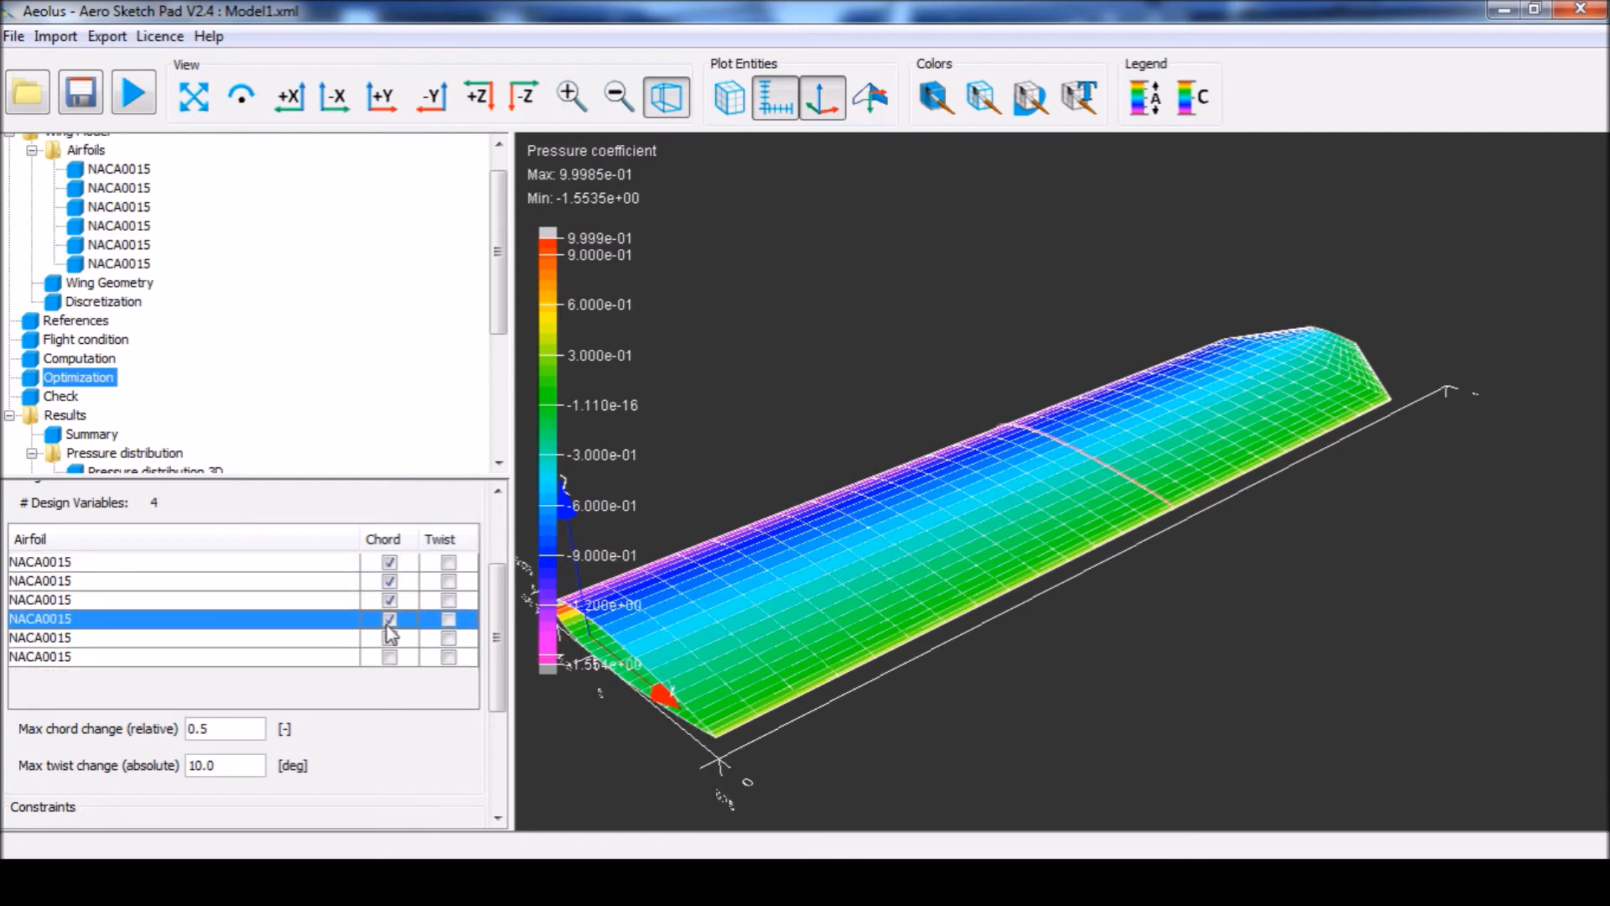
click(391, 637)
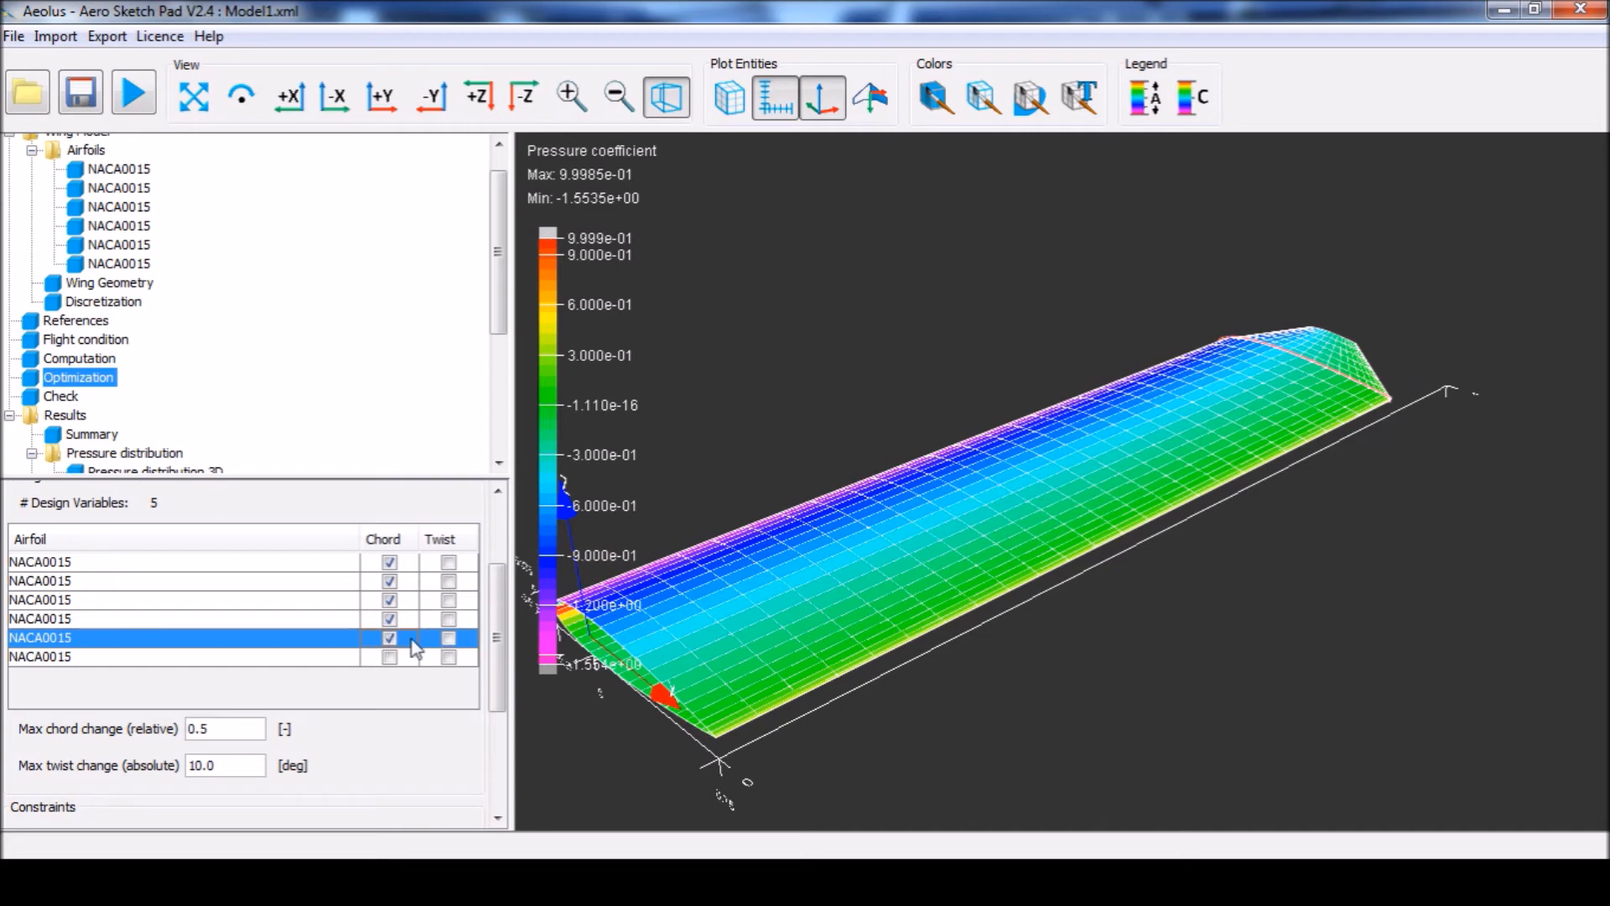
scroll(down, 3)
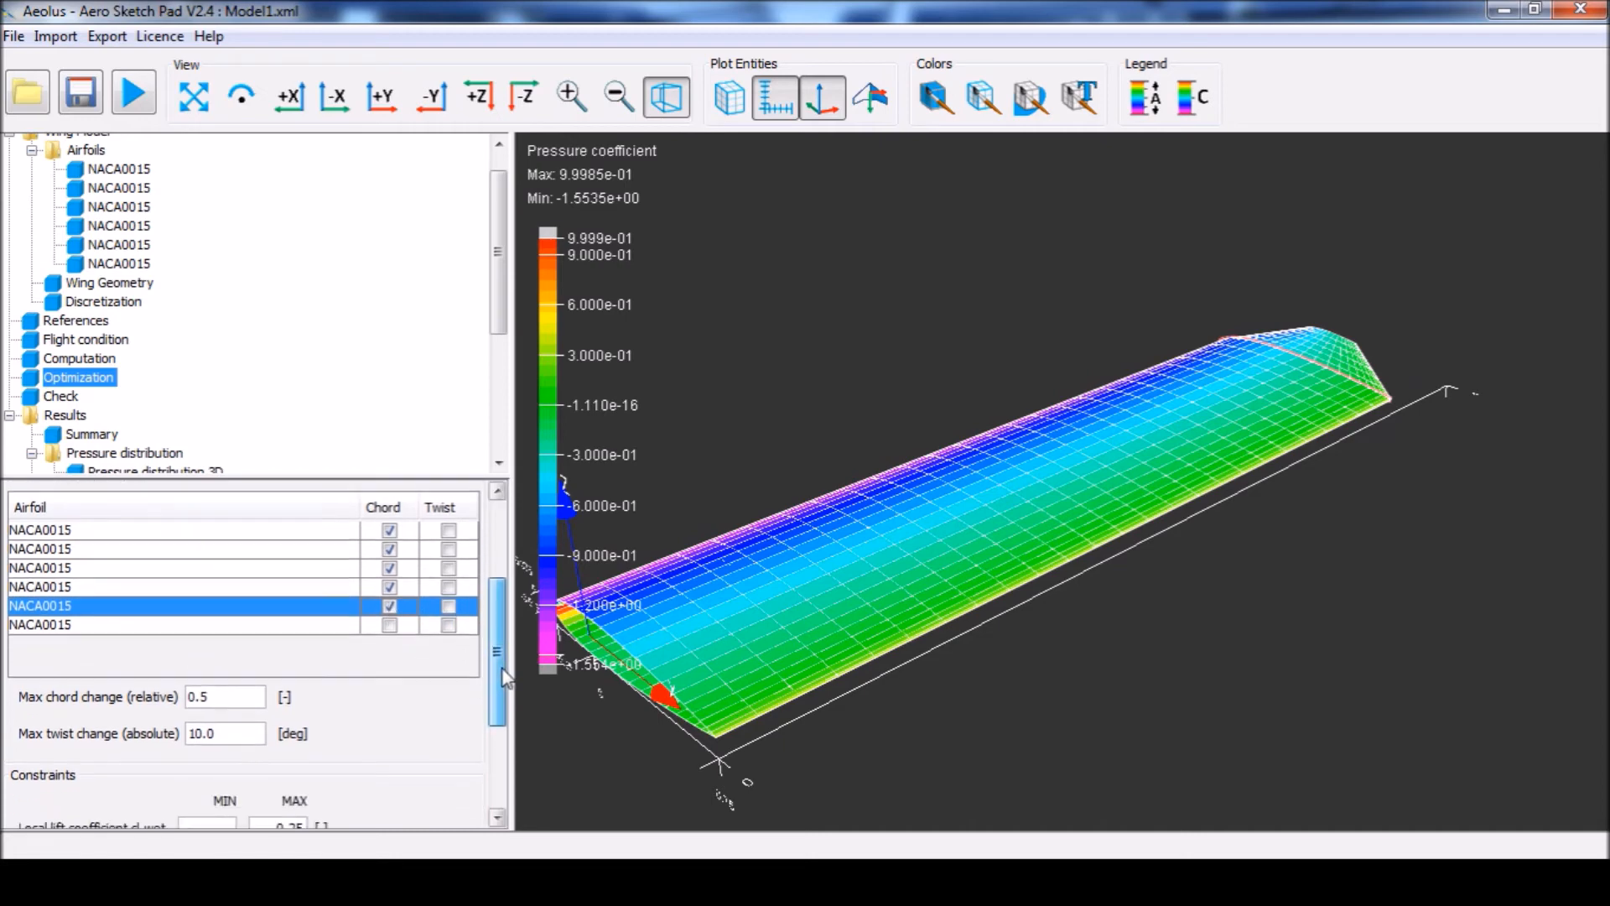
scroll(down, 3)
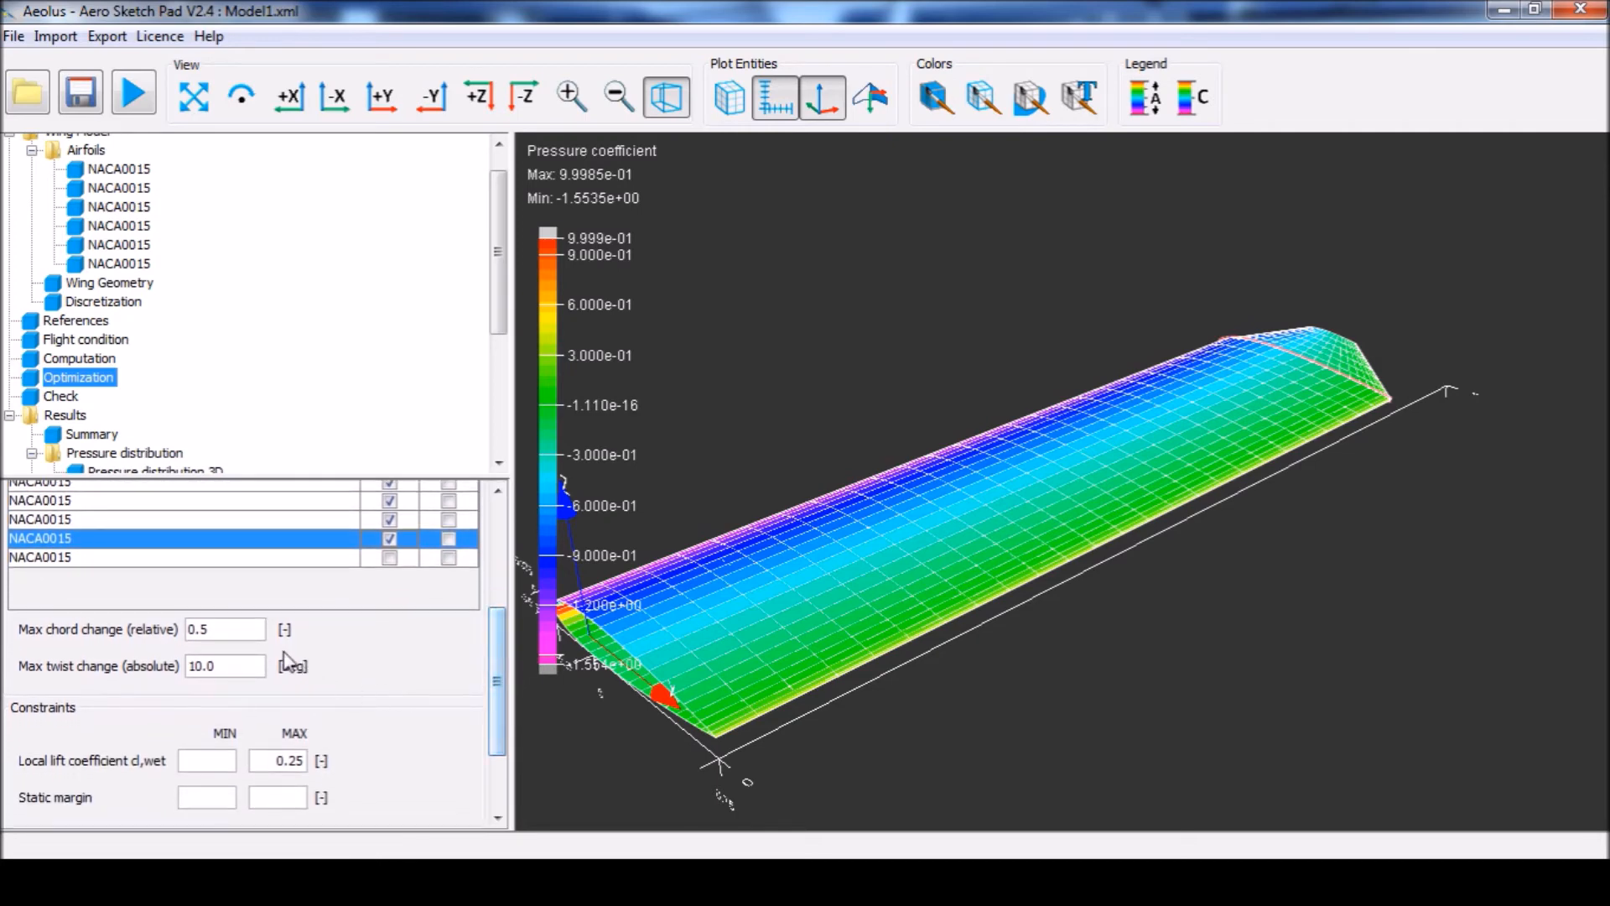
click(223, 629)
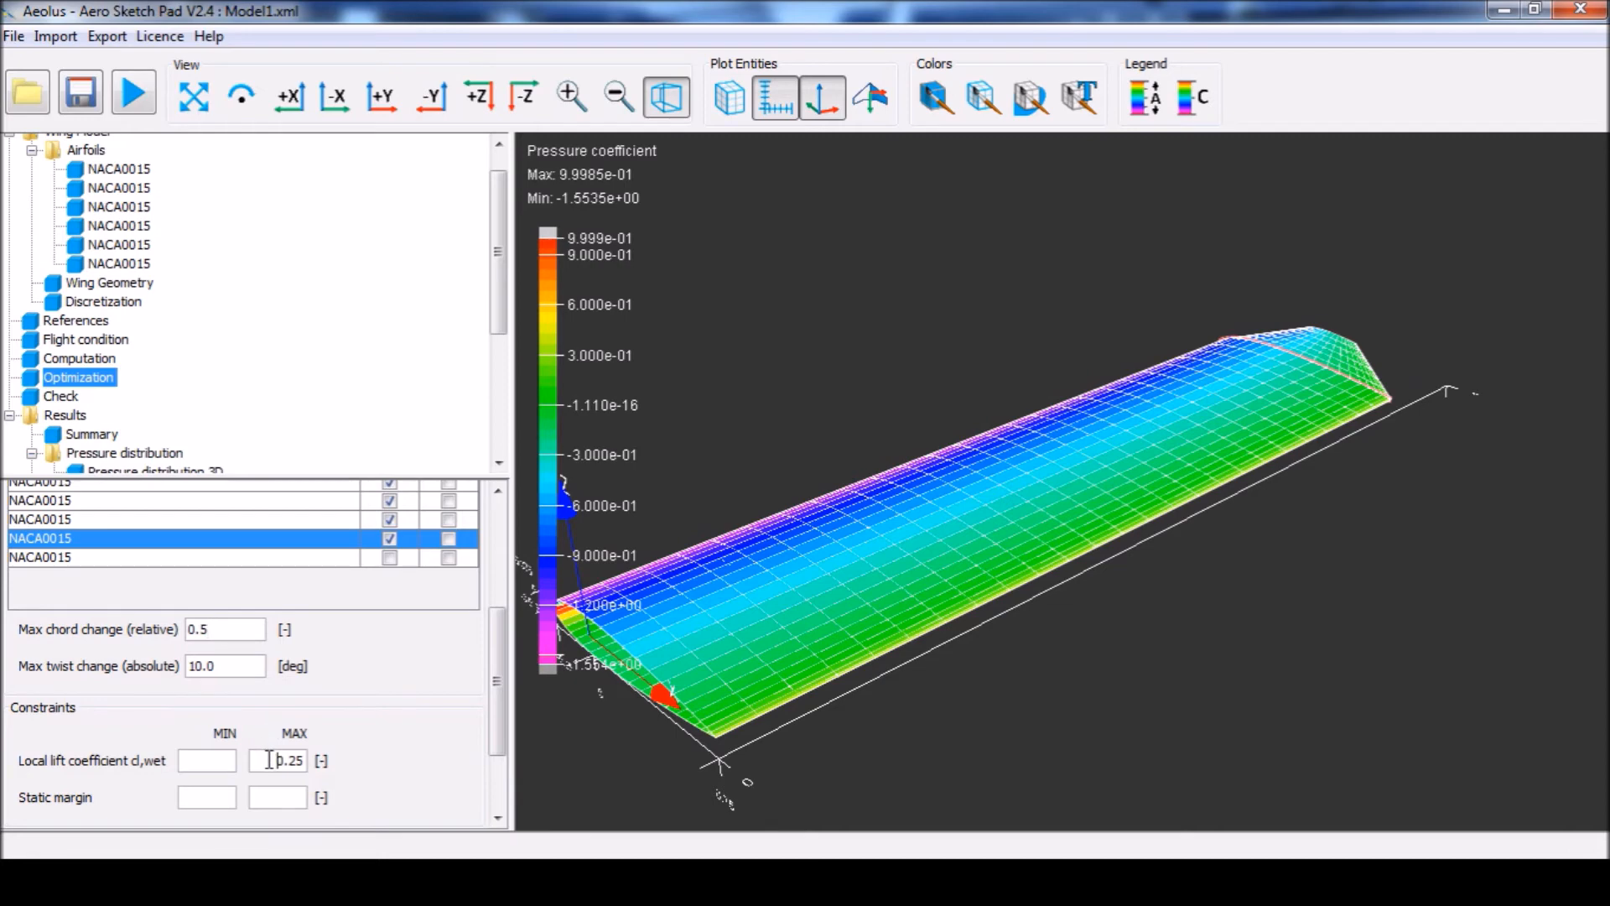
click(276, 760)
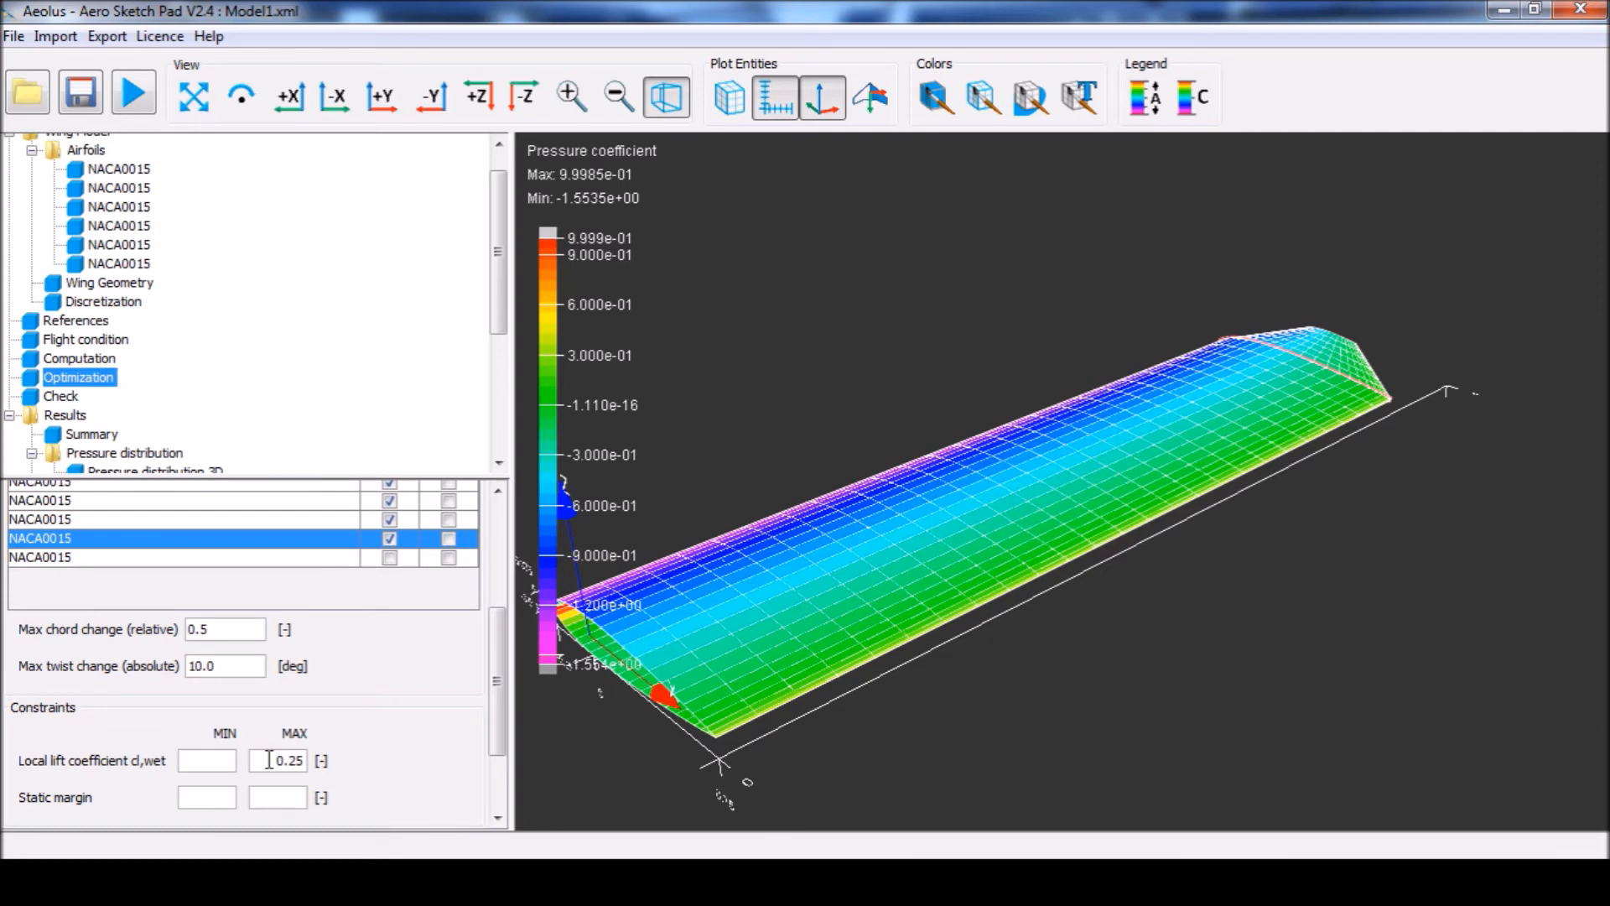
scroll(down, 3)
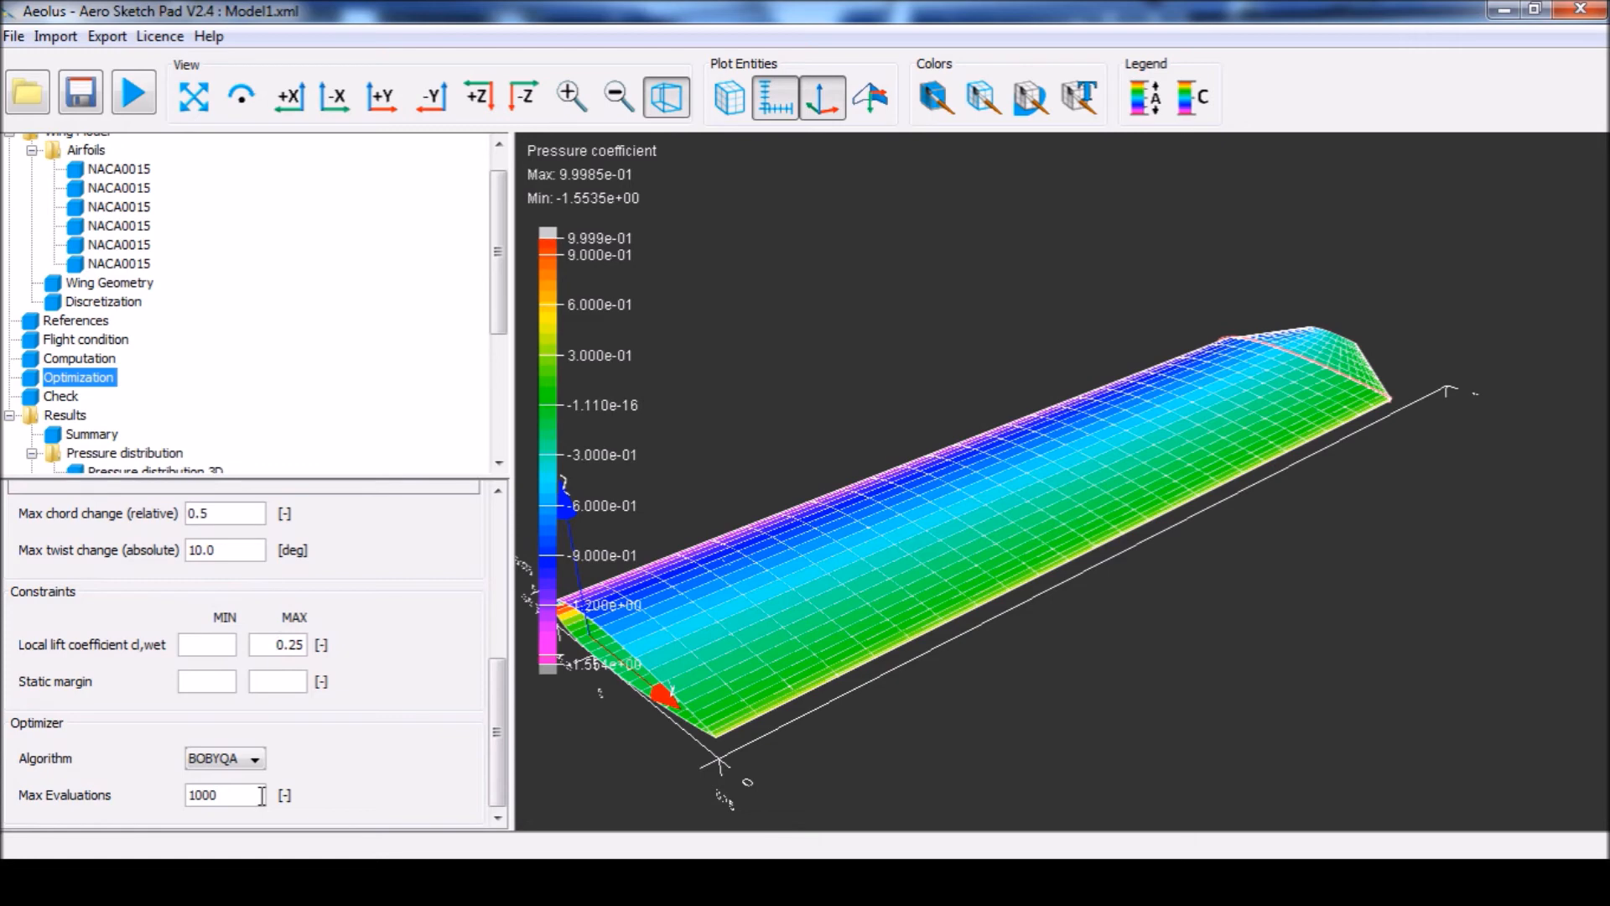
mouse_move(327, 475)
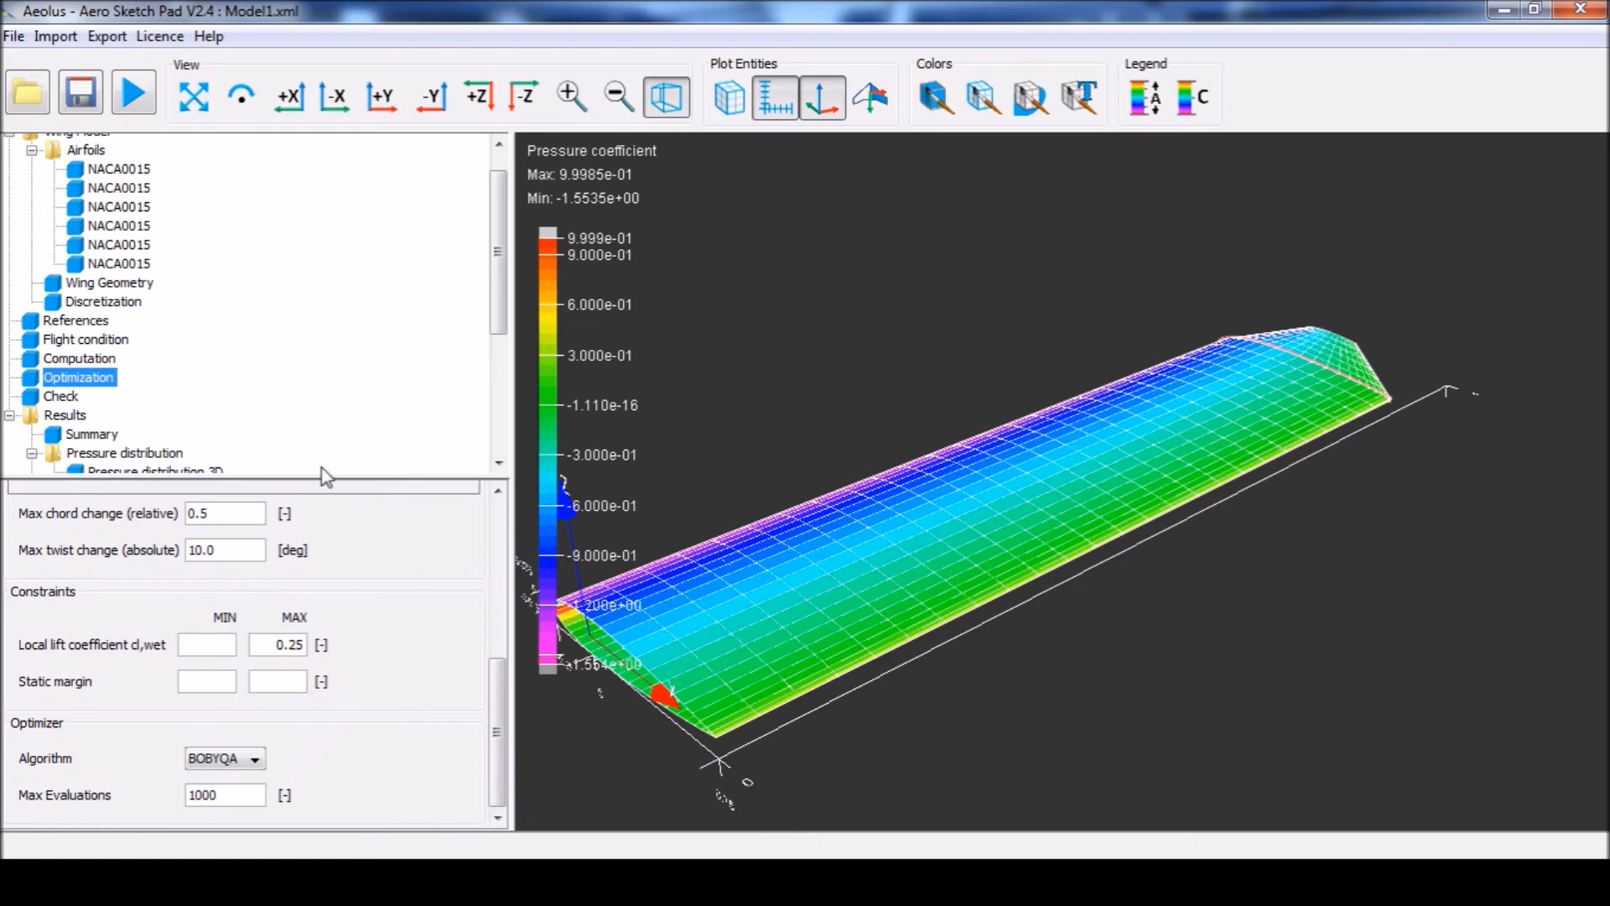
- Start the chord optimization, wait for it to complete, and dismiss the progress window
click(132, 94)
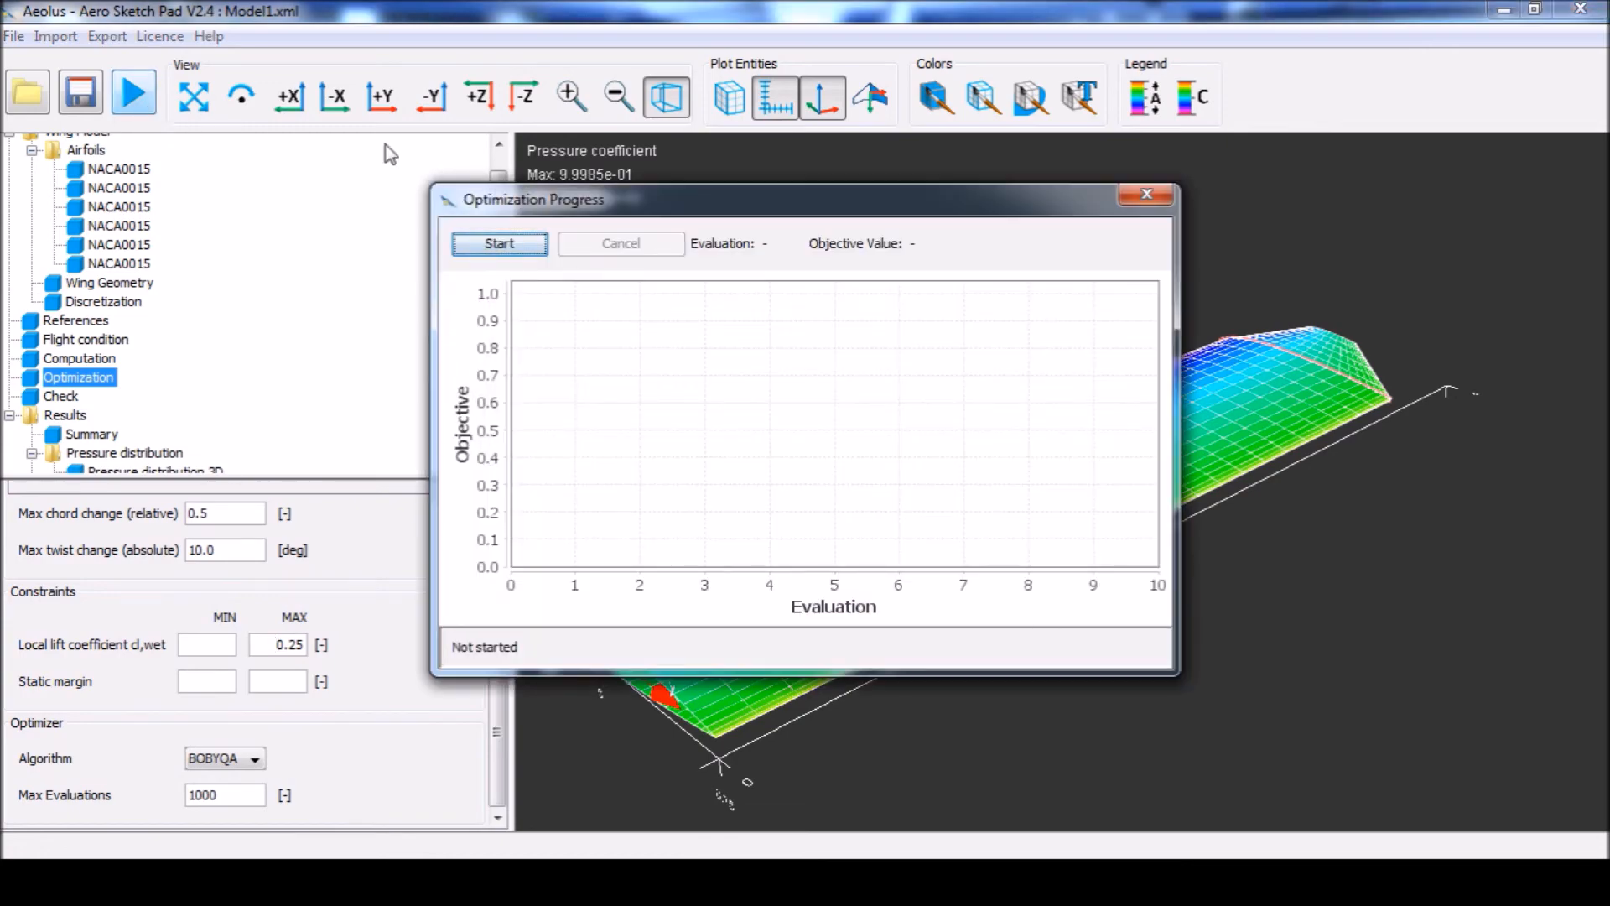
click(500, 243)
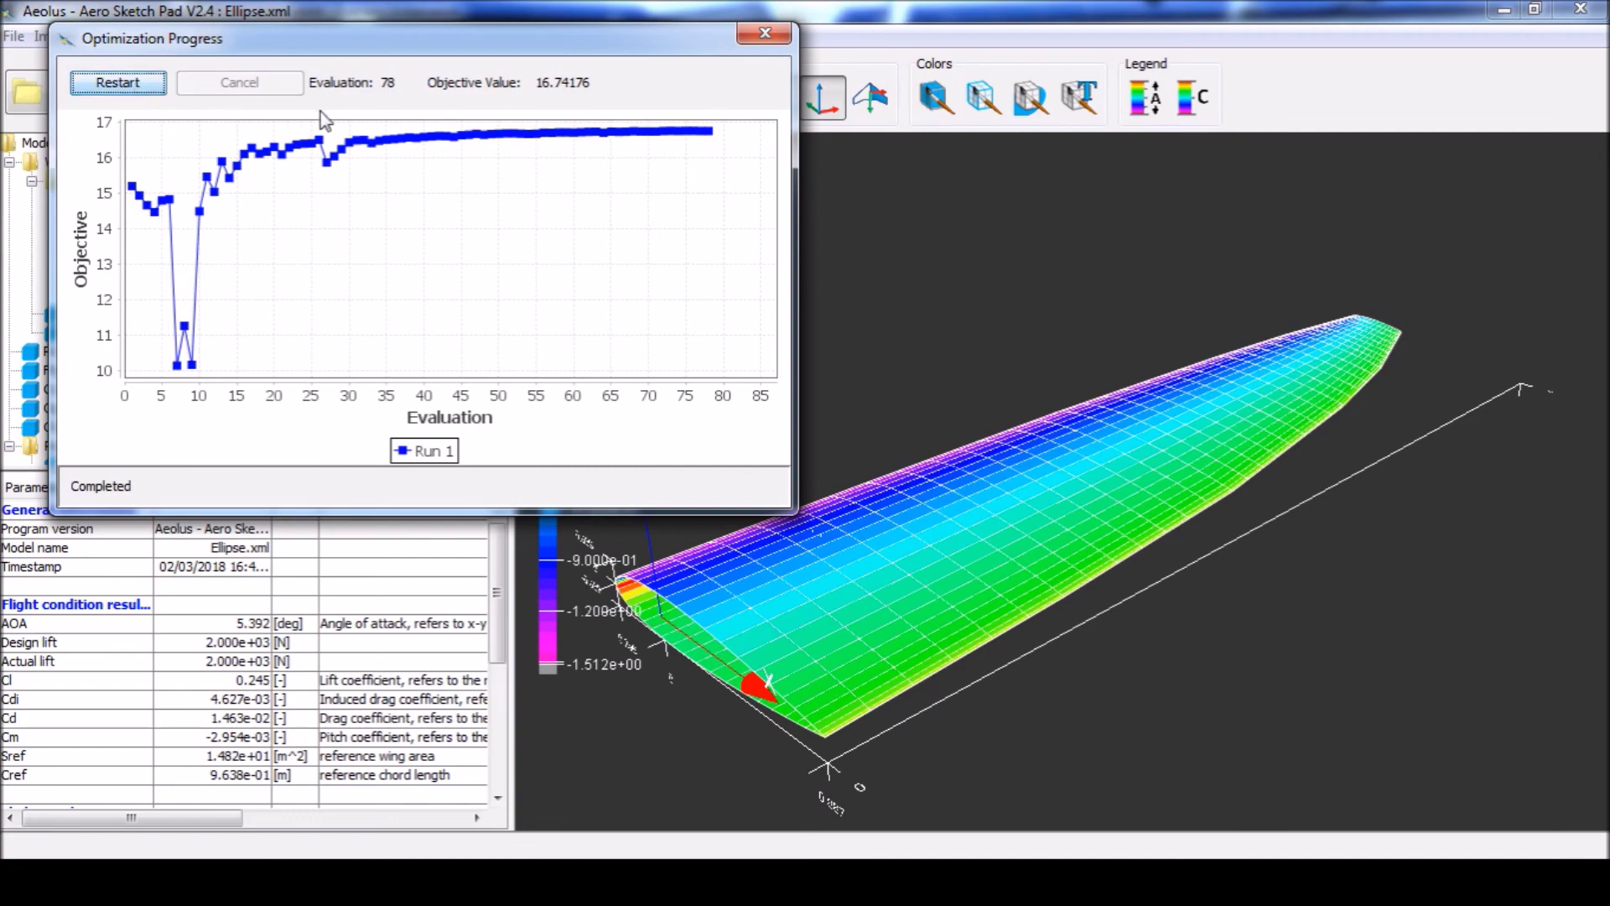
click(765, 33)
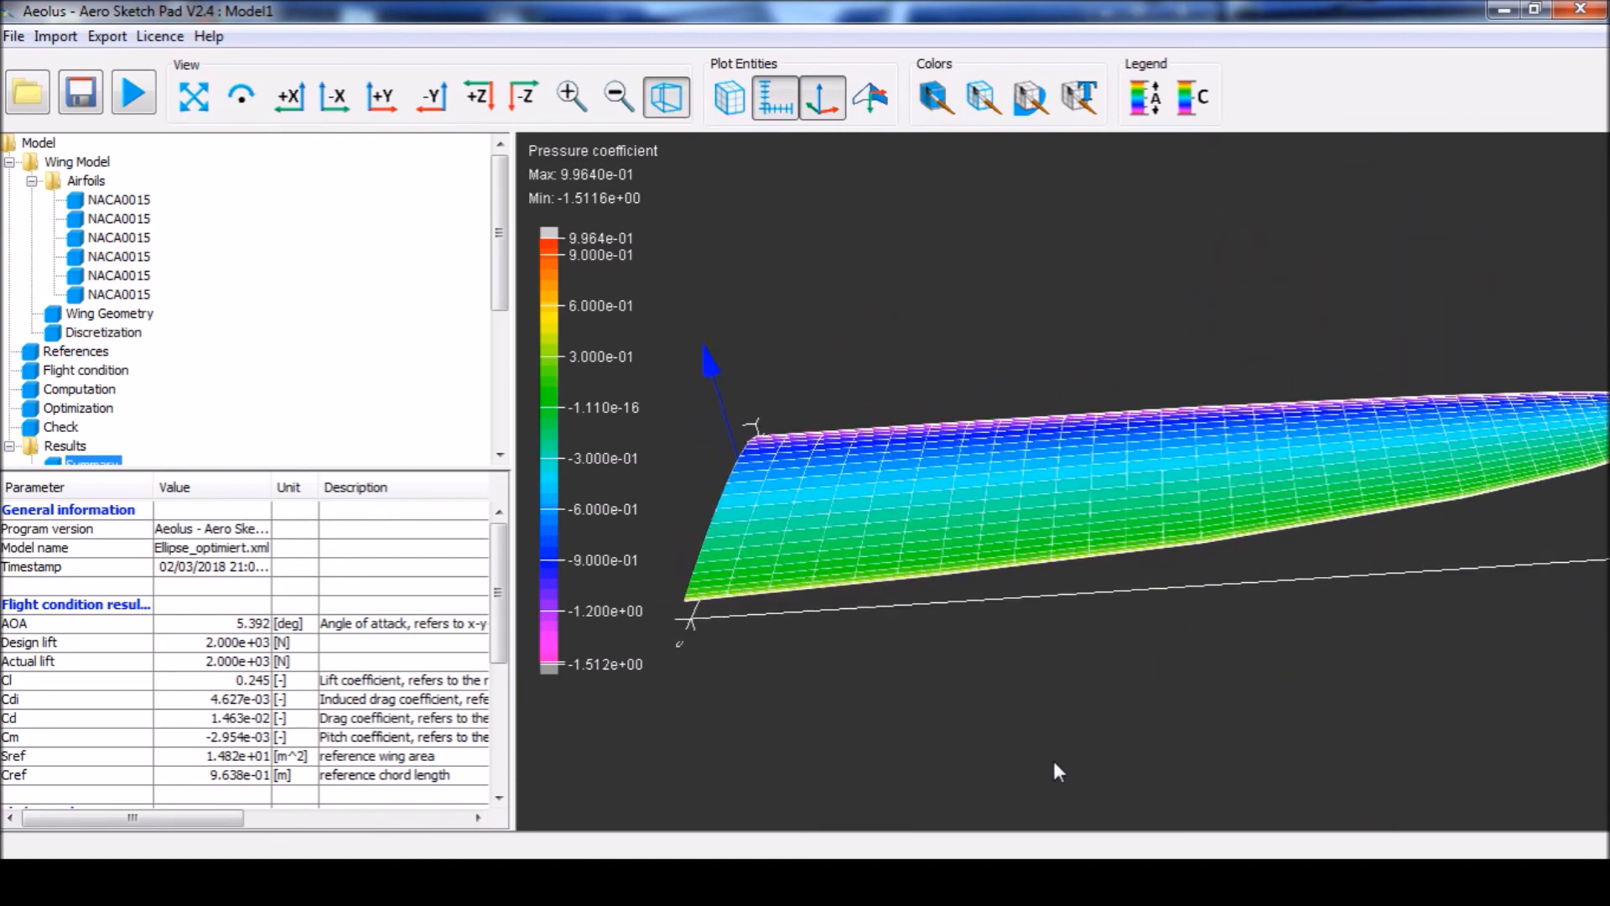
- View the tapered planform from -Z fitted to screen, then show Results > Summary (AoA 5.392°)
click(523, 95)
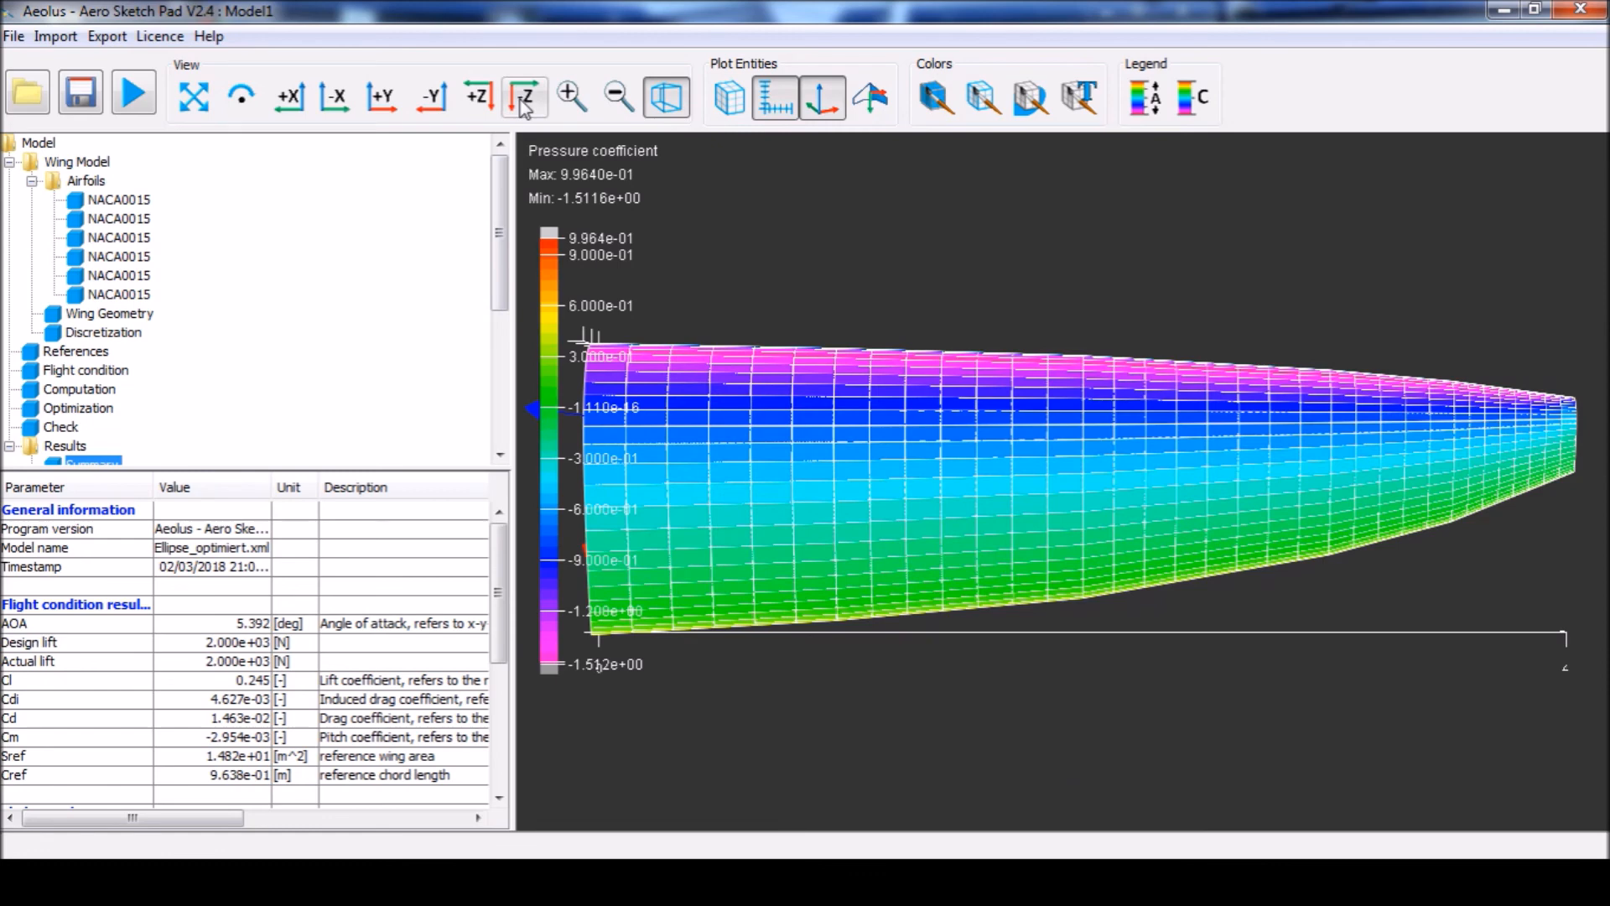
click(193, 96)
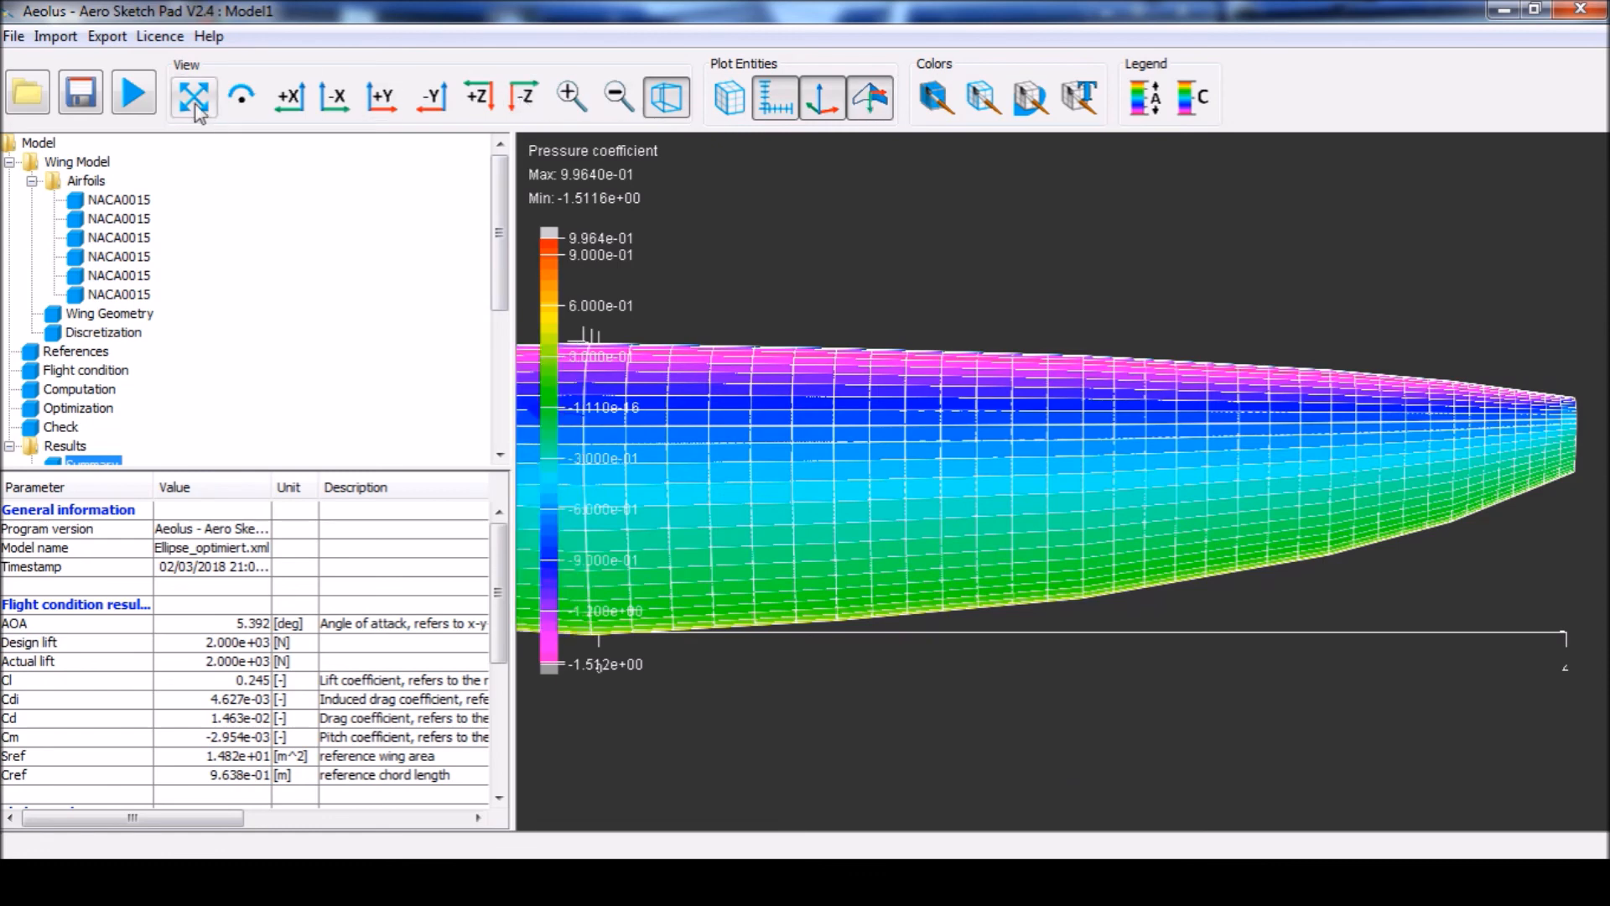
click(193, 96)
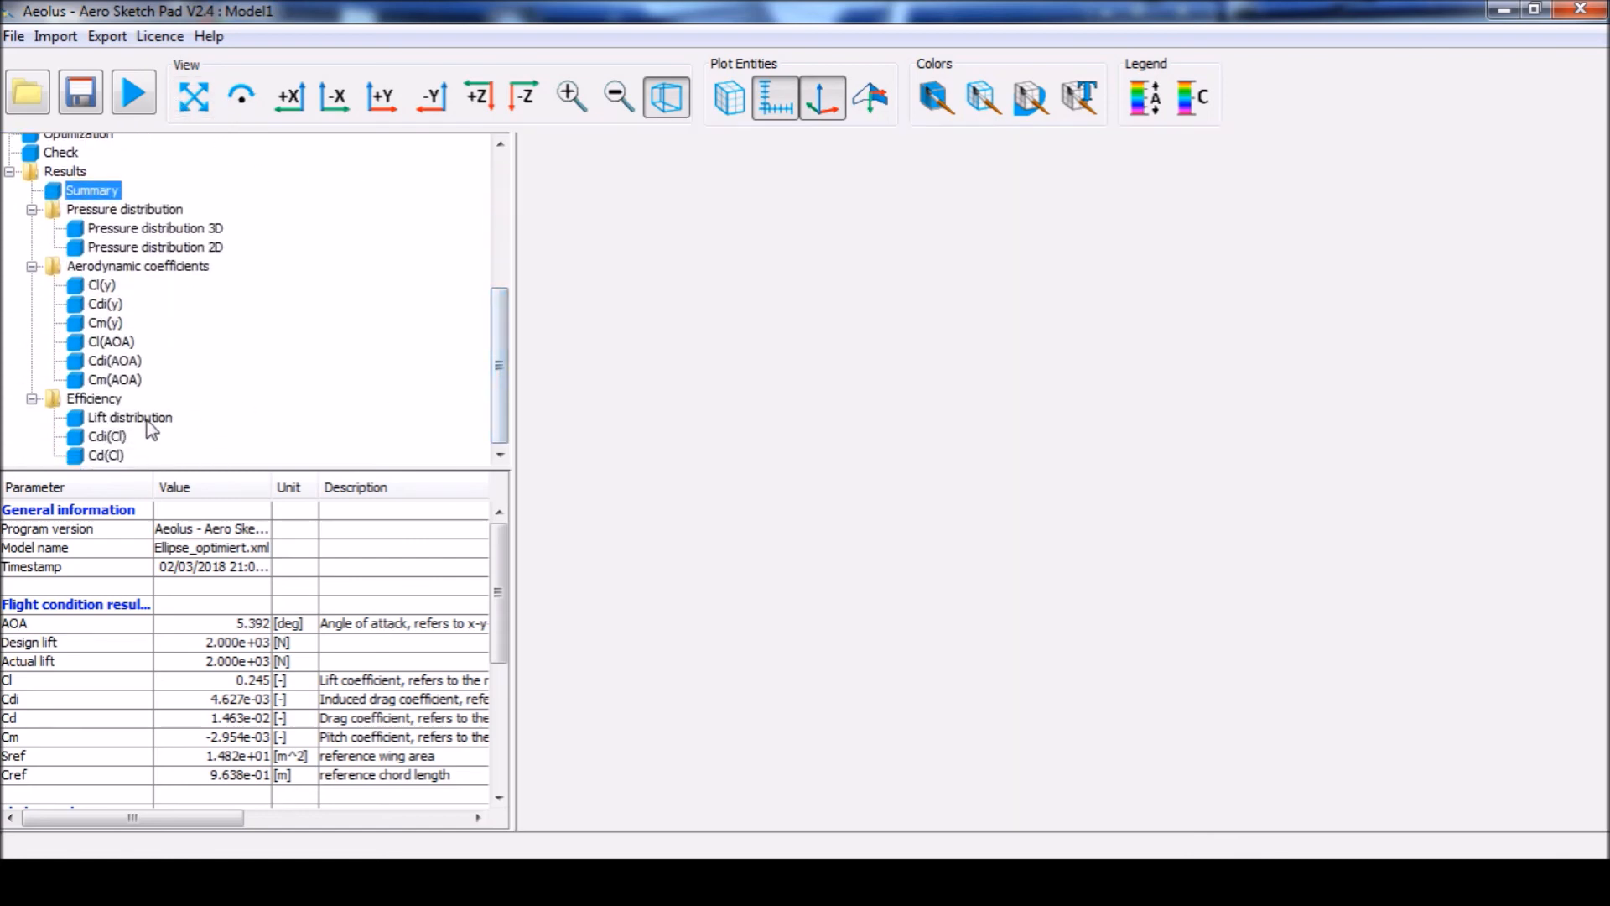
- View Efficiency > Lift distribution, then Cd(Cl) showing lift/drag 16.74 (max 17.95)
click(129, 418)
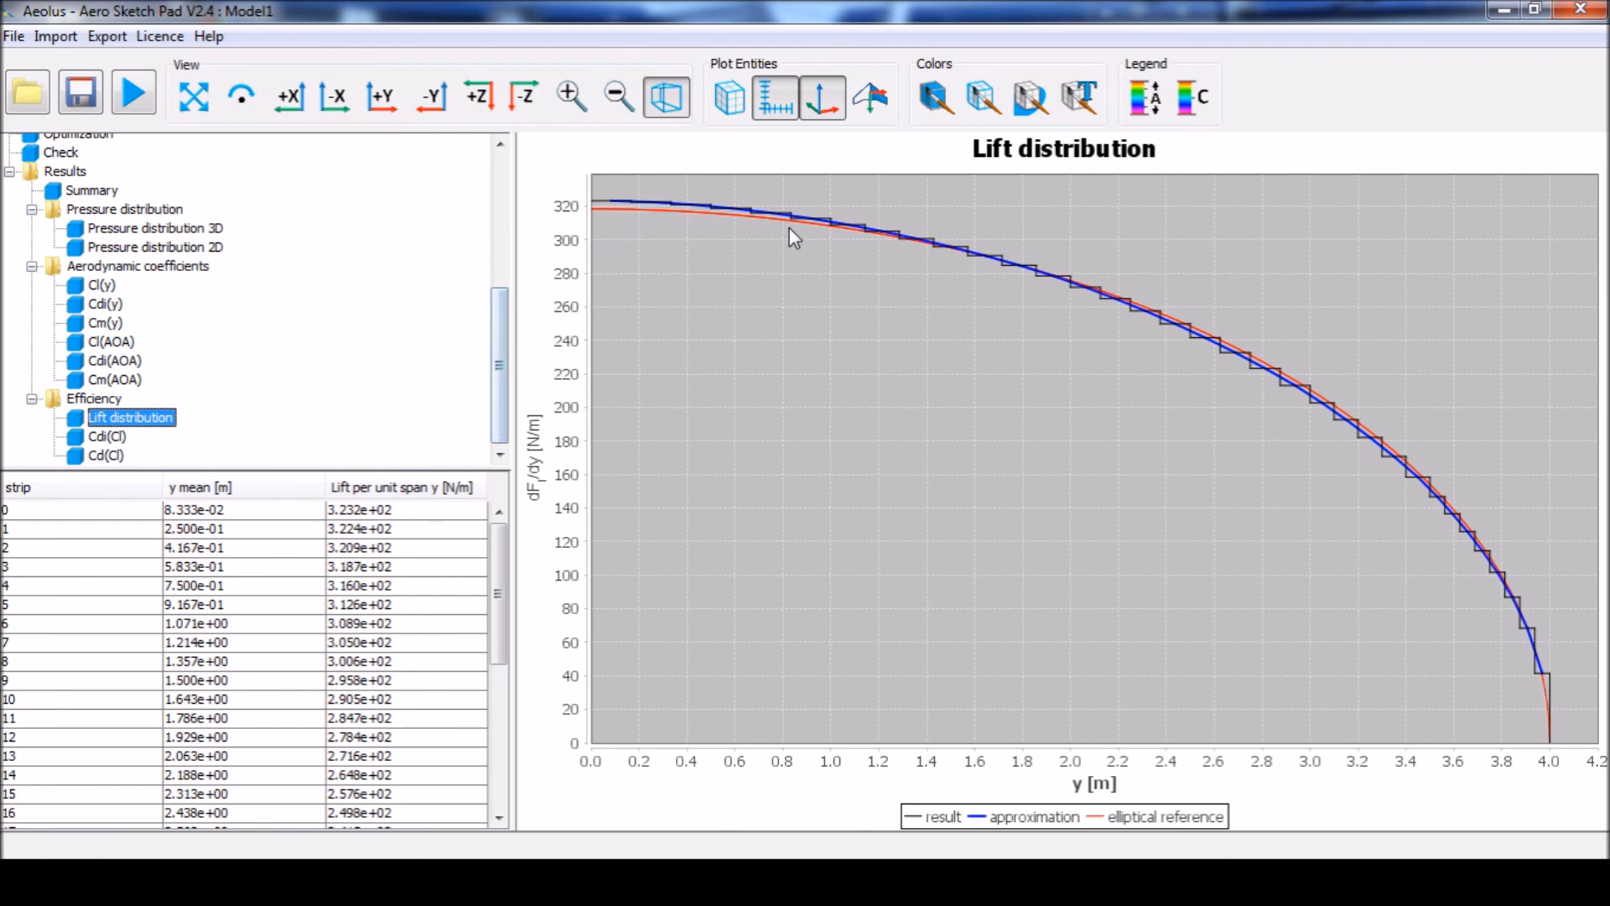
mouse_move(1451, 668)
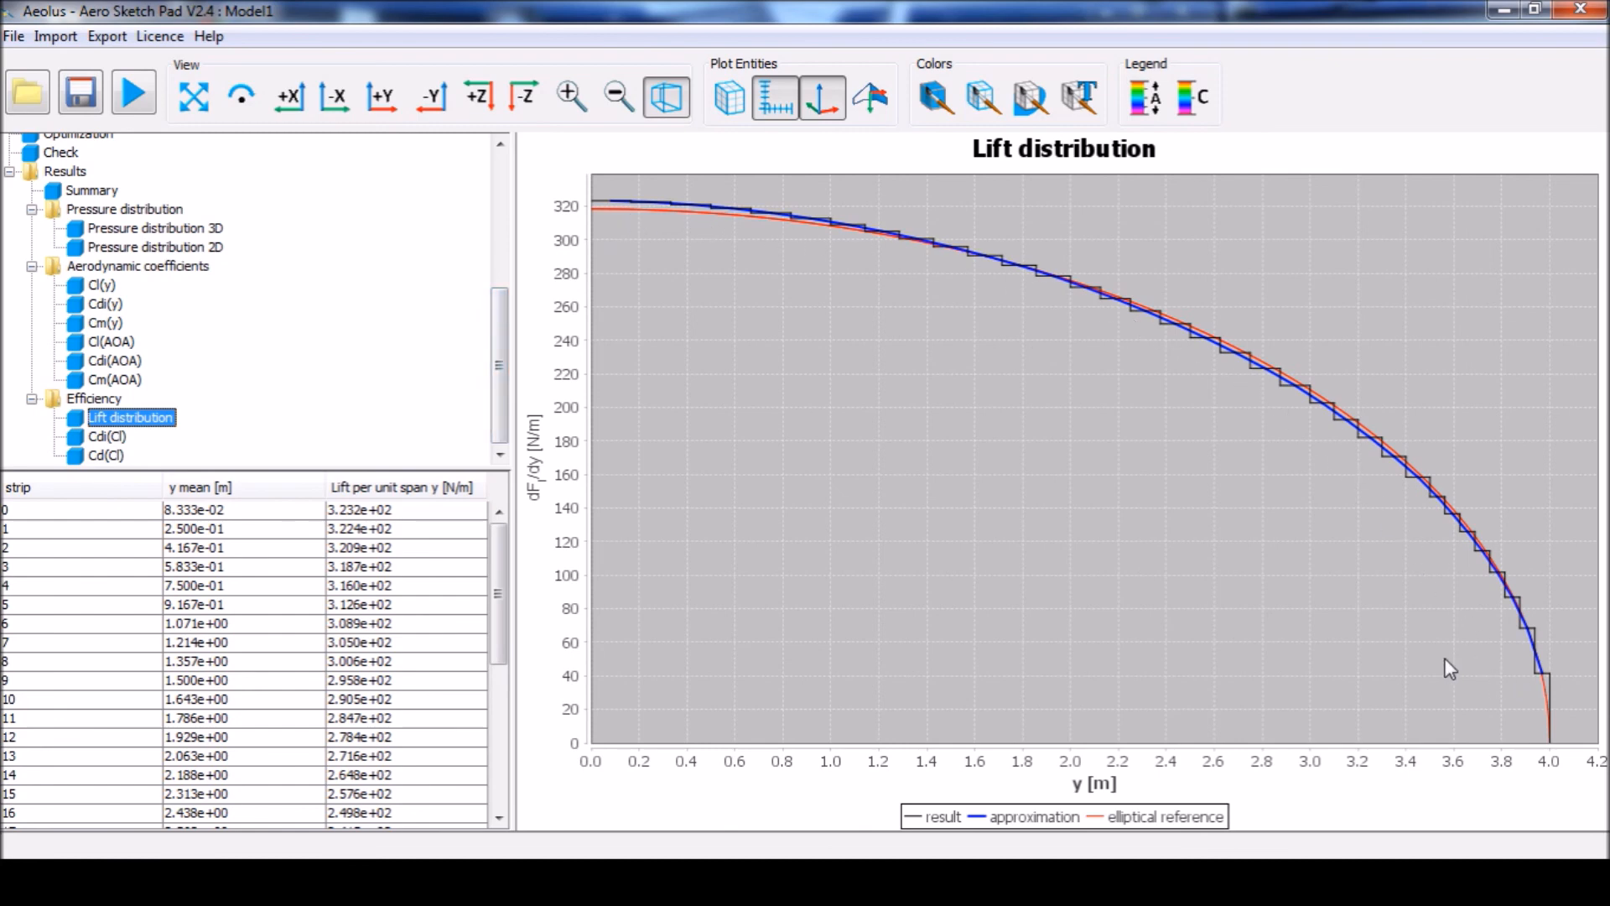
click(108, 454)
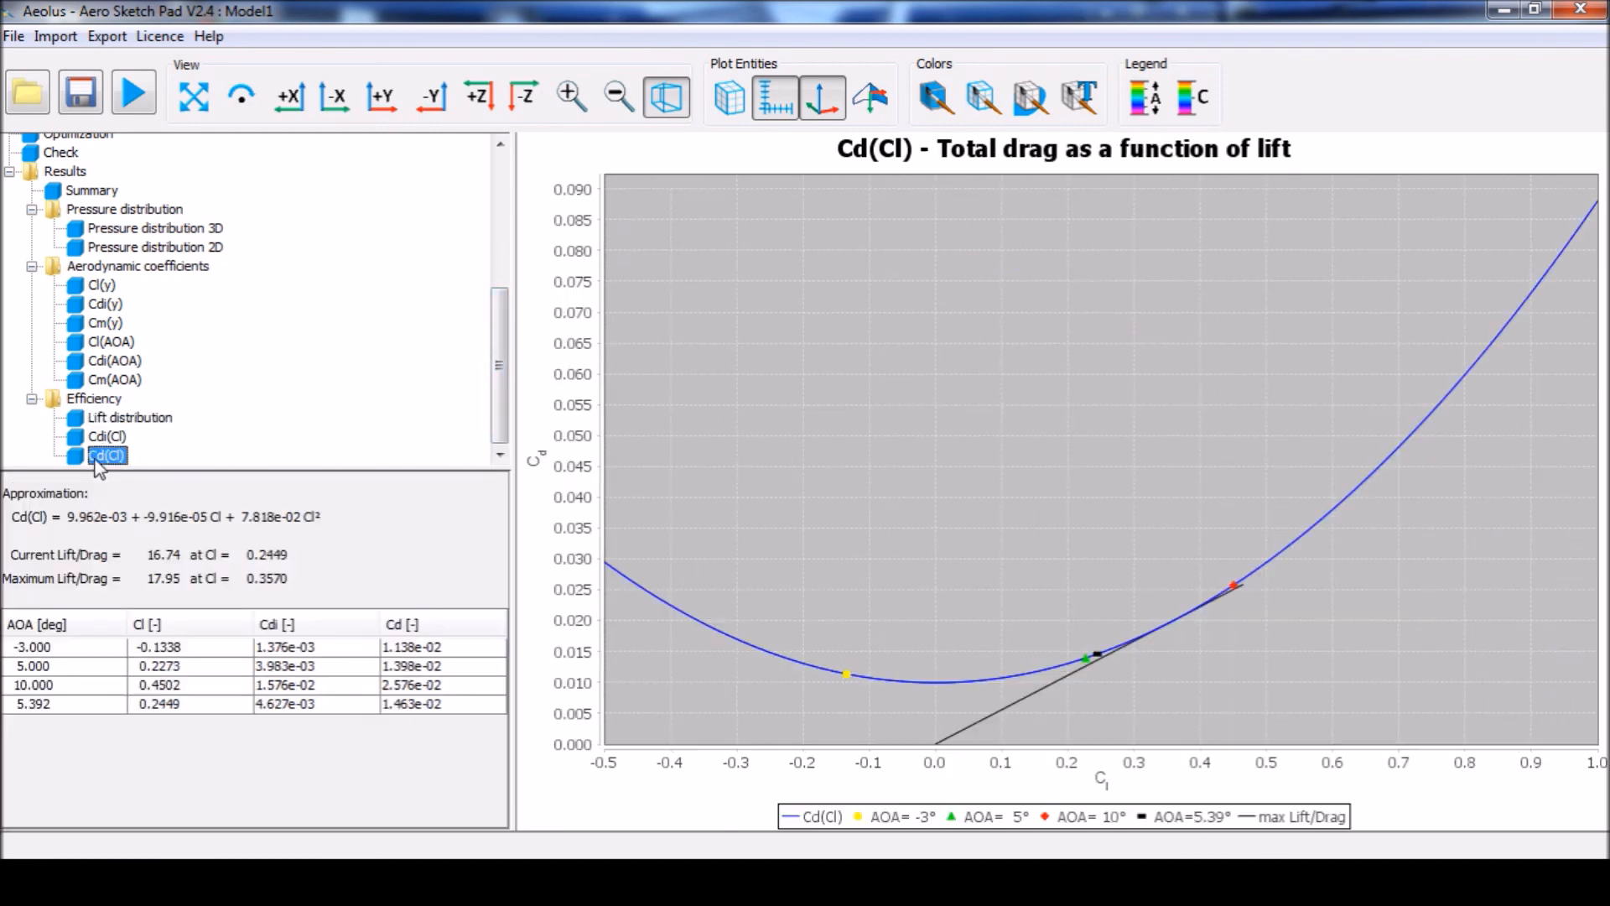
mouse_move(174, 574)
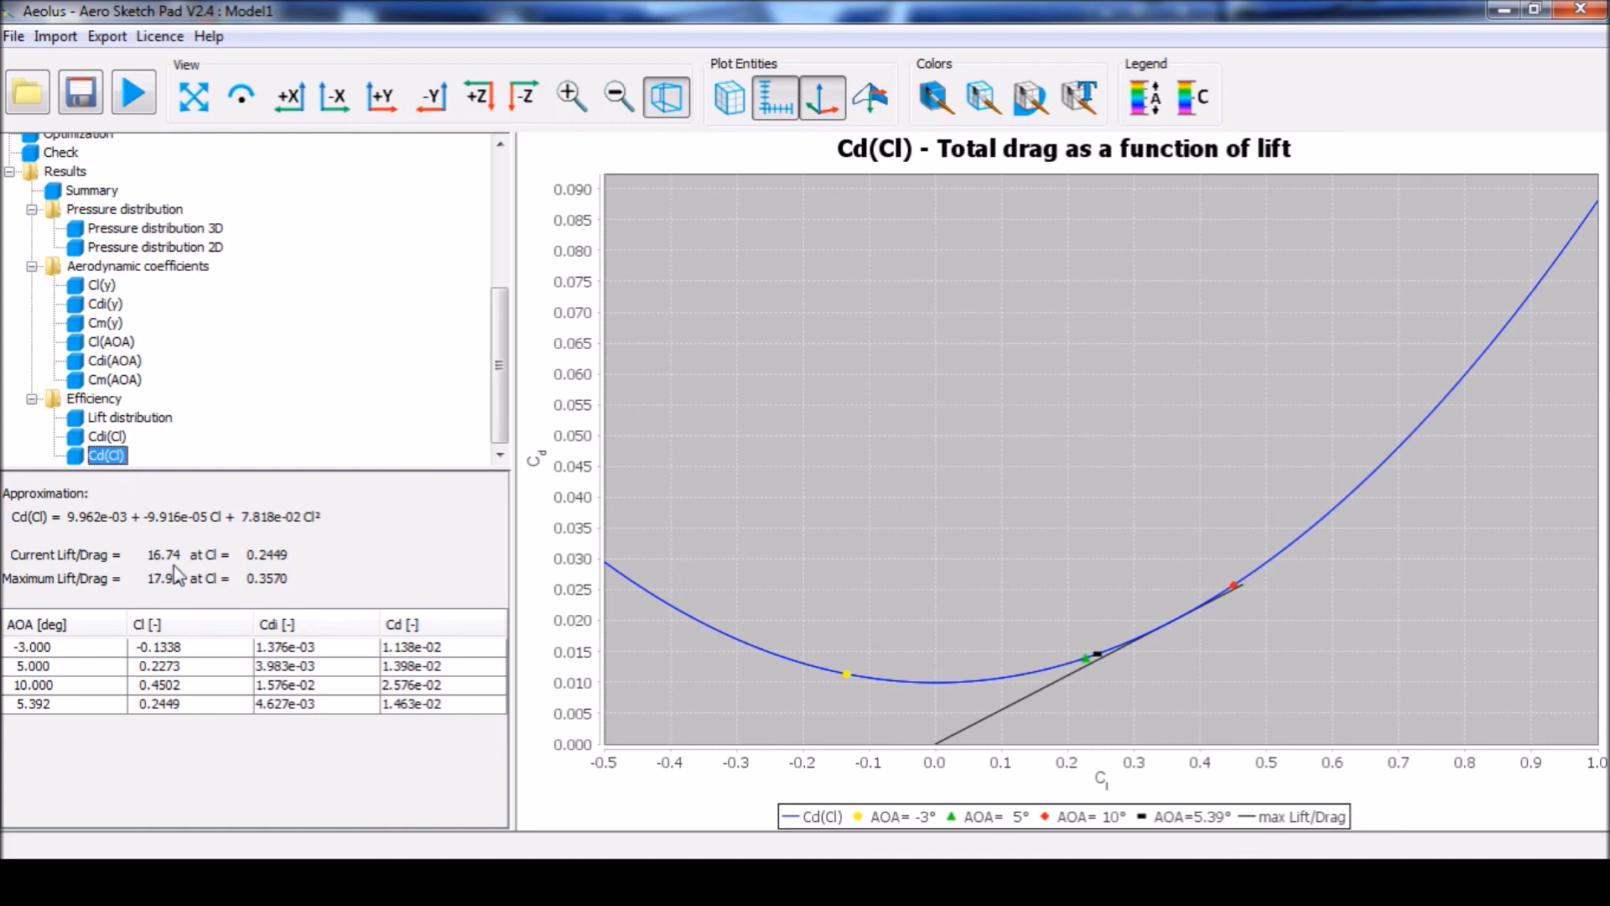
mouse_move(164, 572)
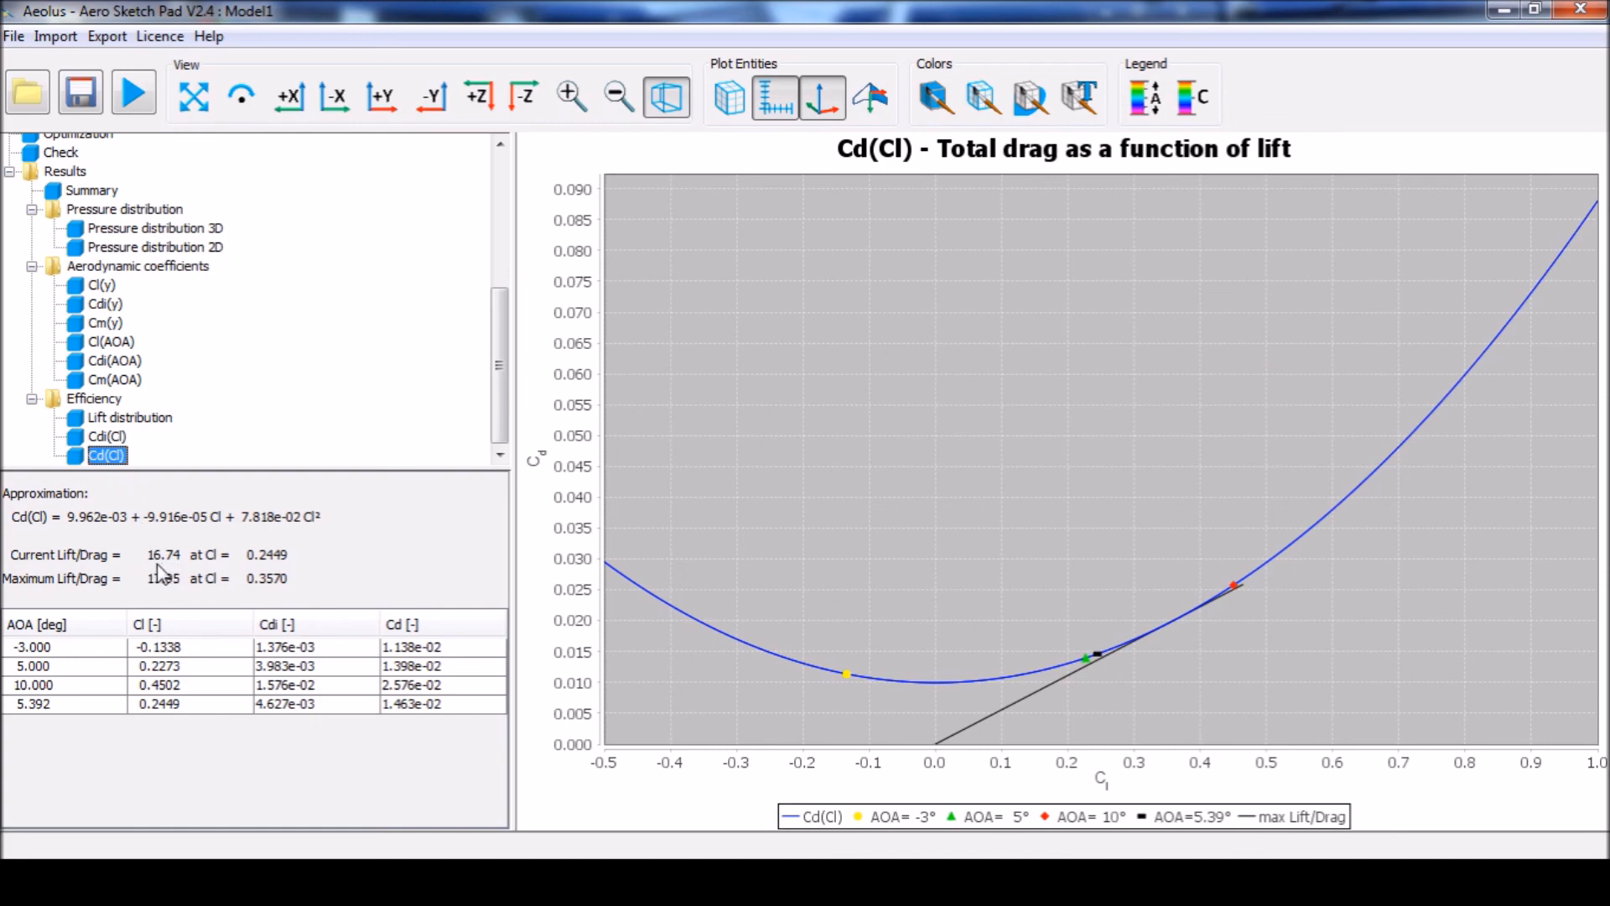